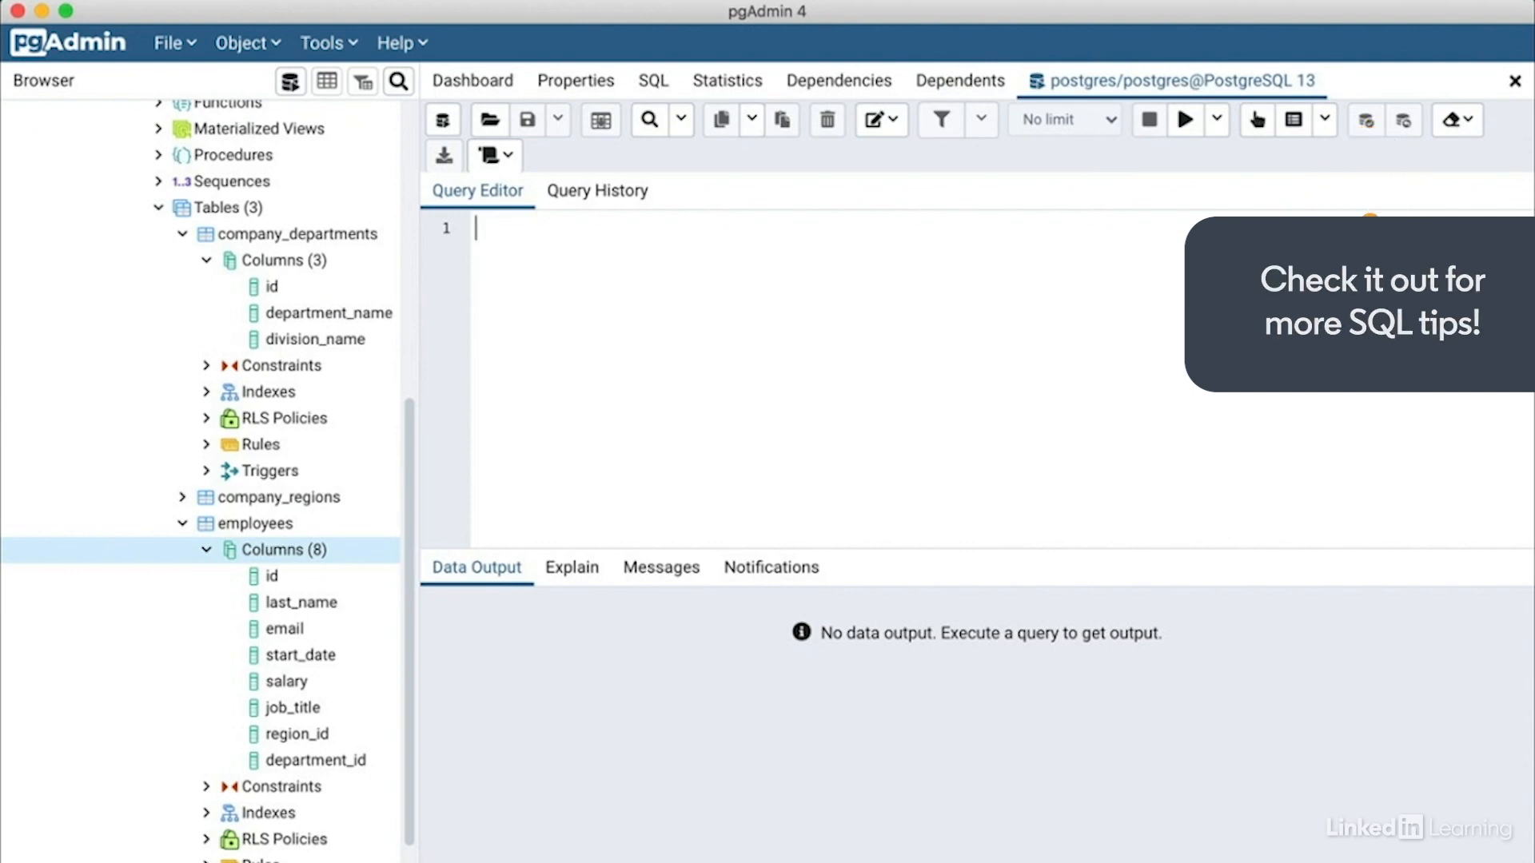
Write 'select distinct job_titles from data_sci.employees' on separate lines in the Query Editor.
text(select)
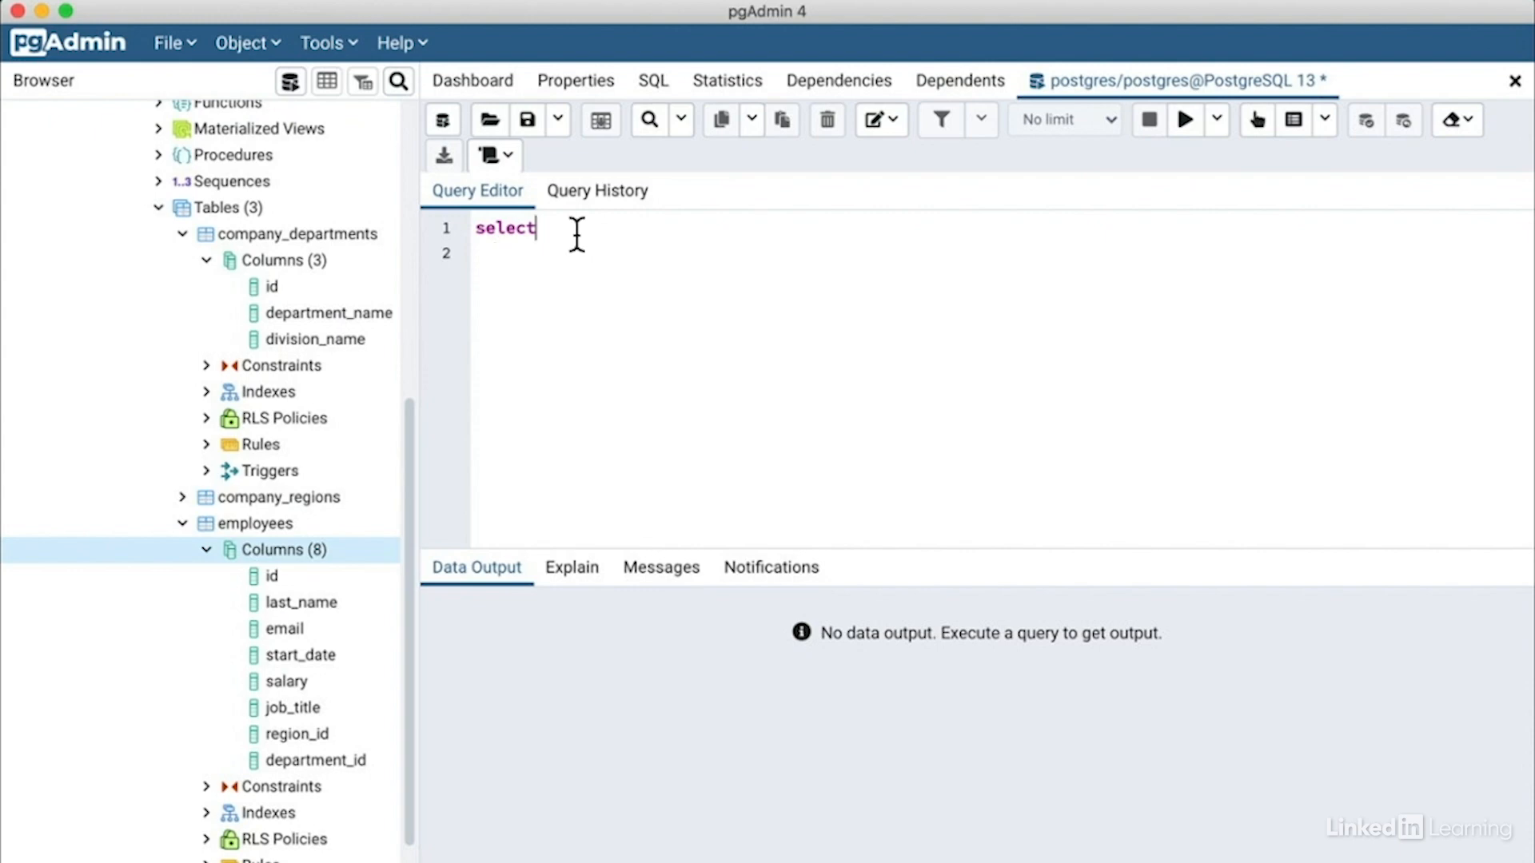
text(distinct)
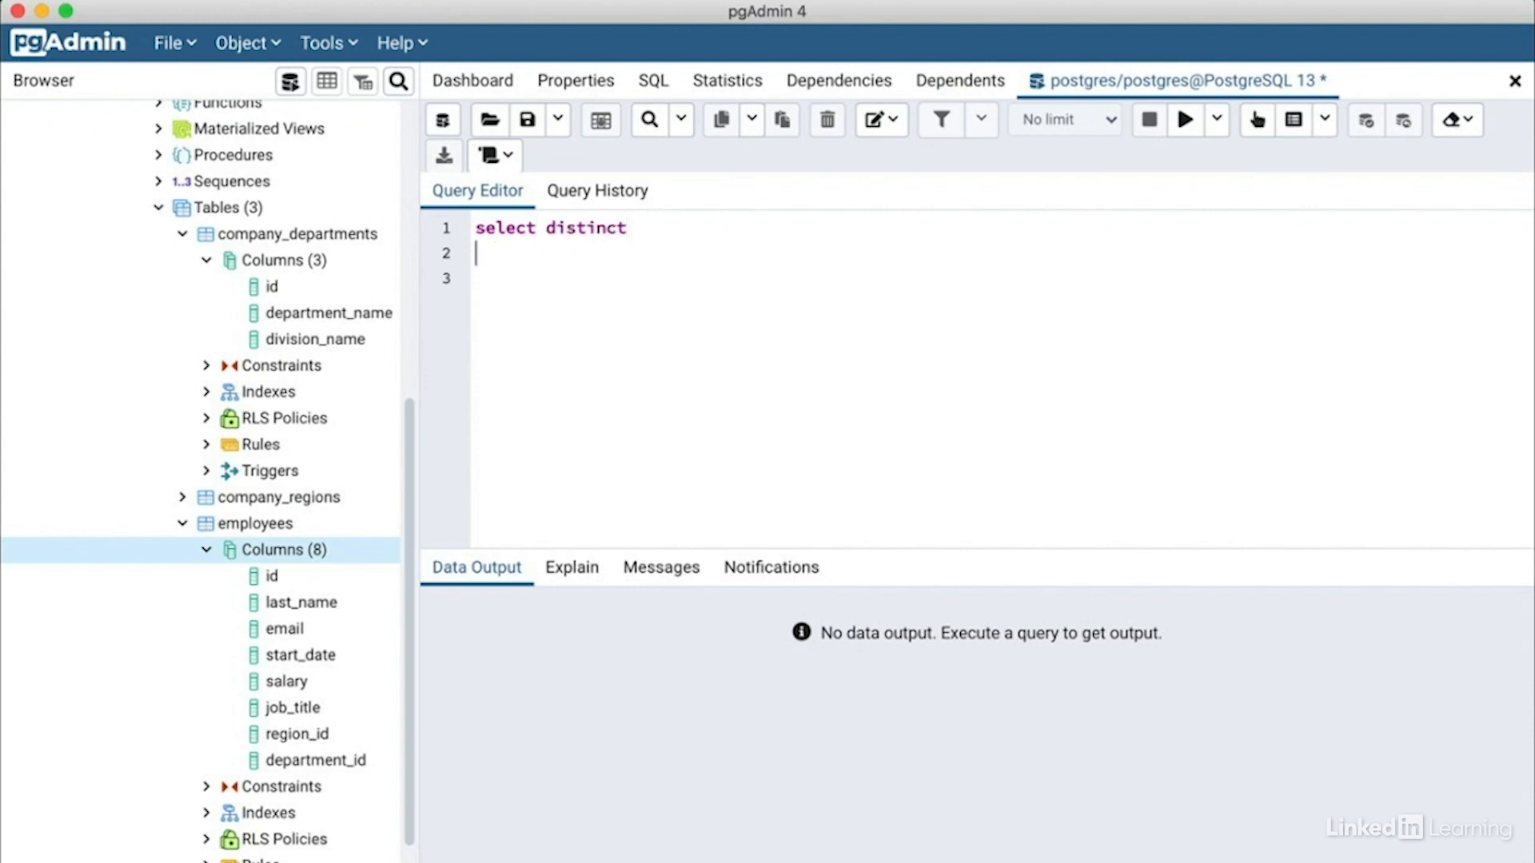
text(job_ti)
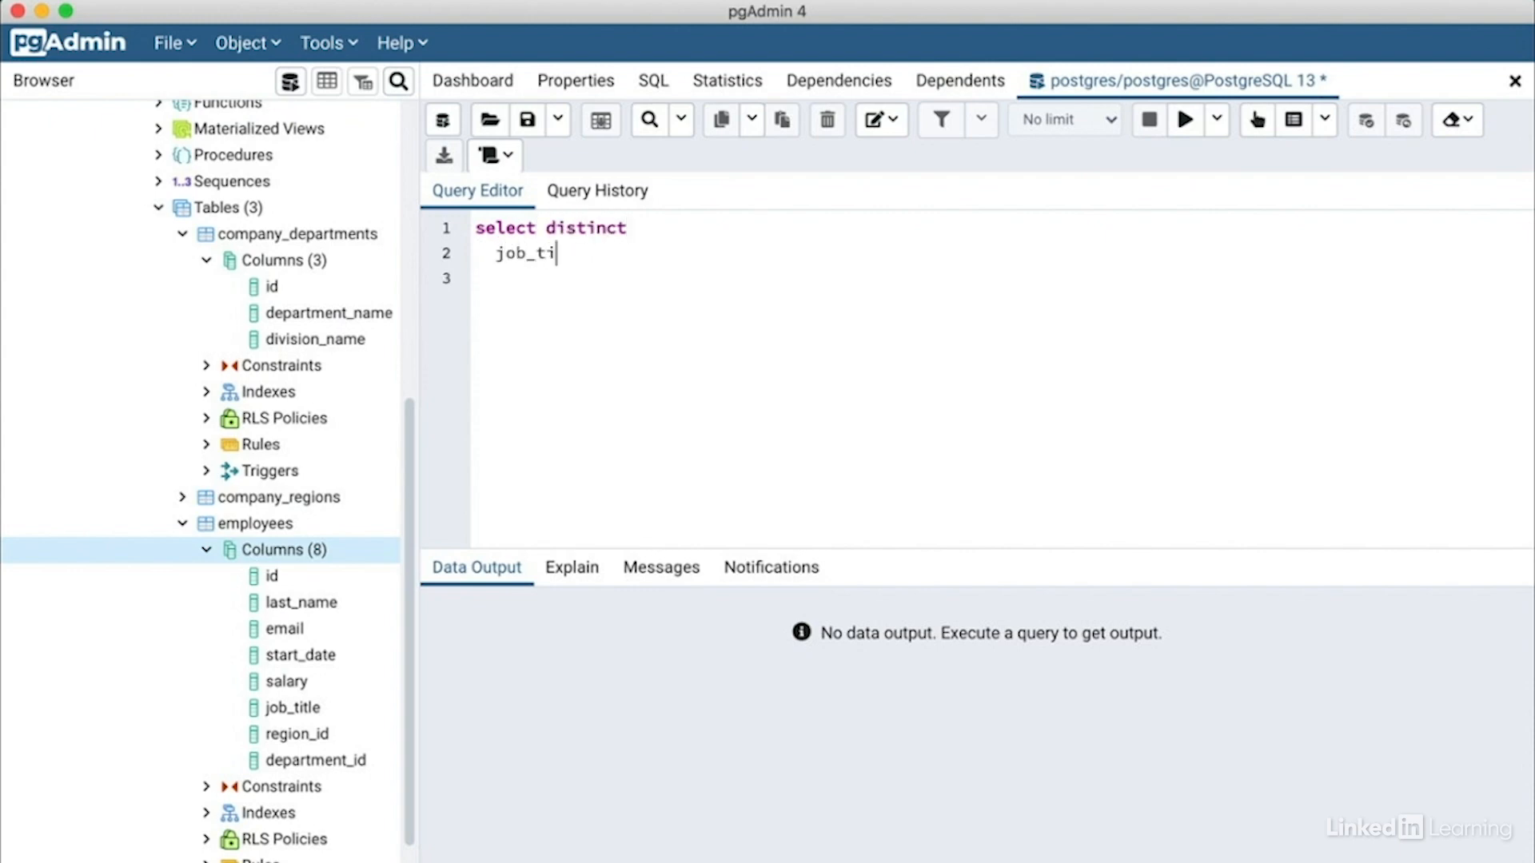
text(tles)
text(d)
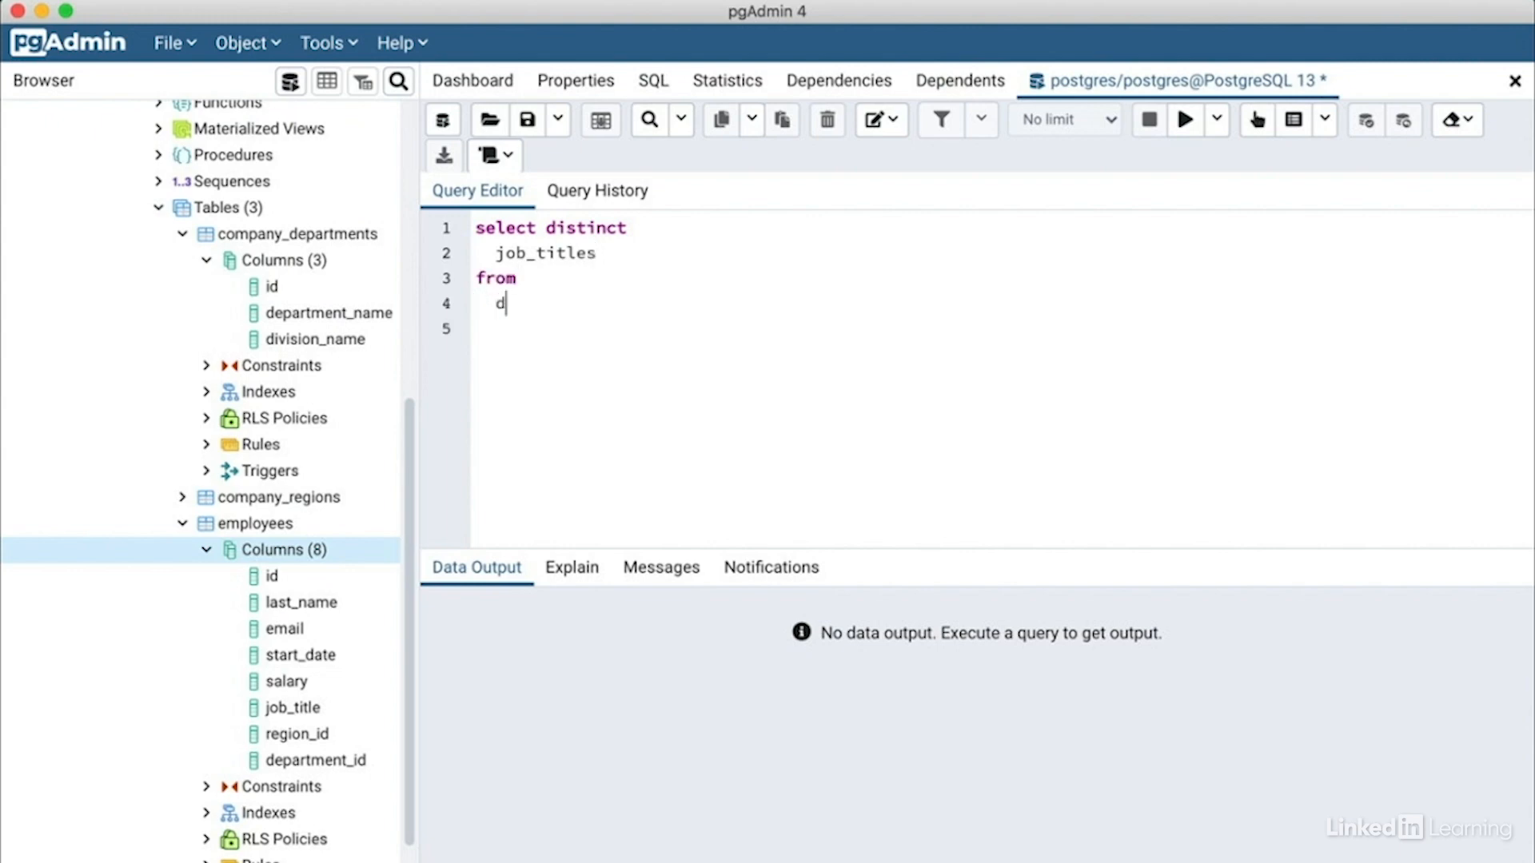
text(ata_sac)
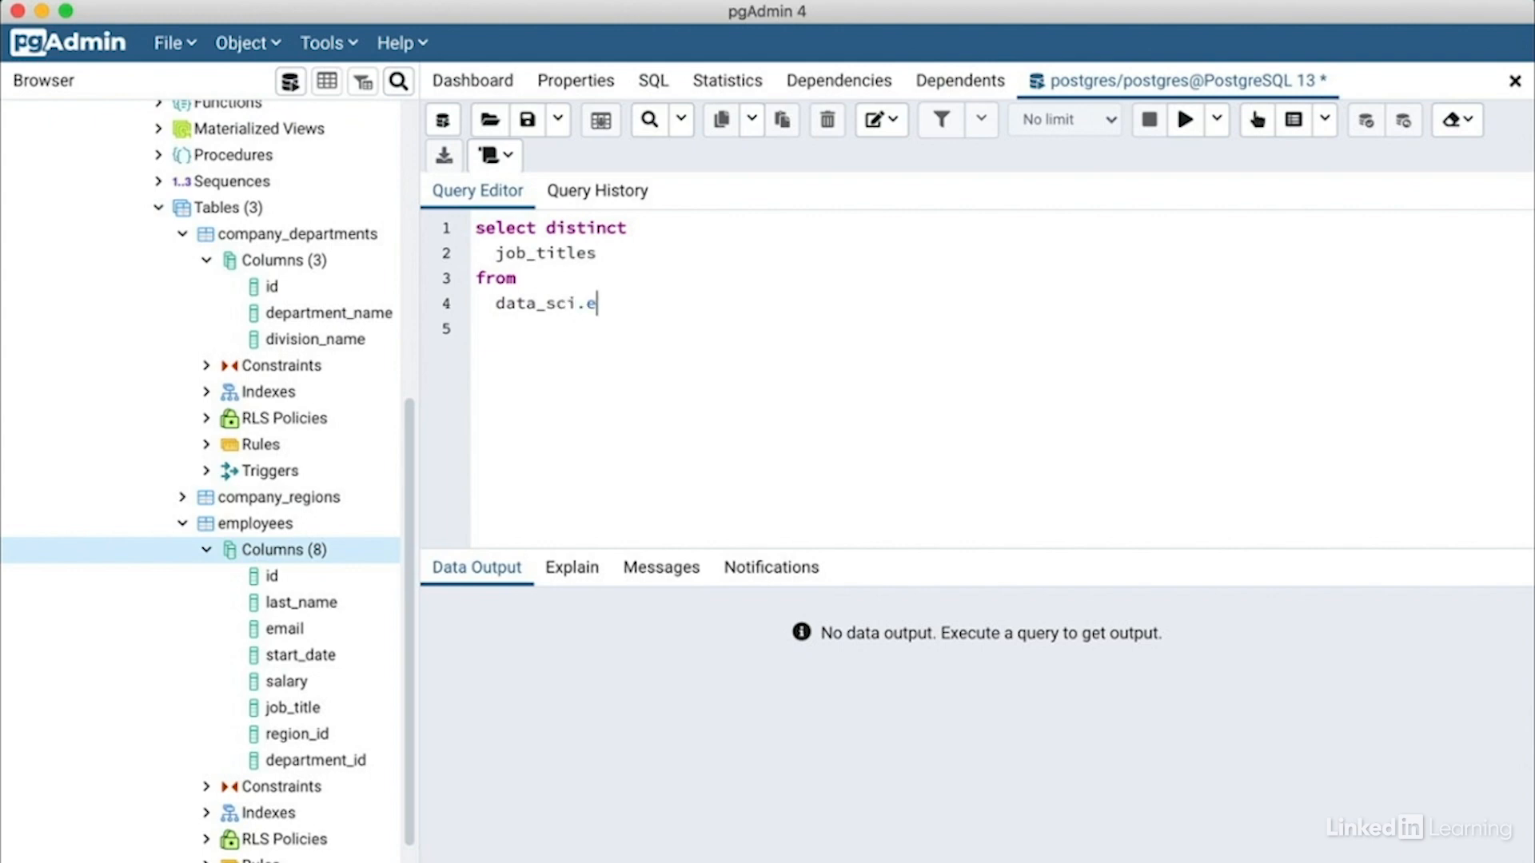
text(mployee)
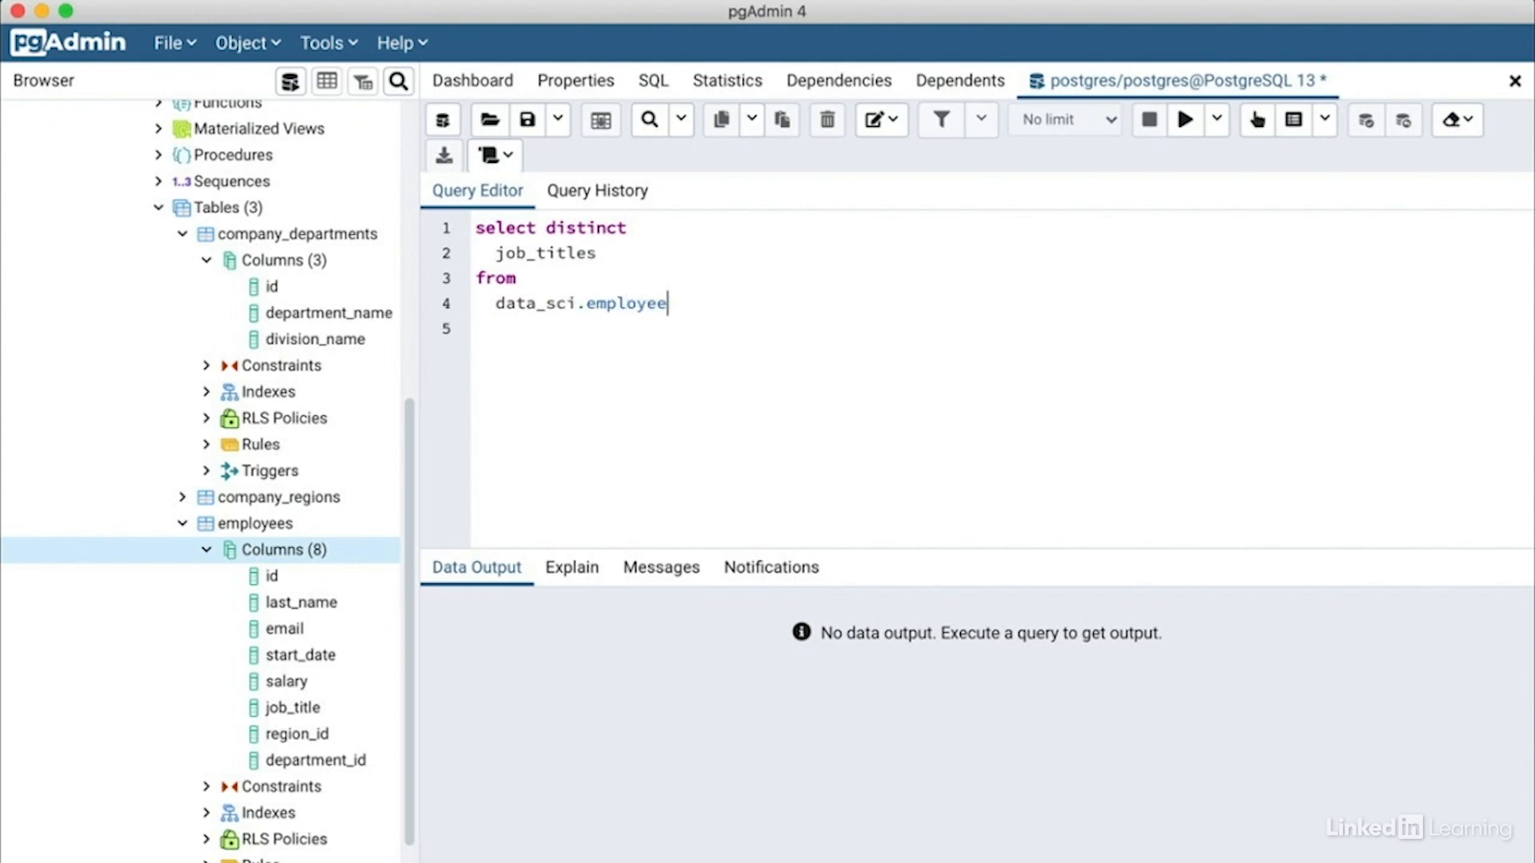
text(s)
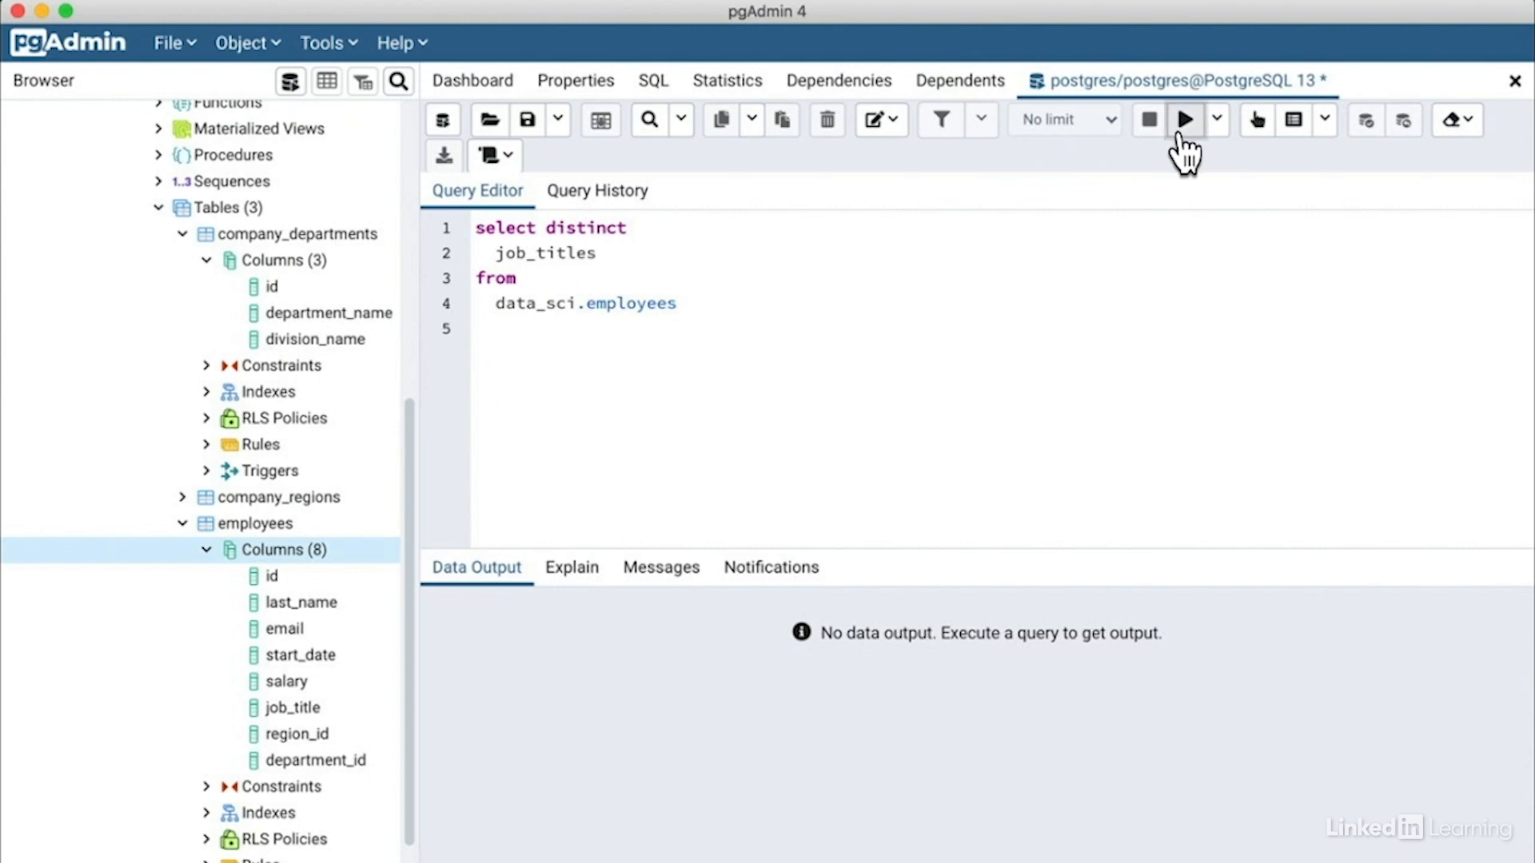
Run the corrected job_title query and scroll through the distinct titles in Data Output.
click(1183, 119)
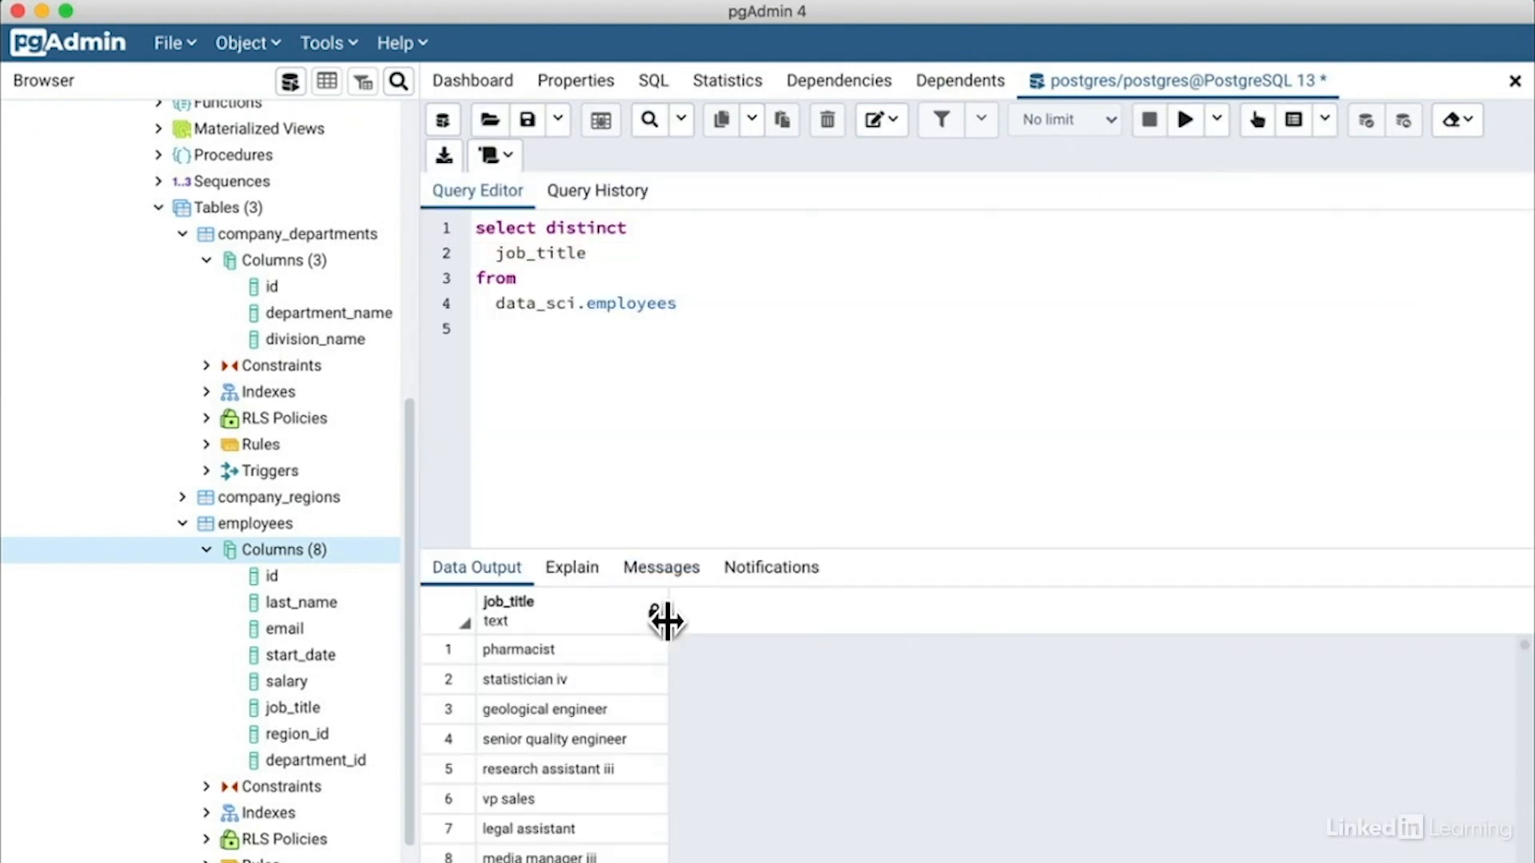
scroll(down, 3)
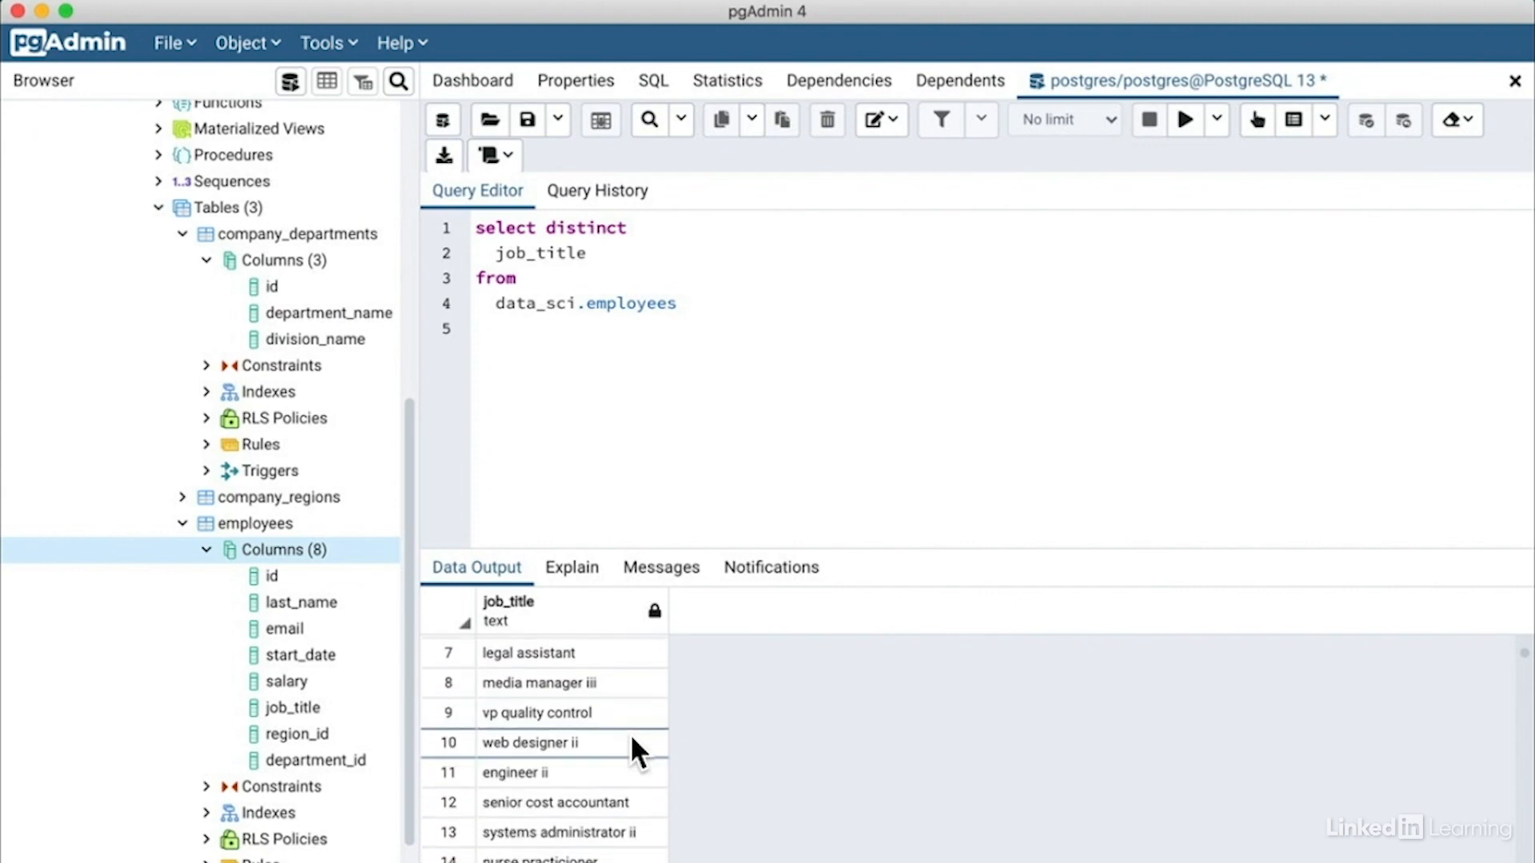
scroll(down, 3)
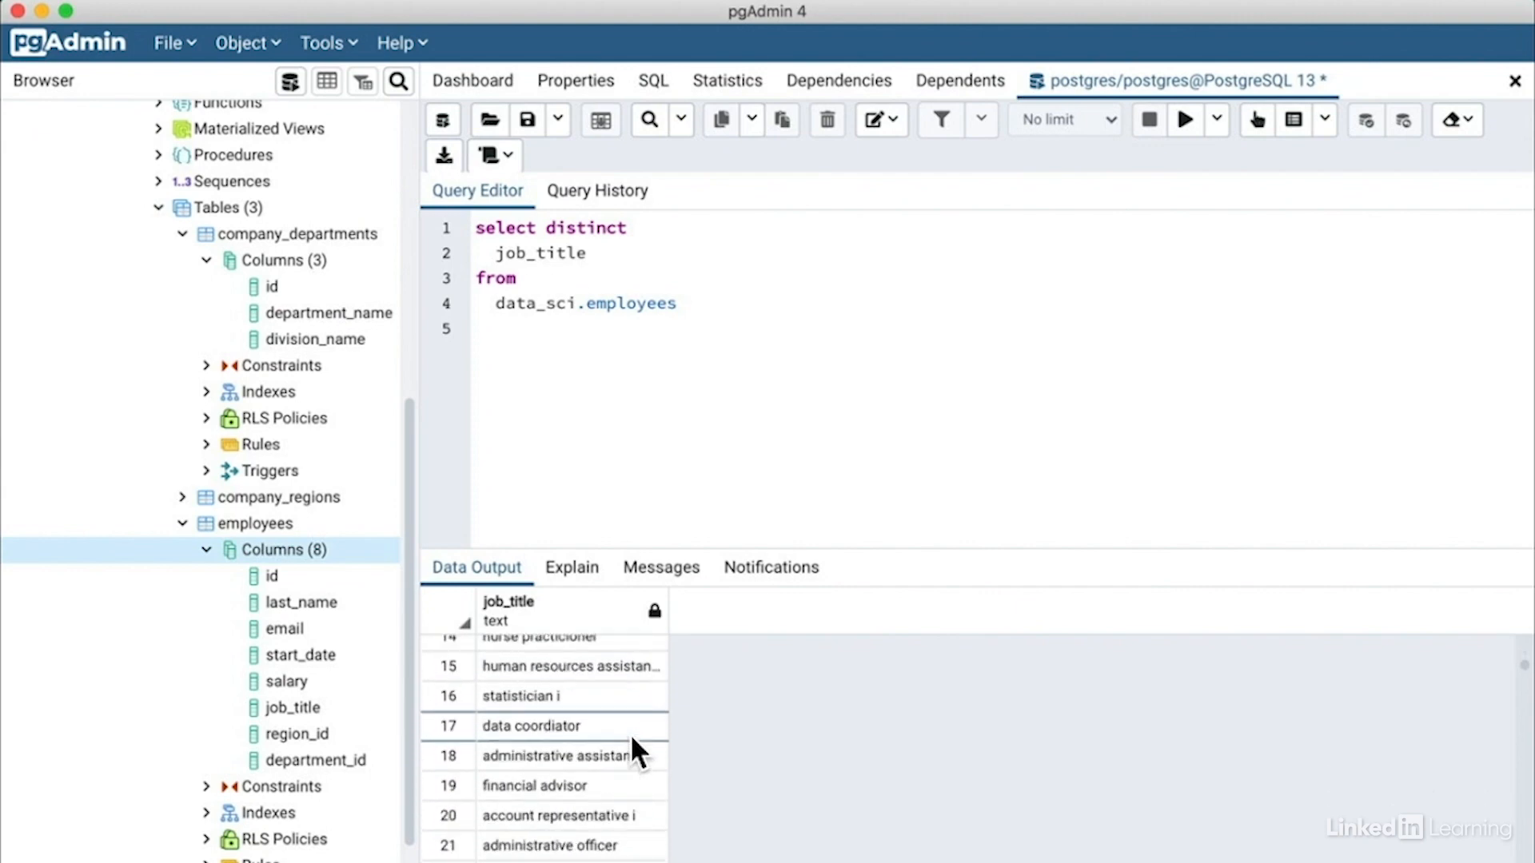
scroll(down, 3)
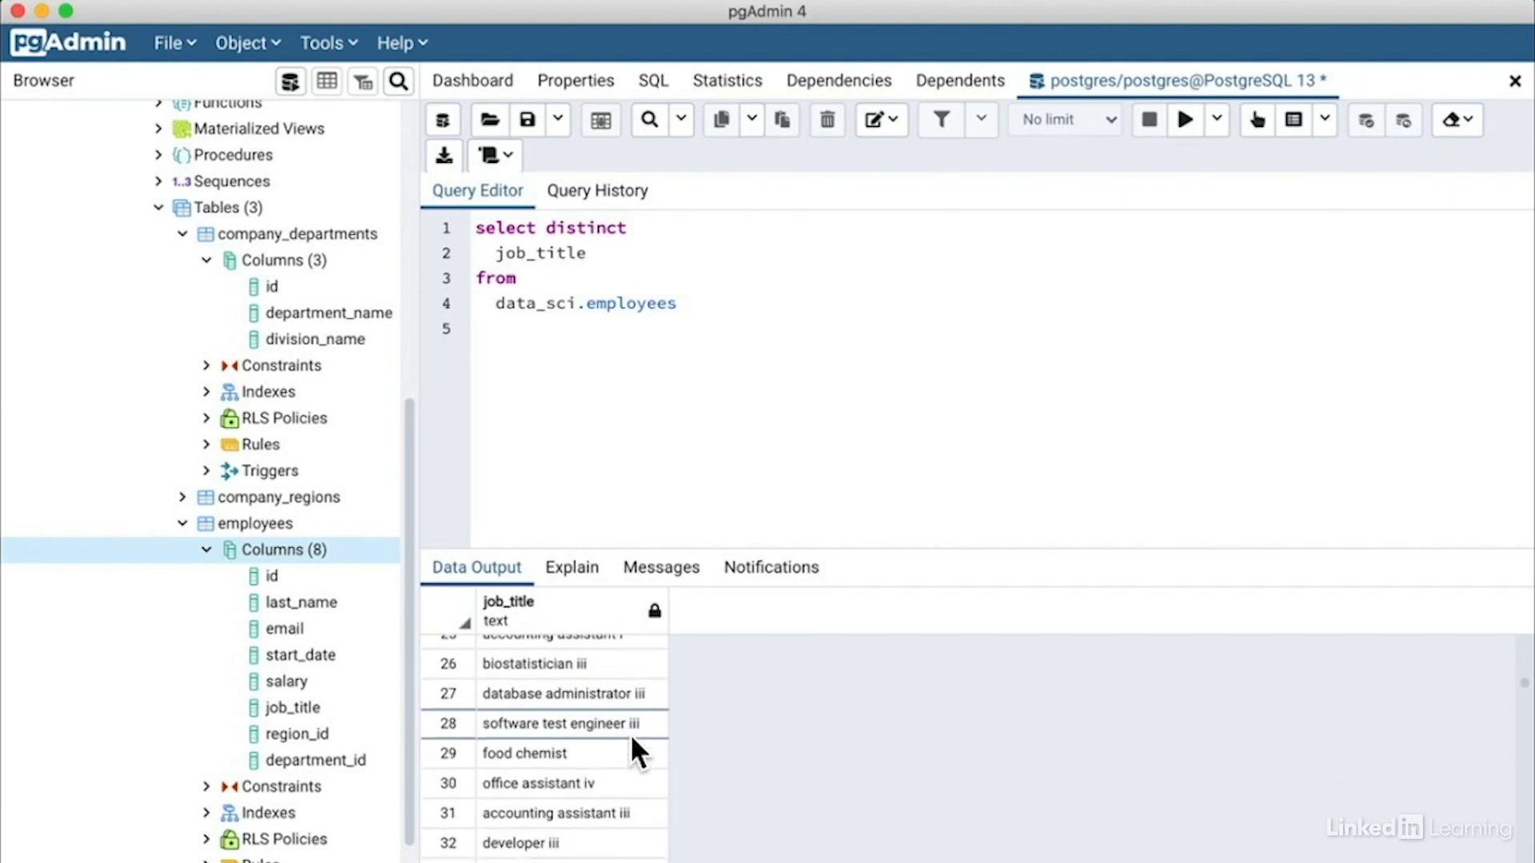
scroll(down, 3)
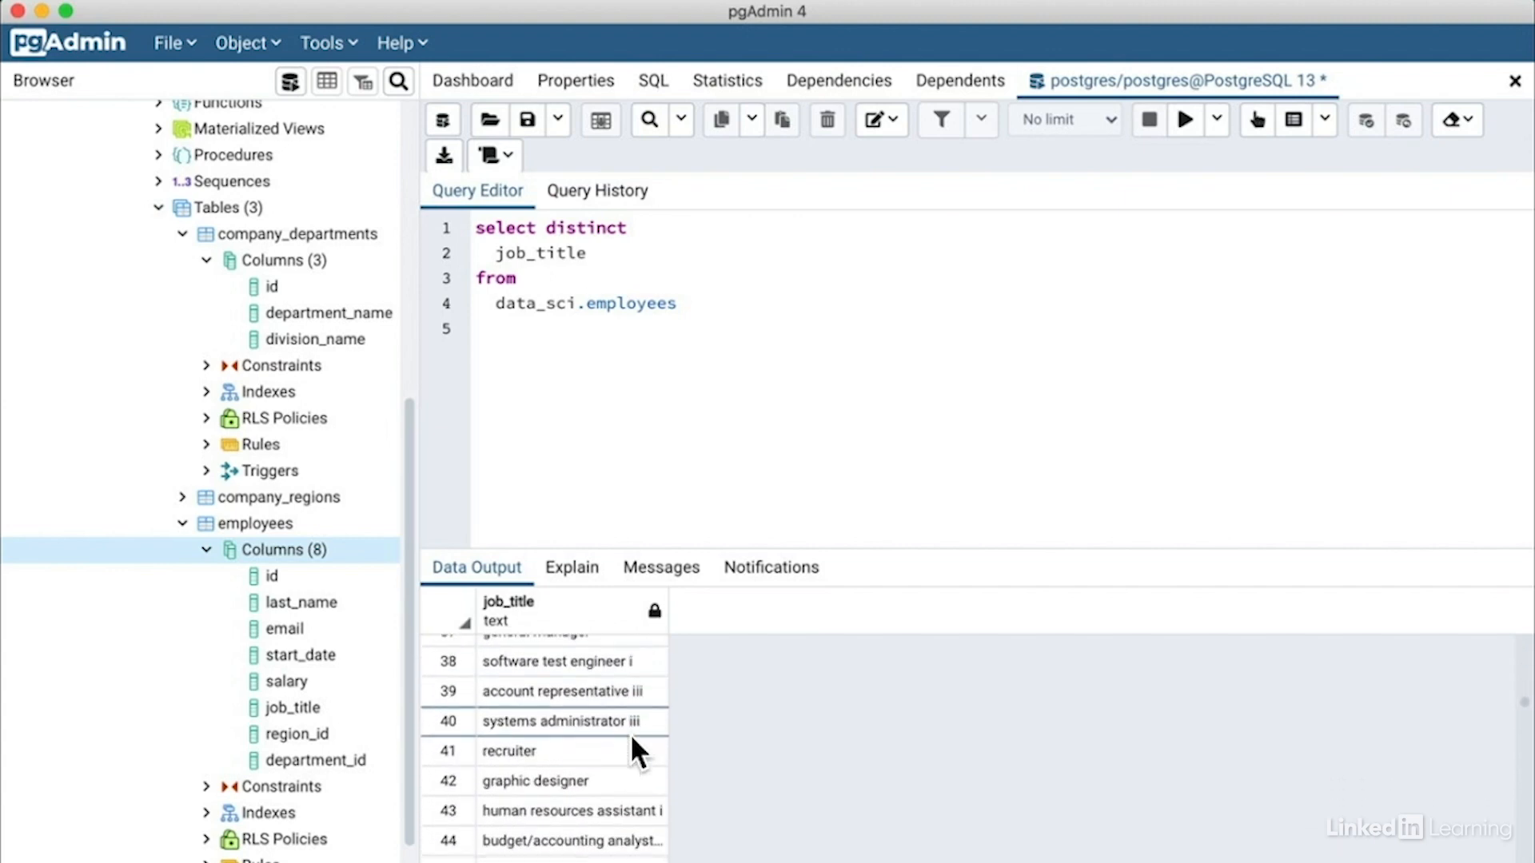
scroll(down, 3)
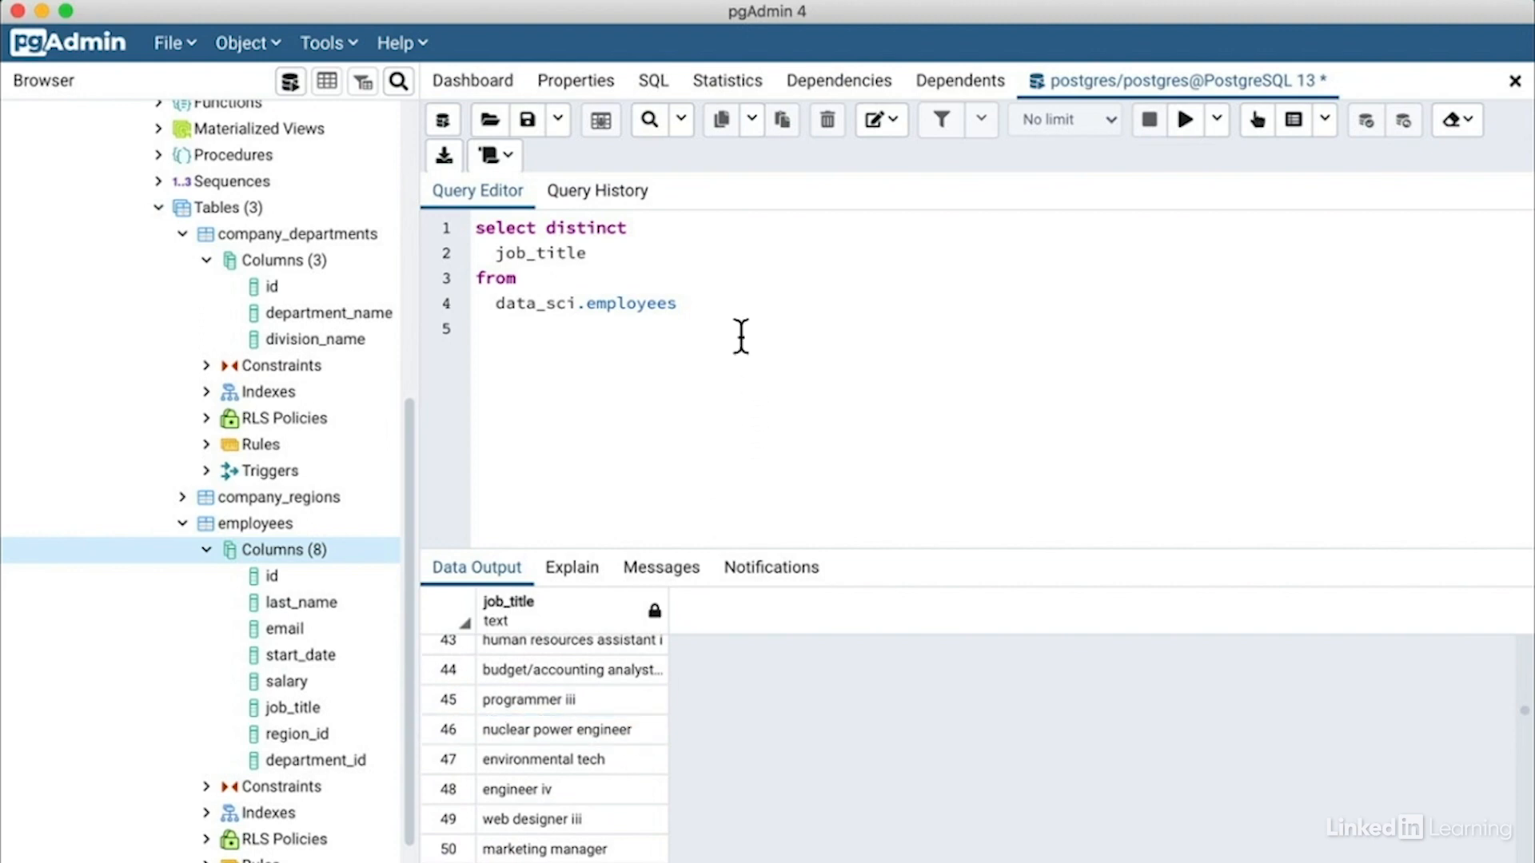
click(675, 304)
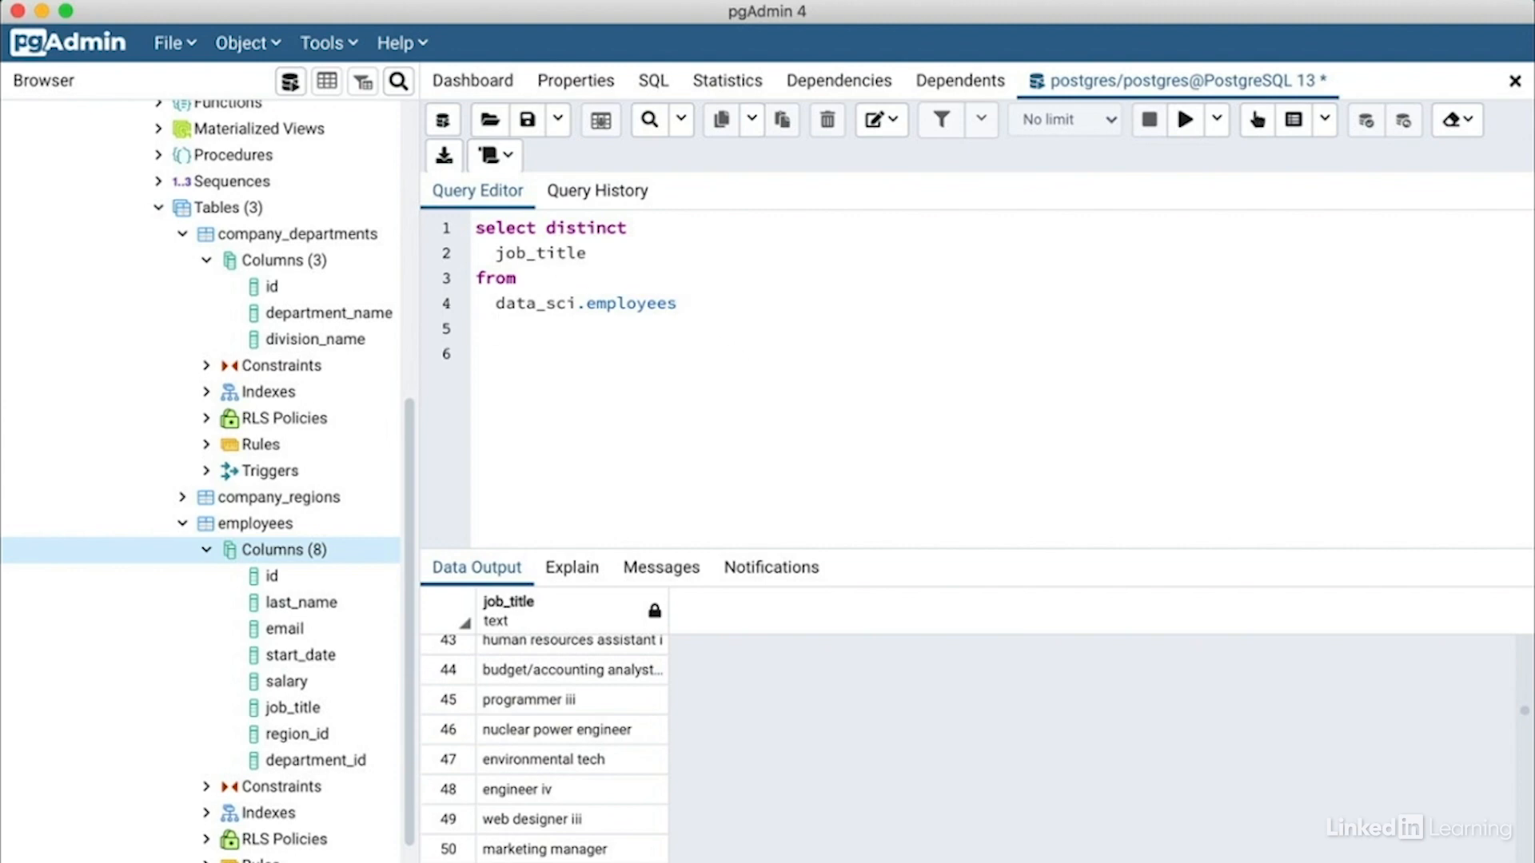
Add where job_title like 'vp%' and run it, returning five VP titles.
text(where)
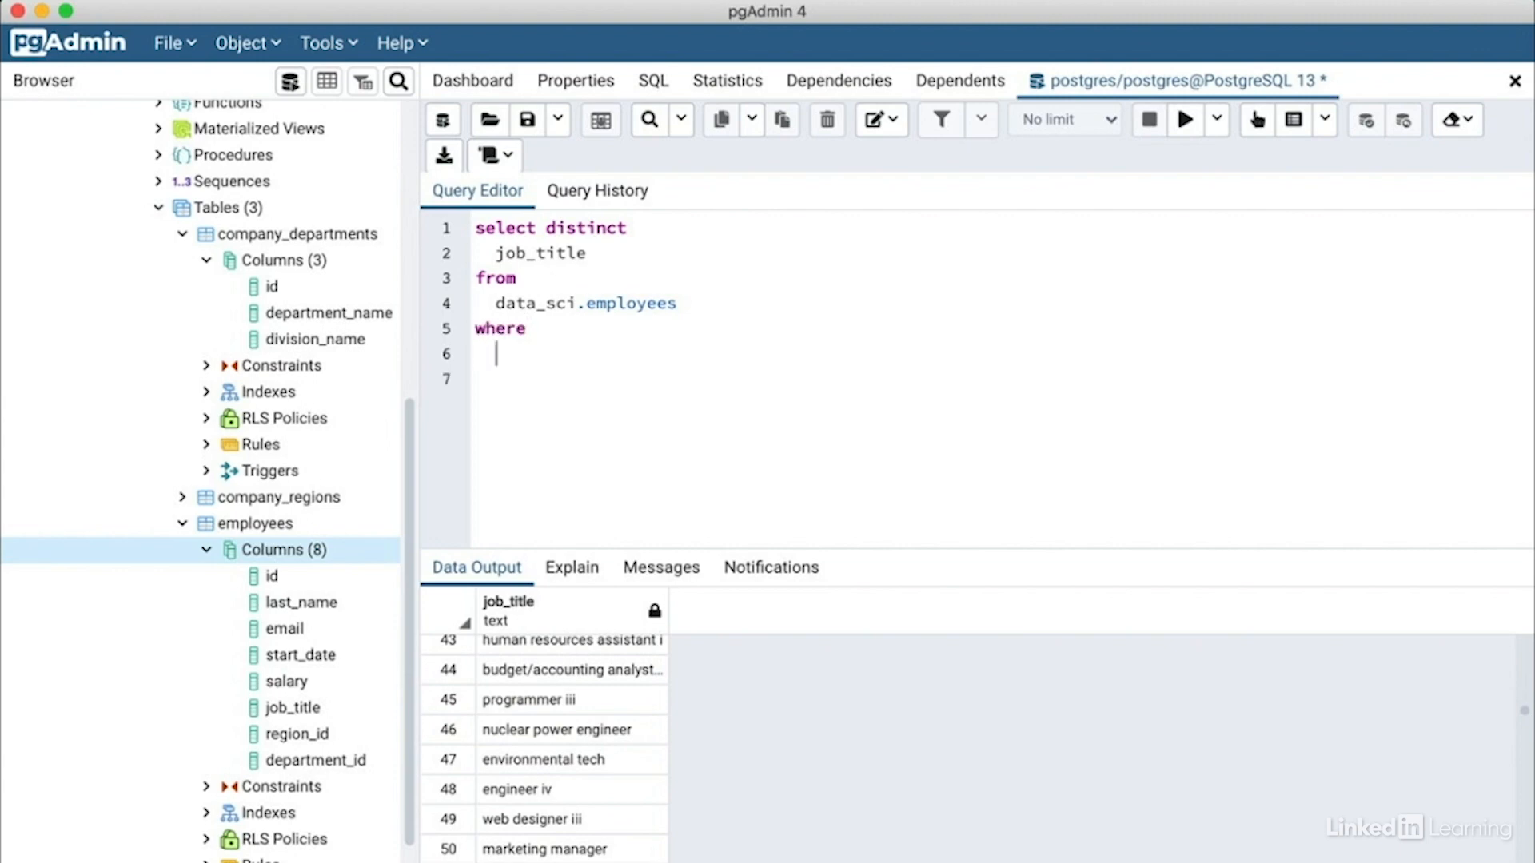
text(jobjt)
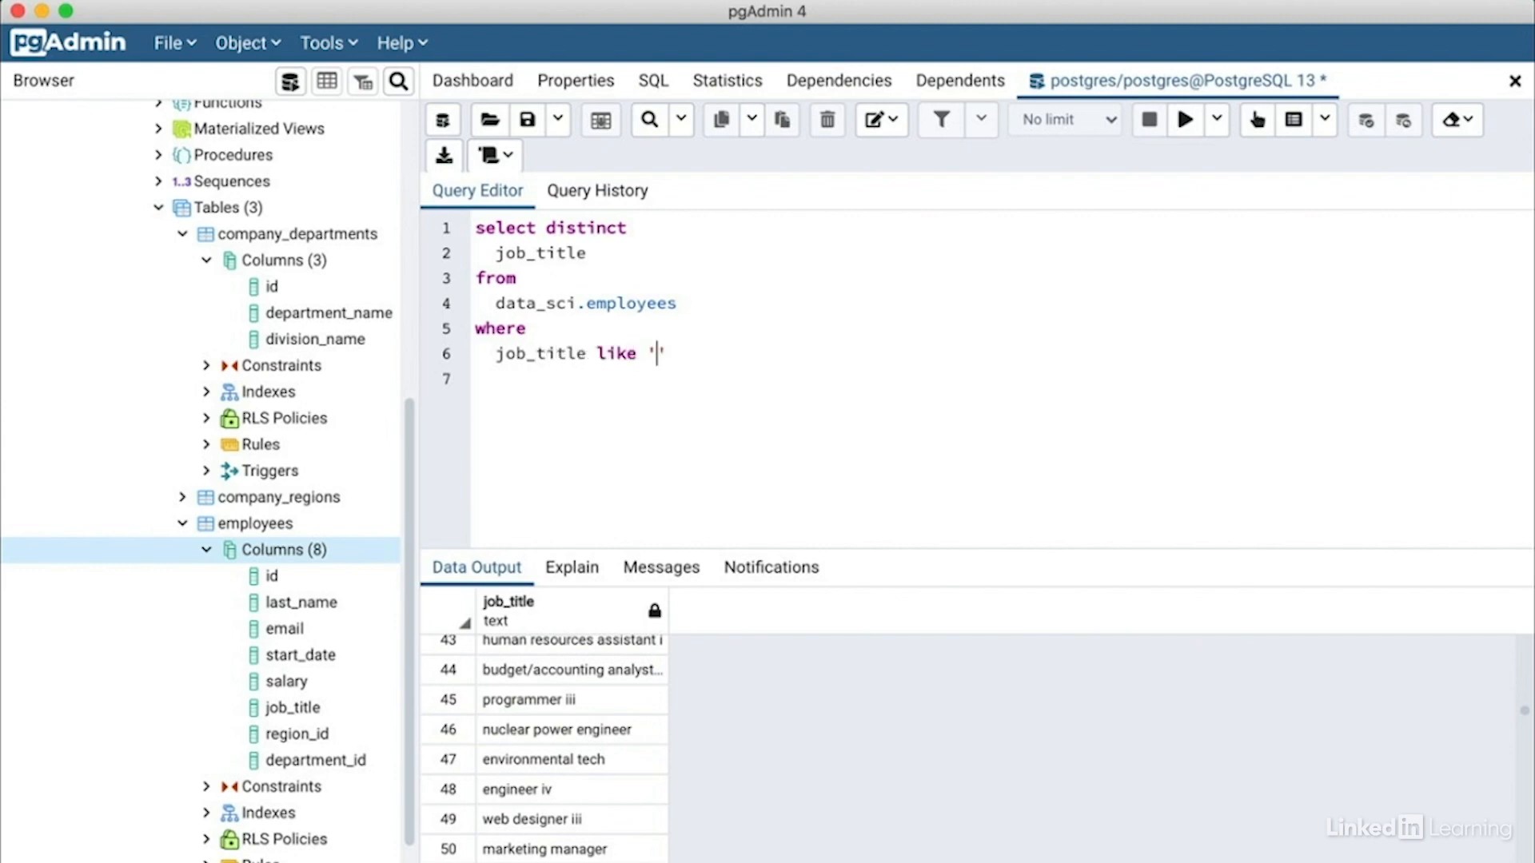
text(vp)
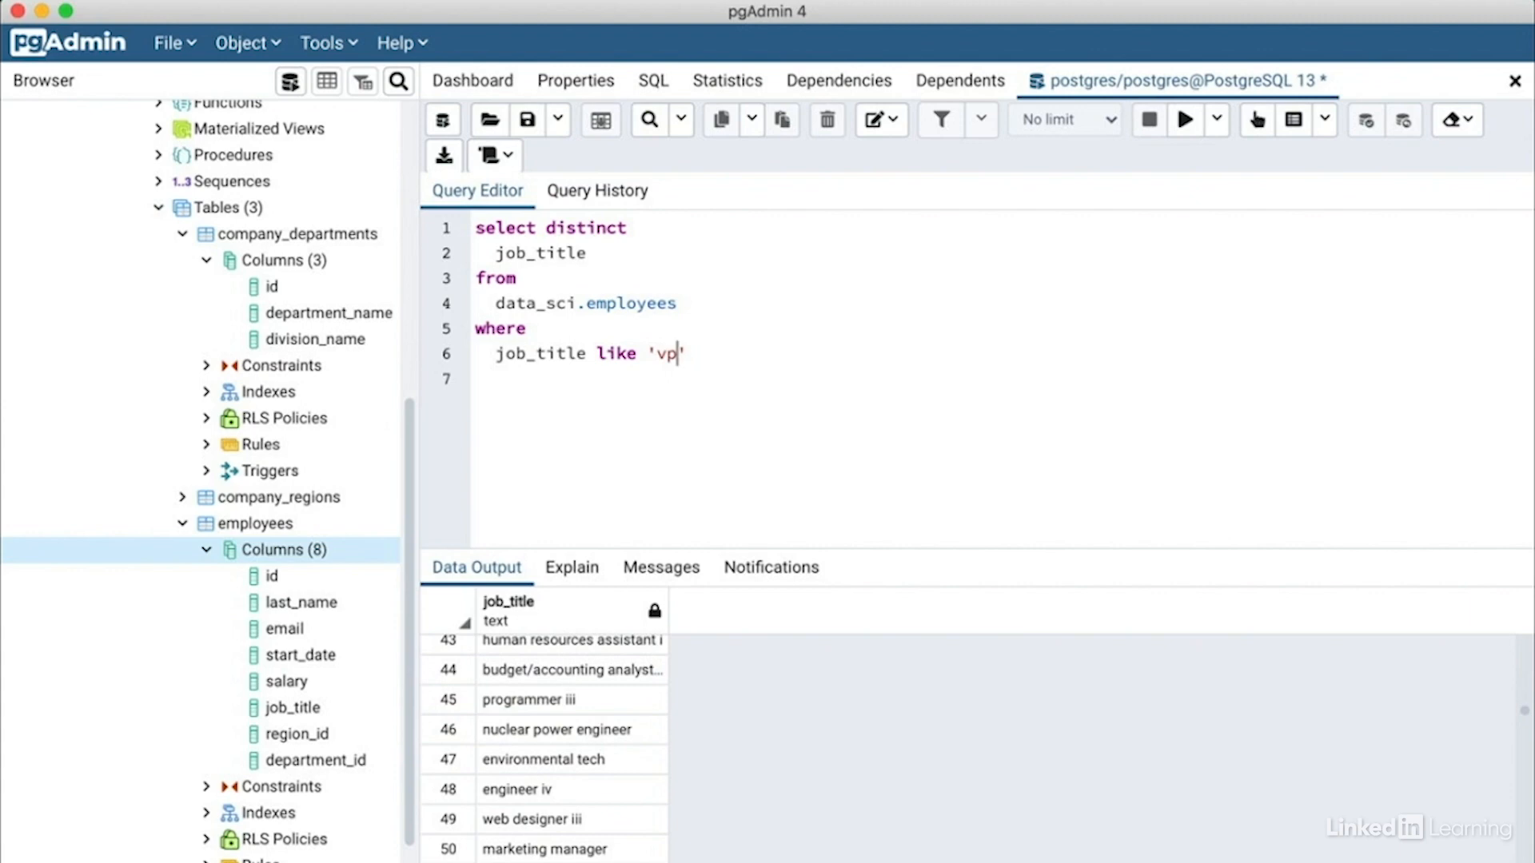
text(%)
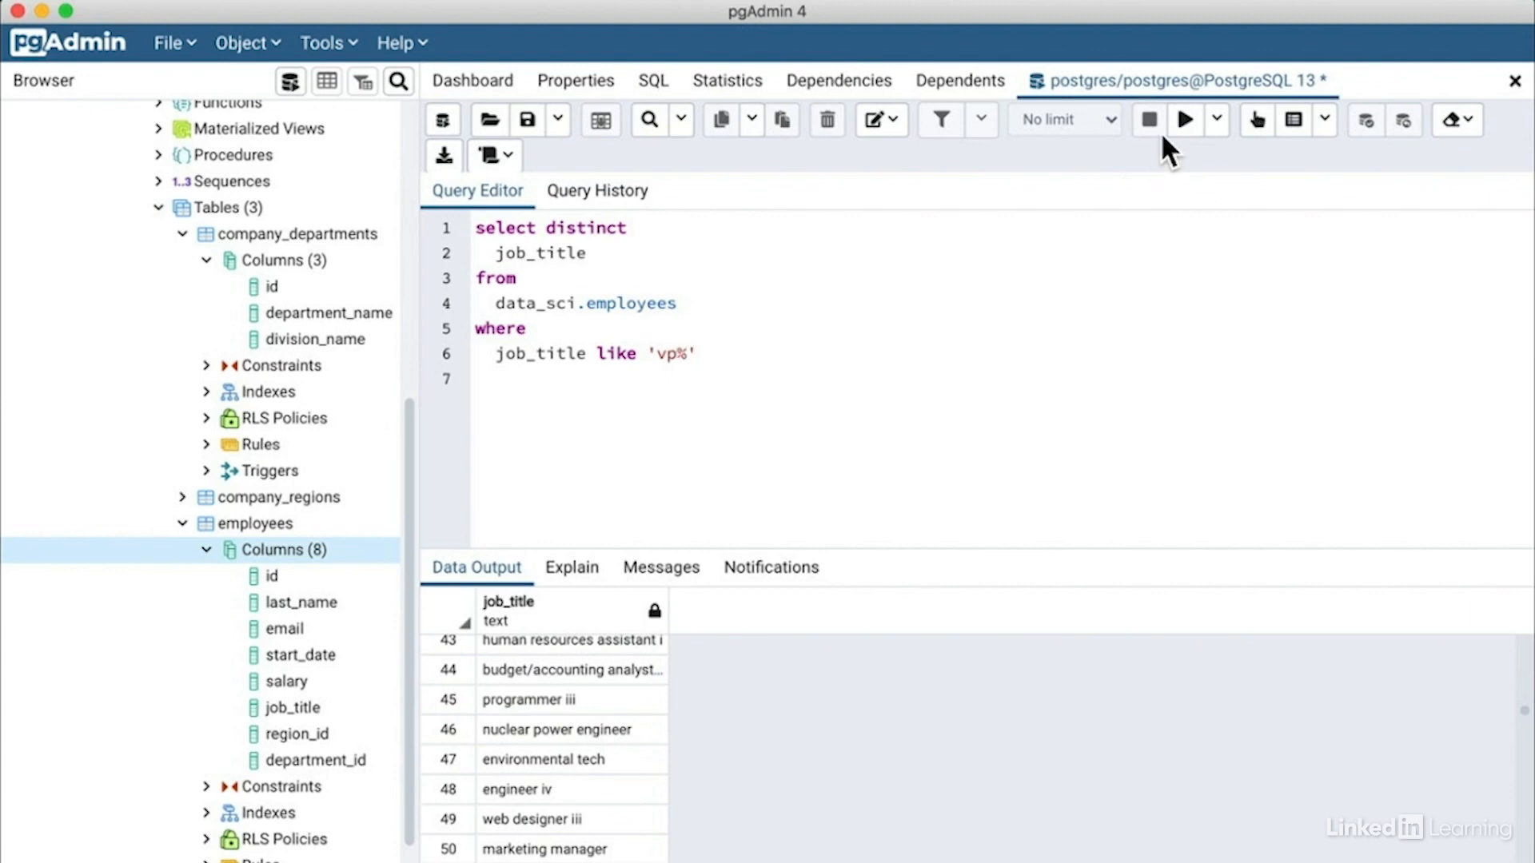
click(1182, 119)
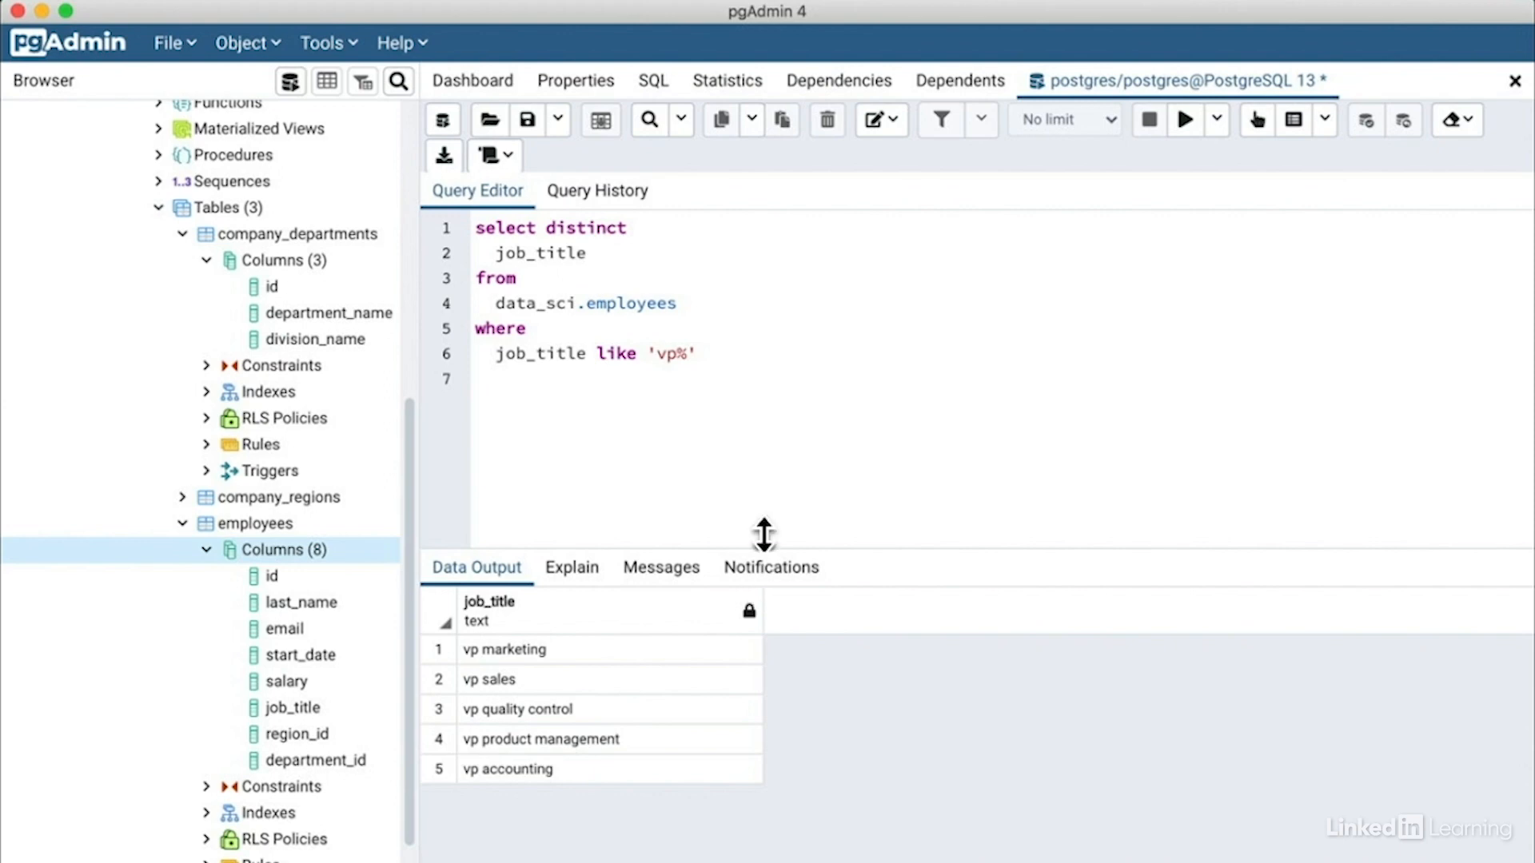
mouse_move(744, 370)
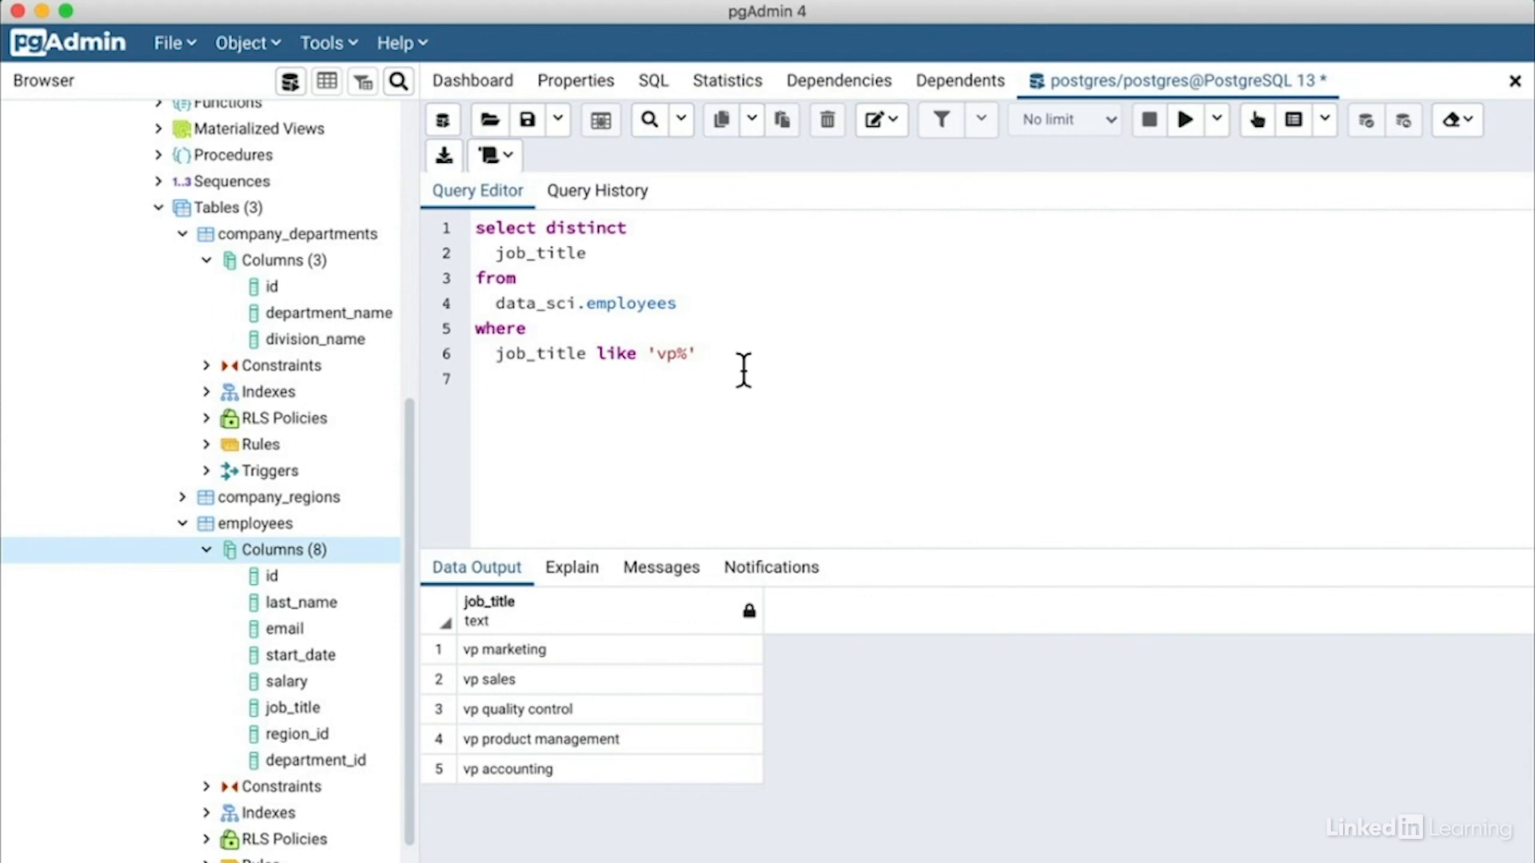
Extend the filter with or job_title like 'web%', then select that condition line.
click(476, 379)
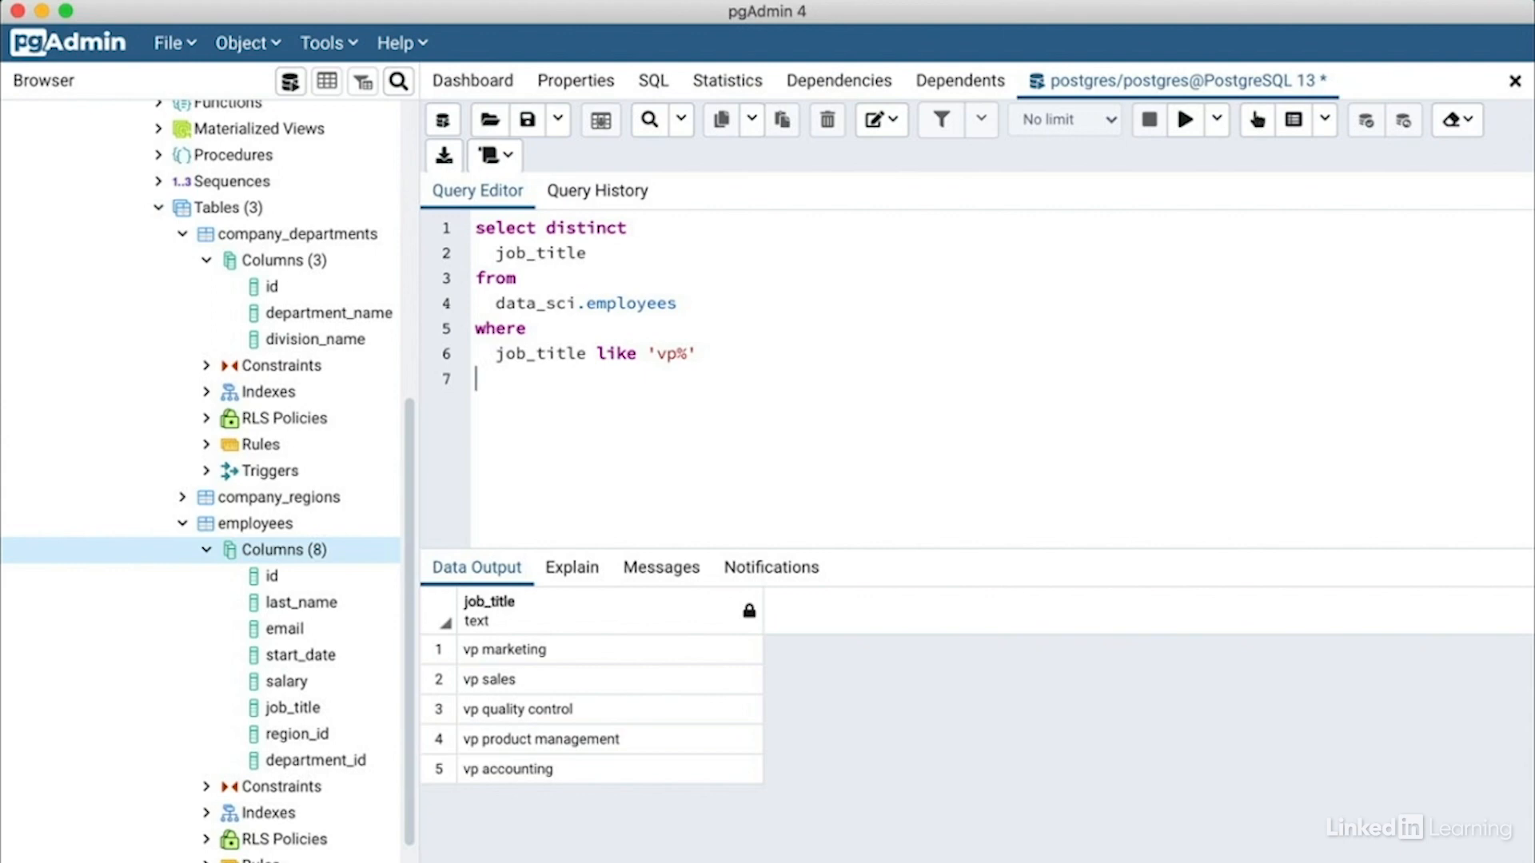
text(or)
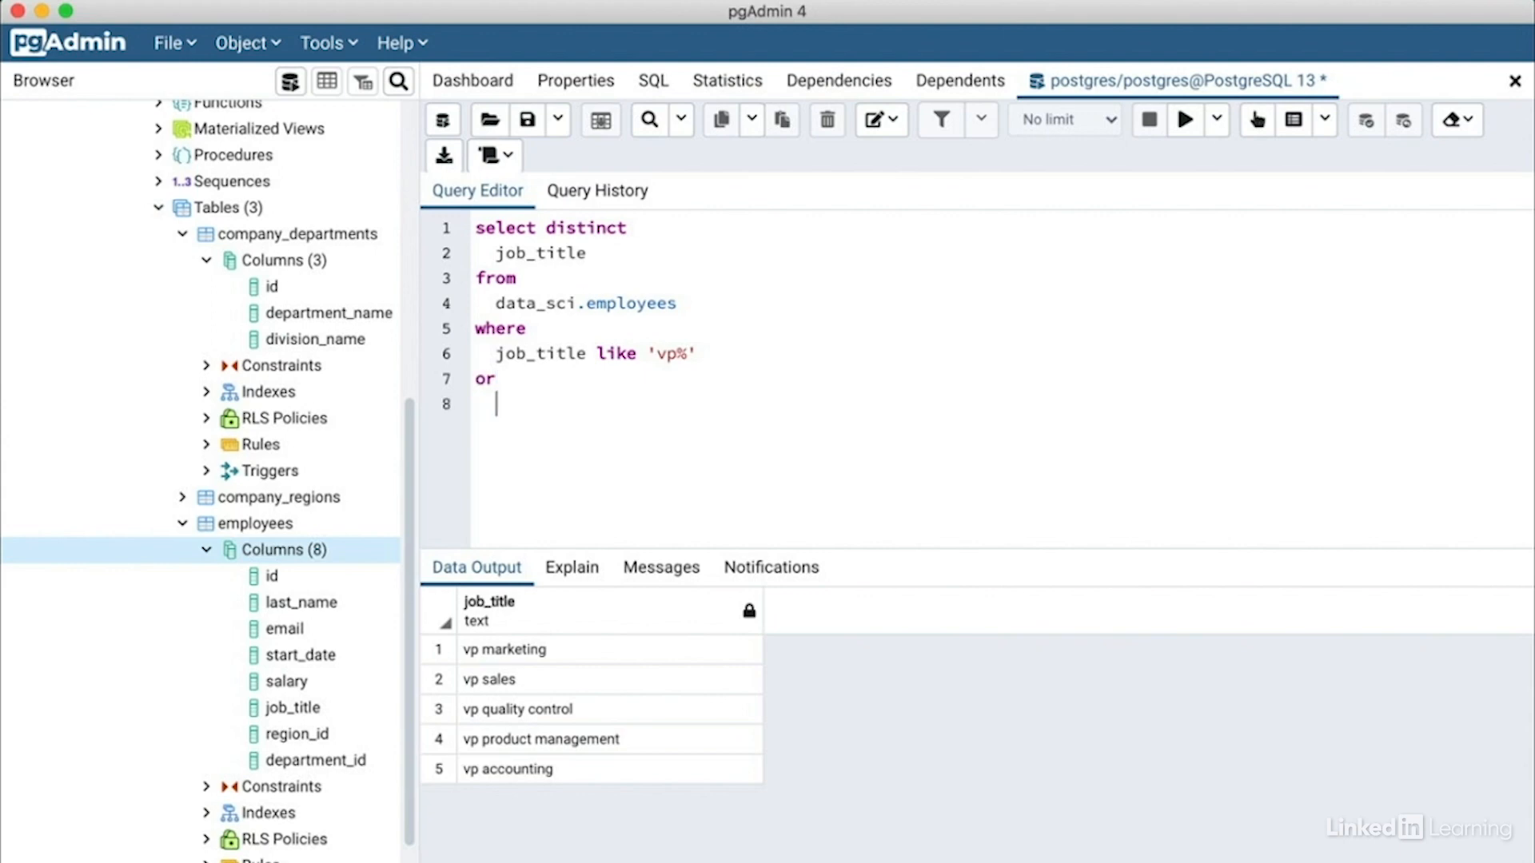
text(job_title)
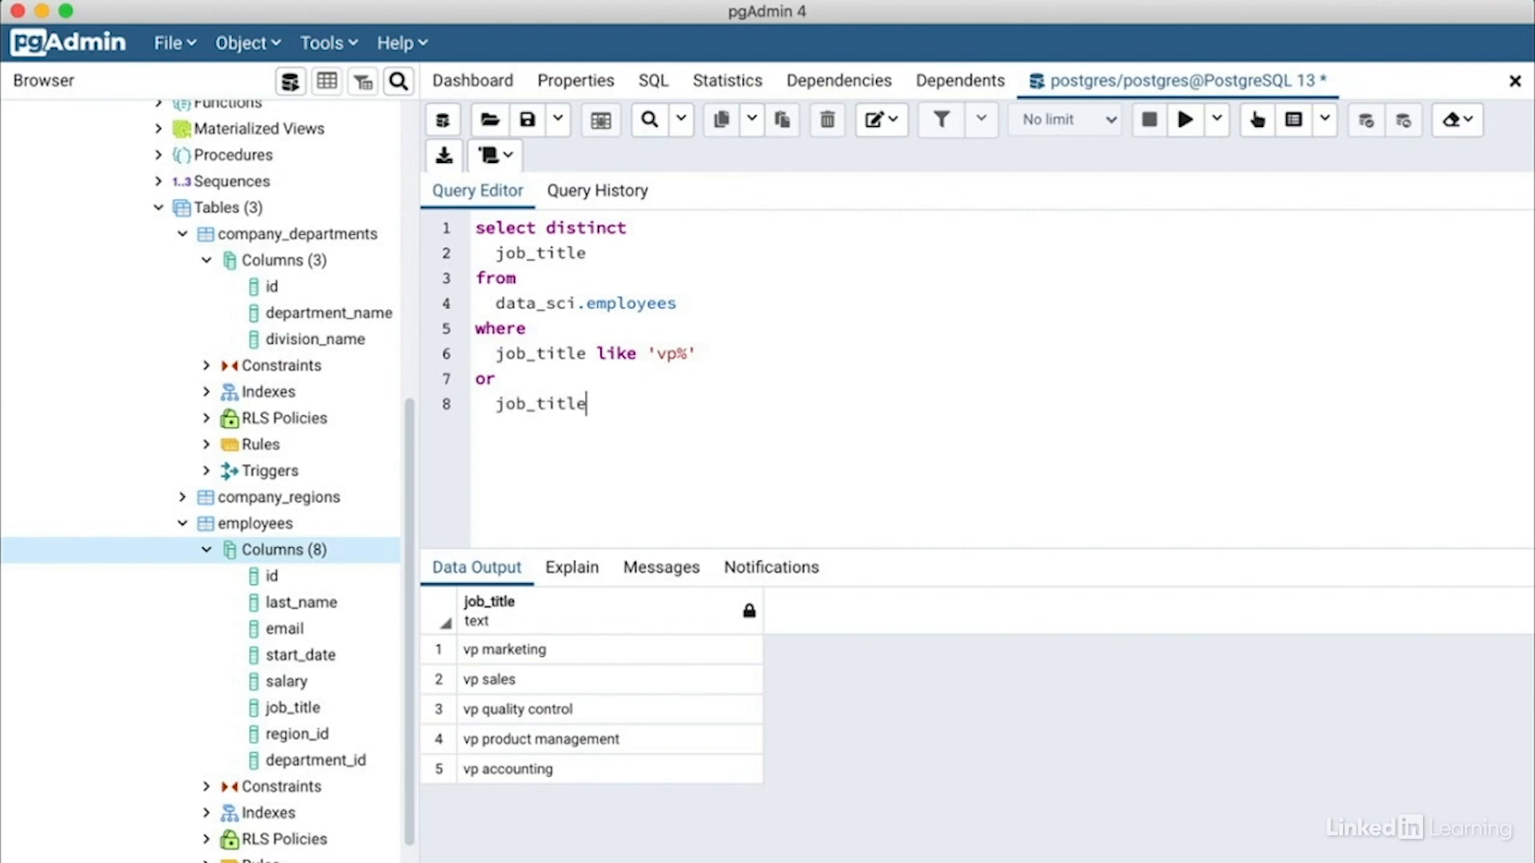
text(like 'w)
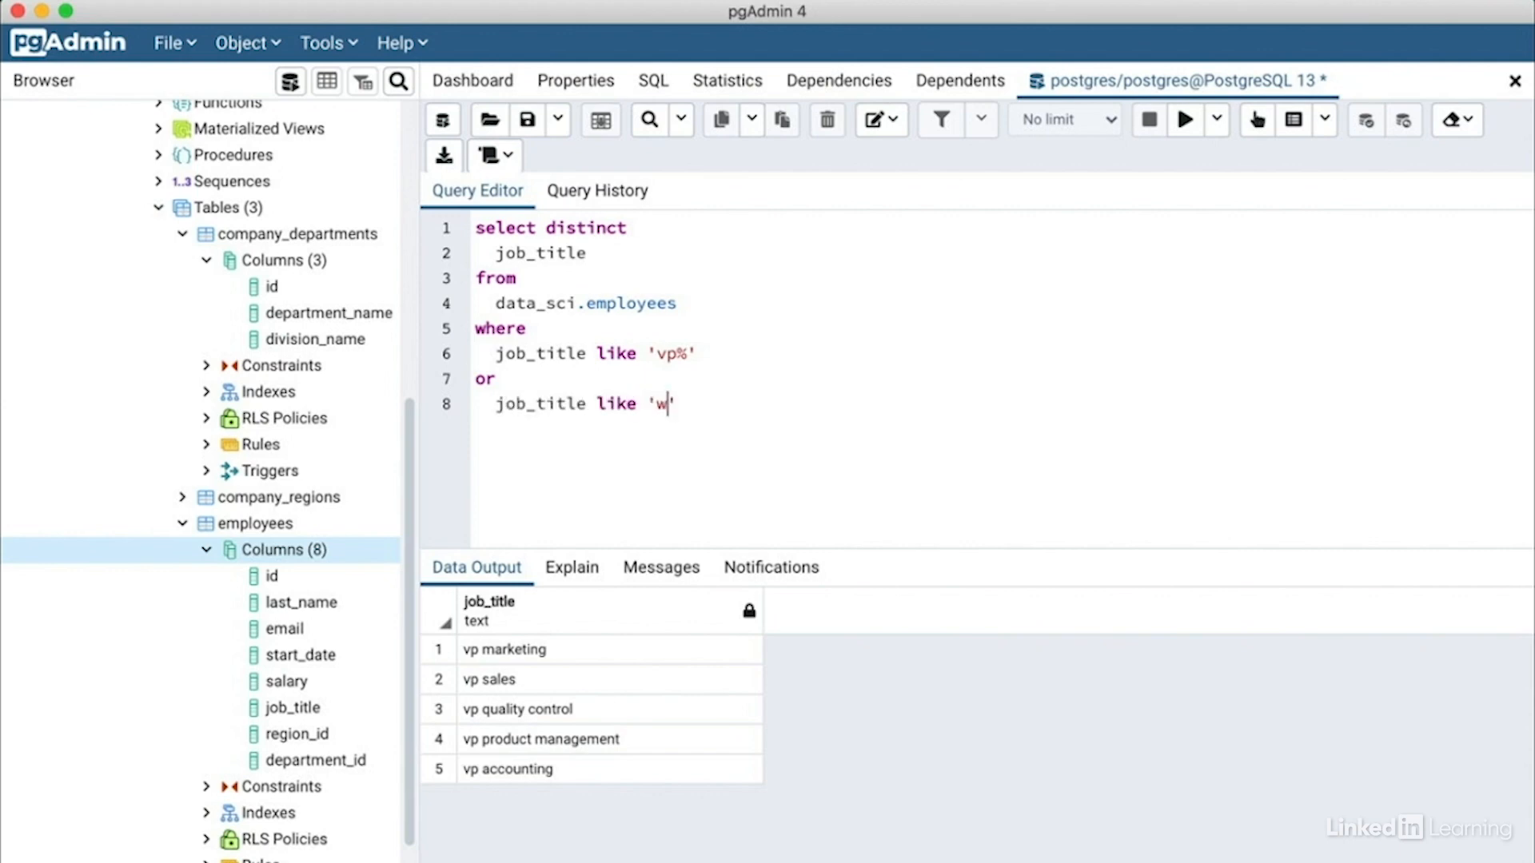
text(eb%')
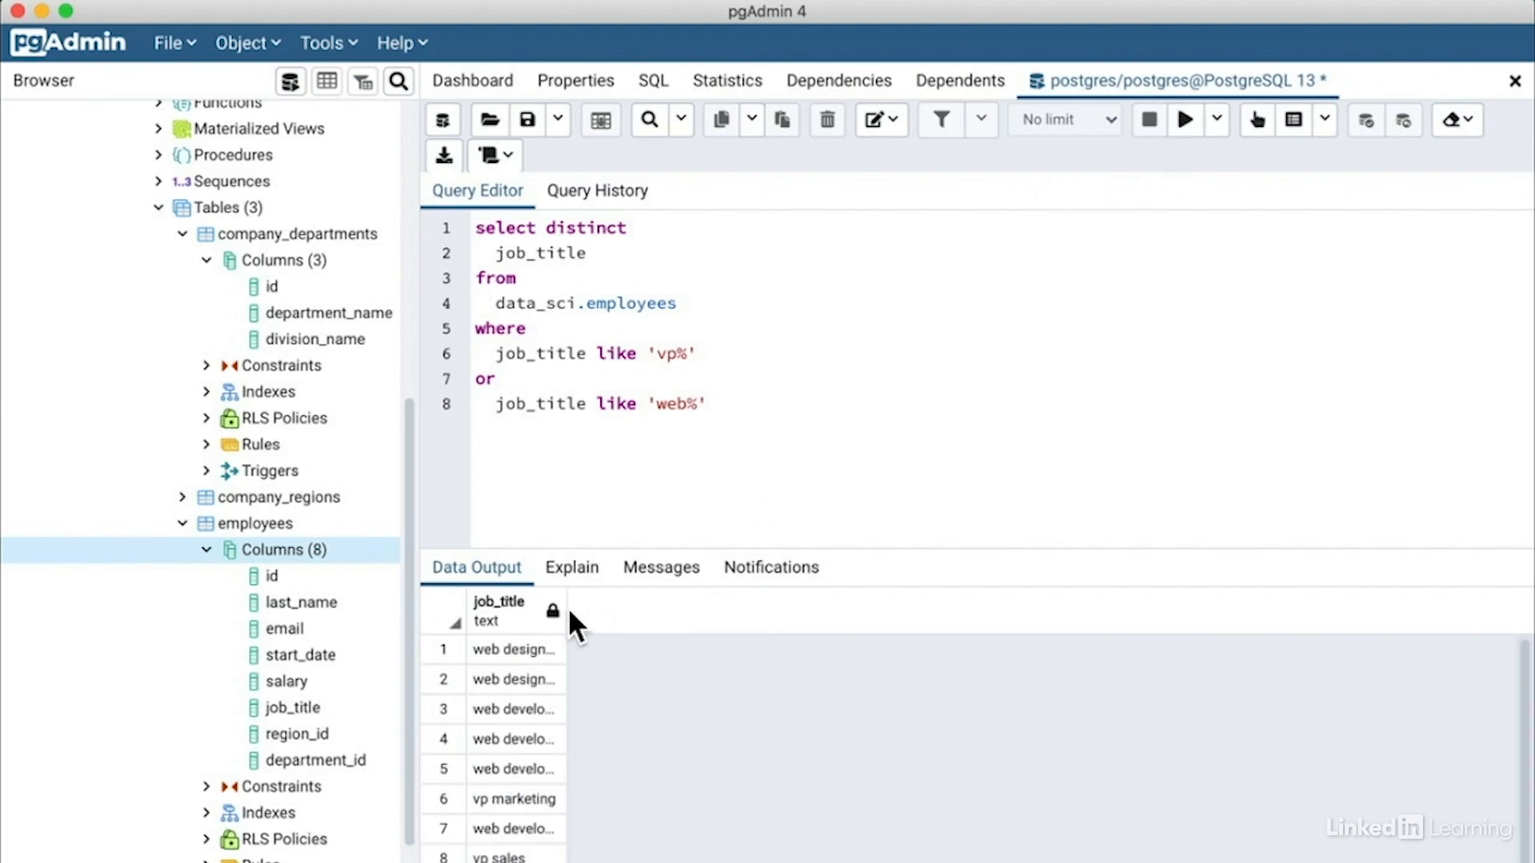
drag(566, 609, 705, 610)
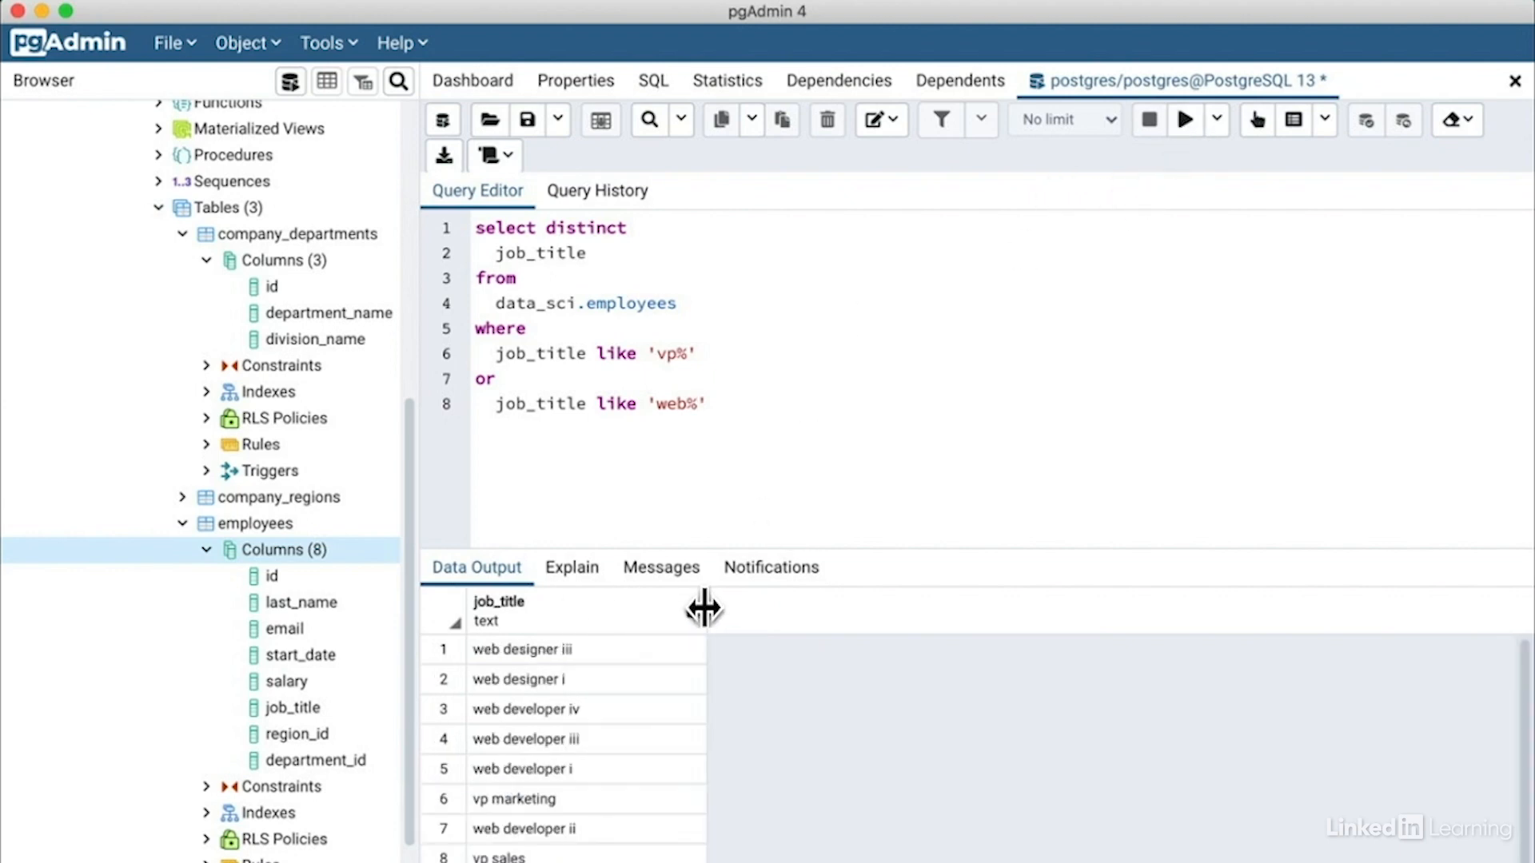
mouse_move(703, 609)
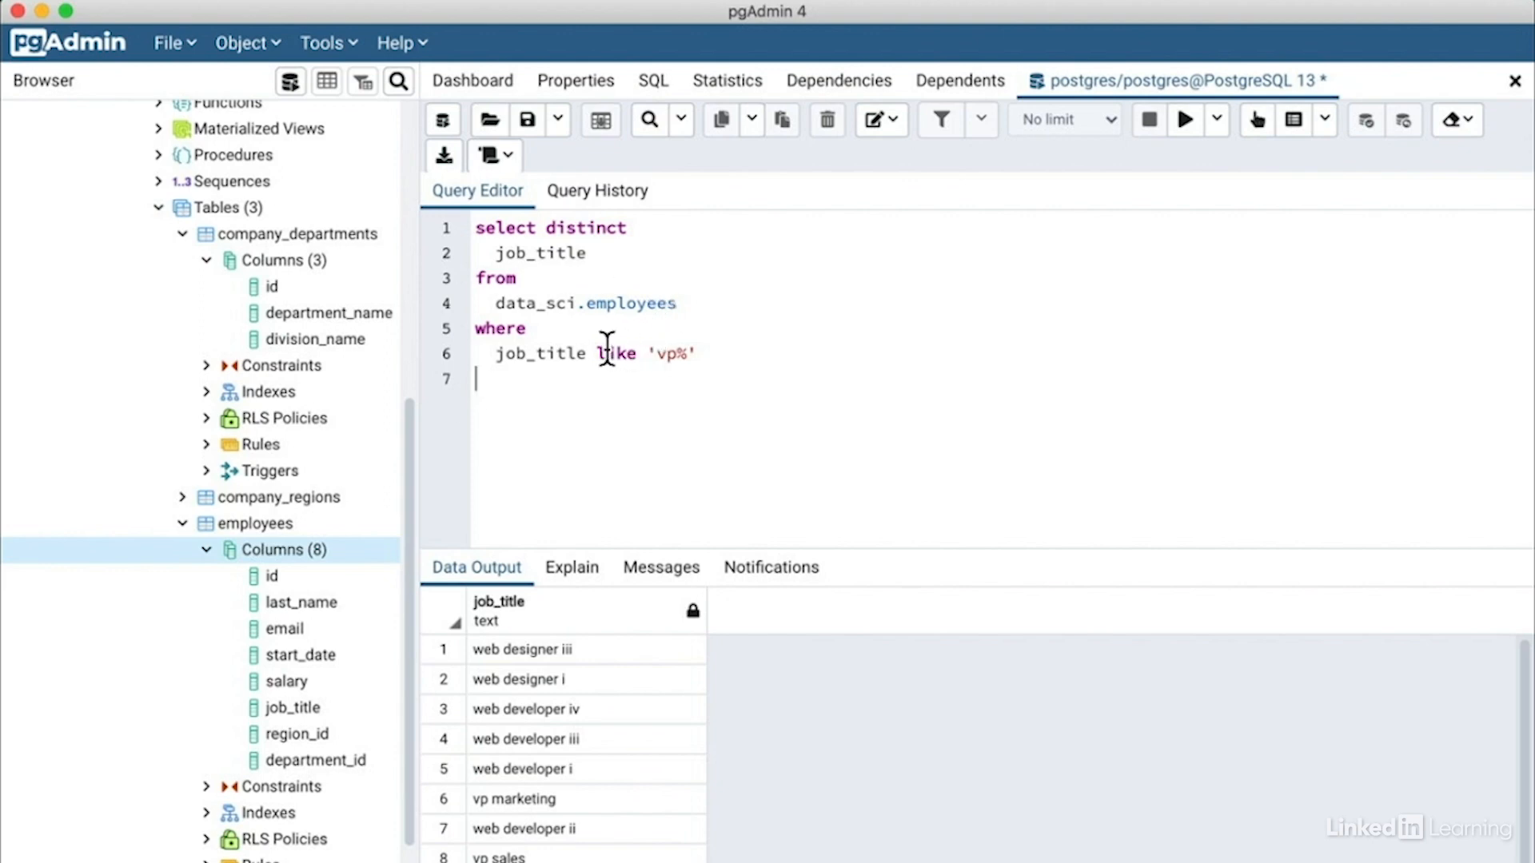
Rewrite the filter as job_title similar to '(vp%|web%)'.
text(similar to)
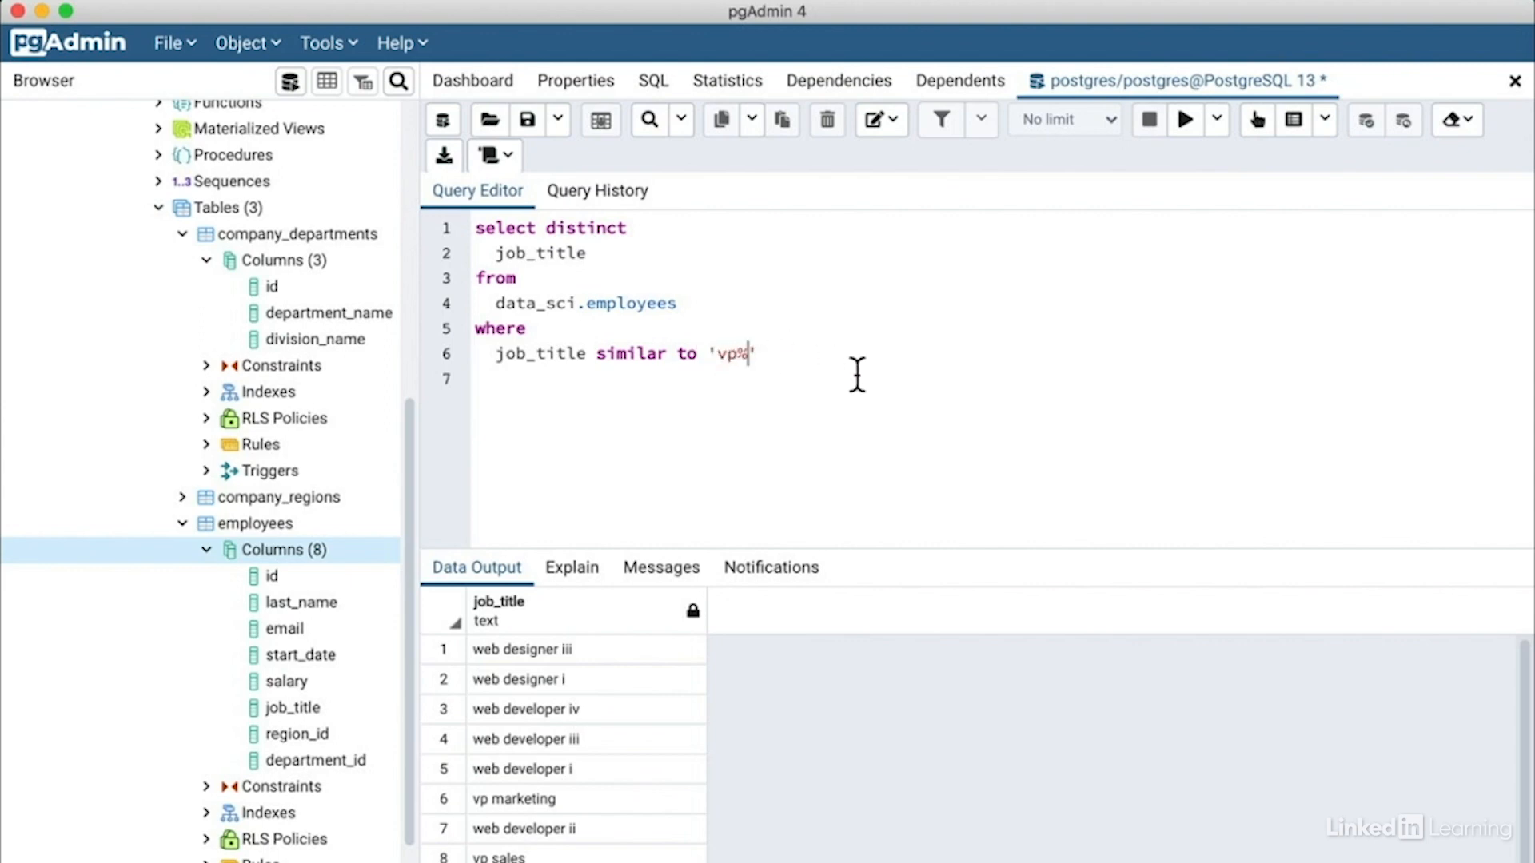
text(|web)
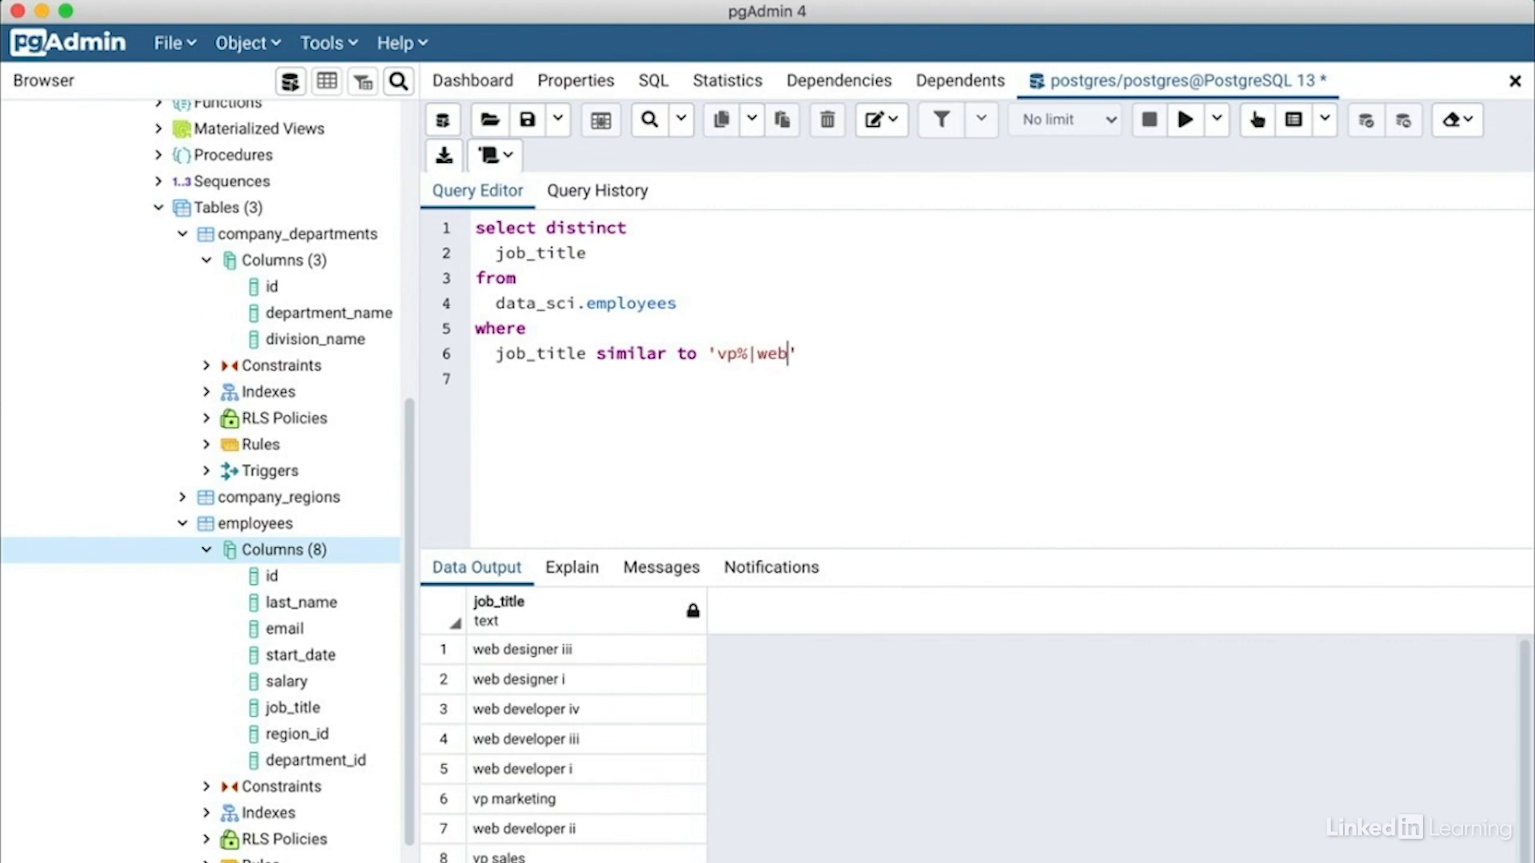
text(%)
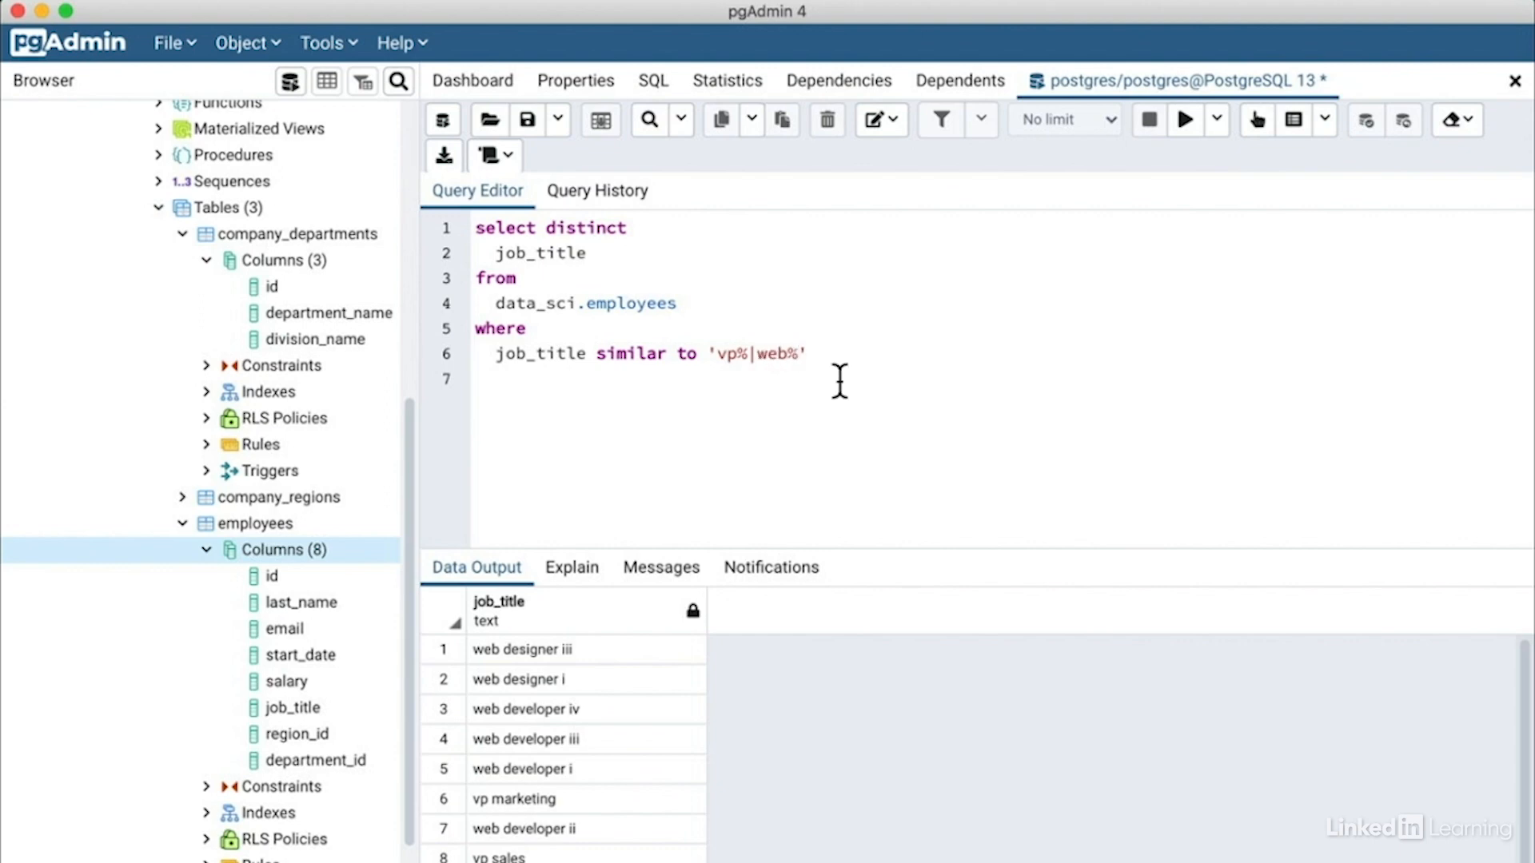
mouse_move(755, 355)
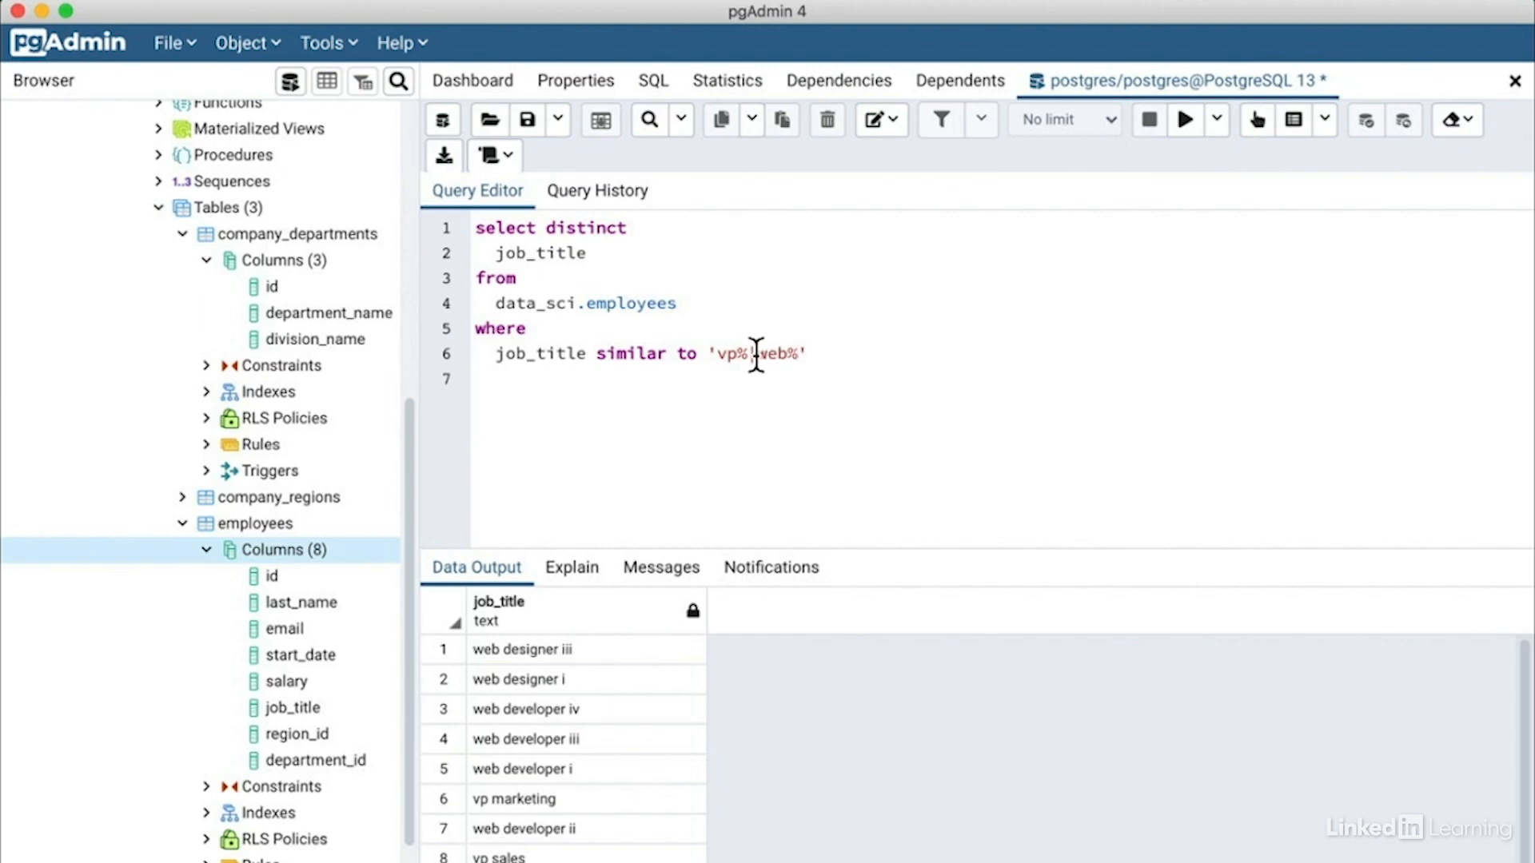
text(|)
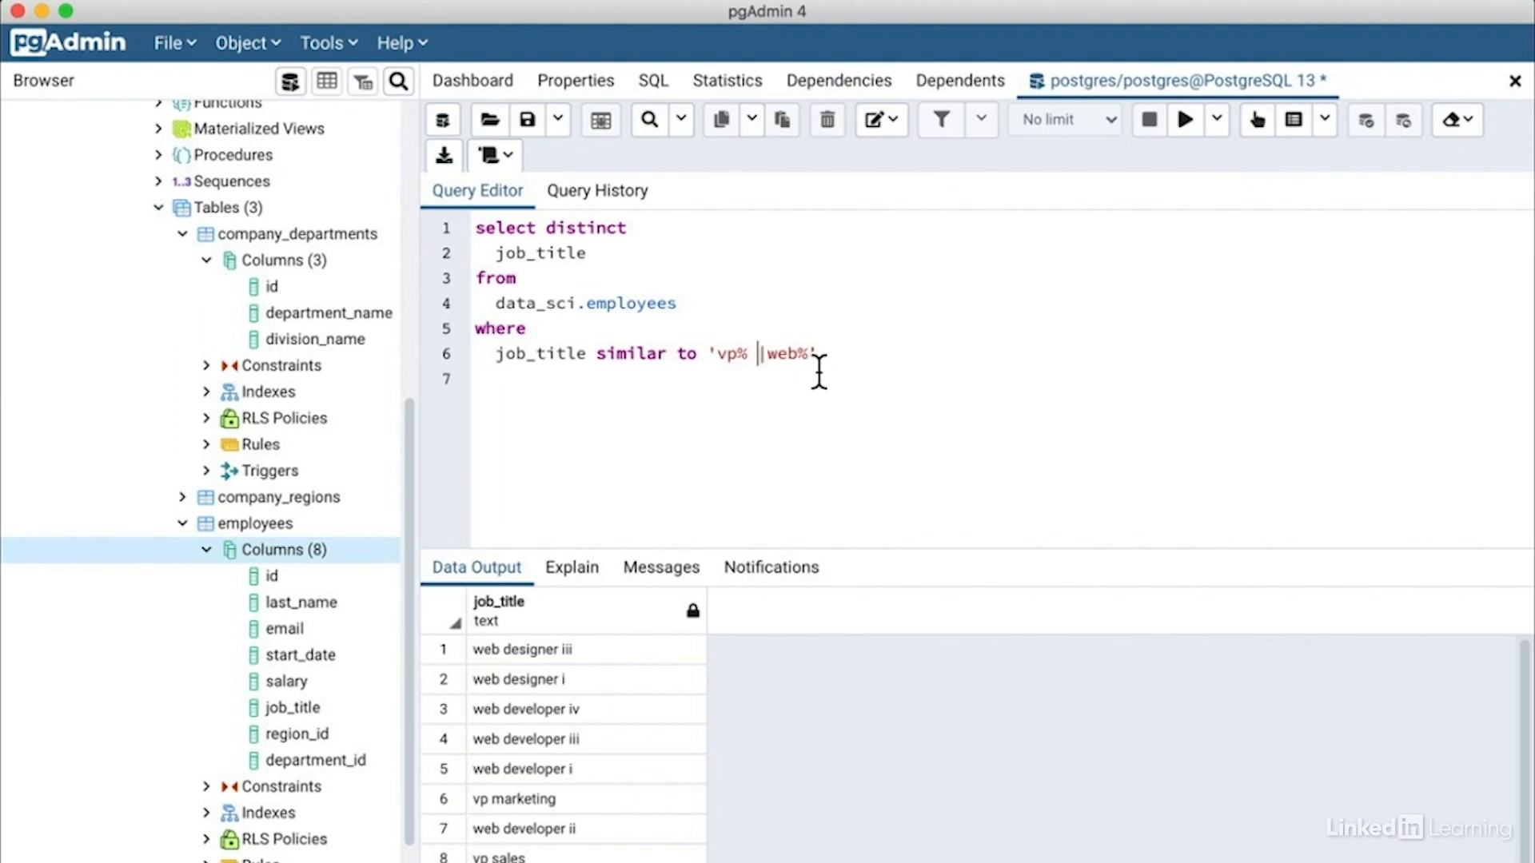
key(Backspace)
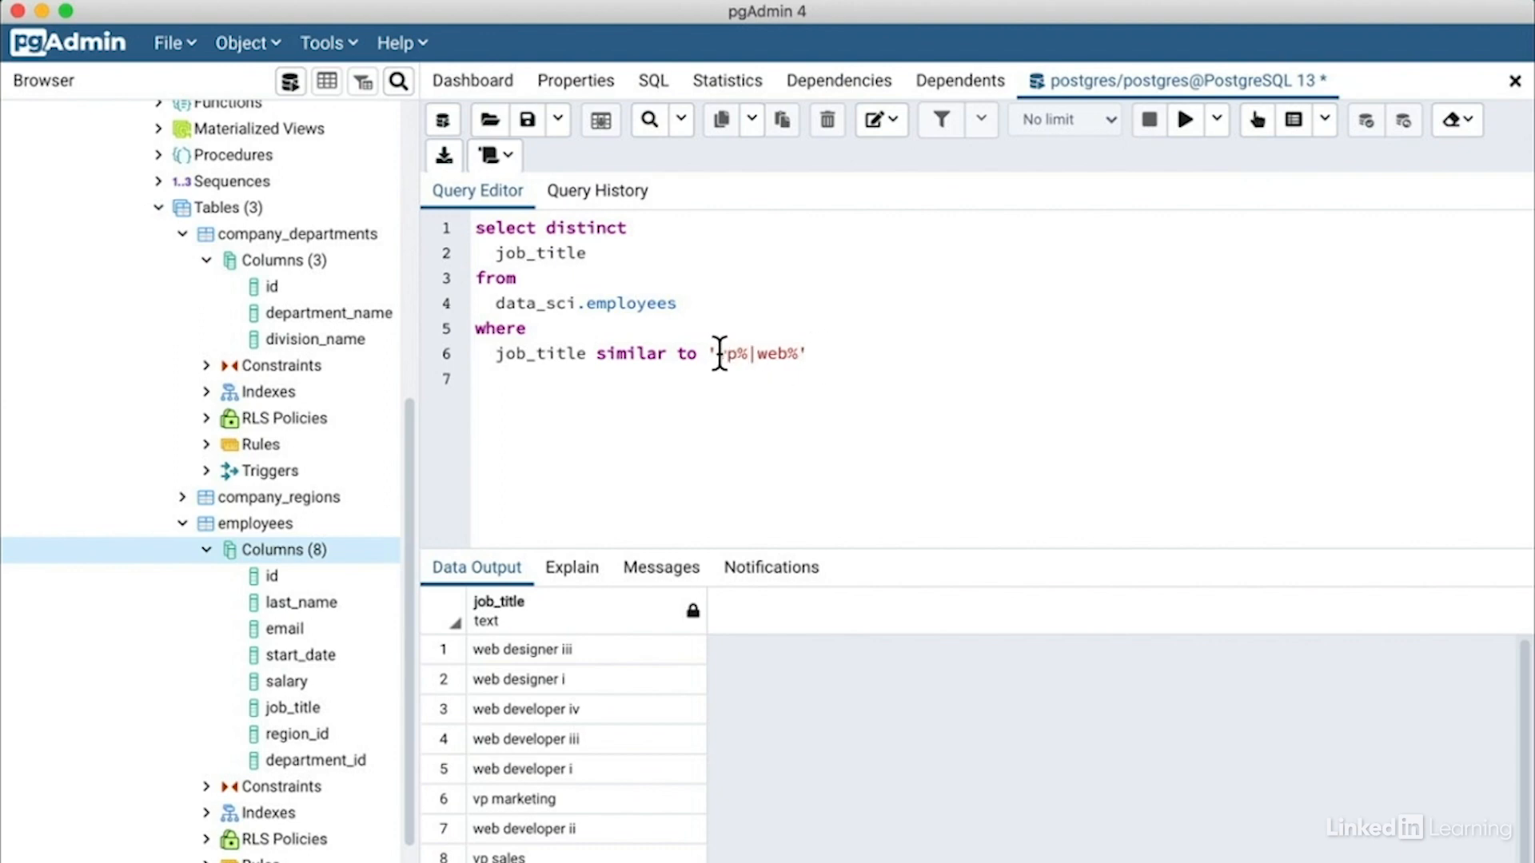
text((v)
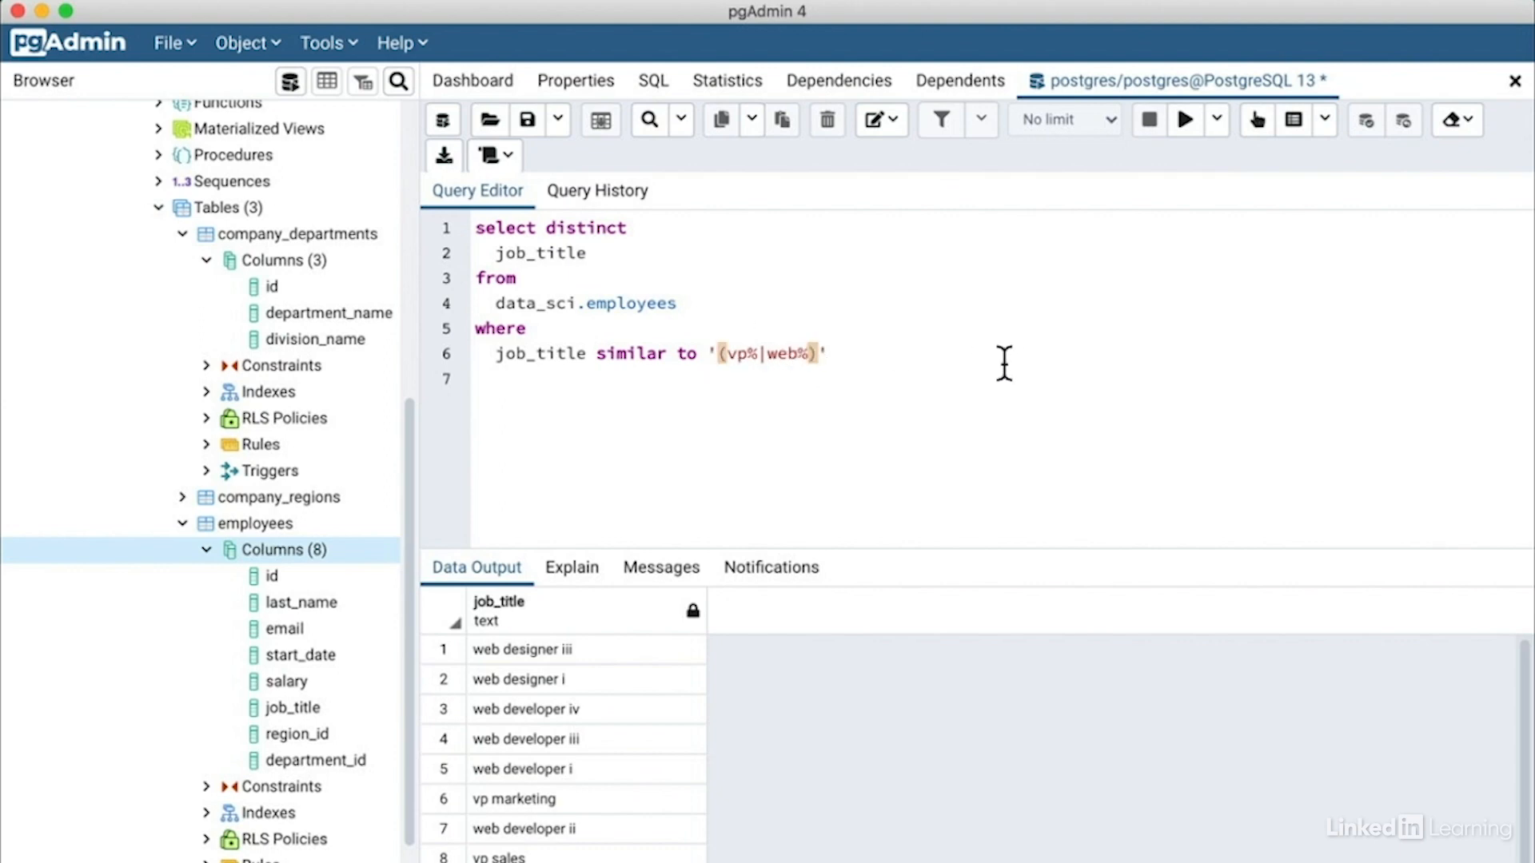
mouse_move(1039, 358)
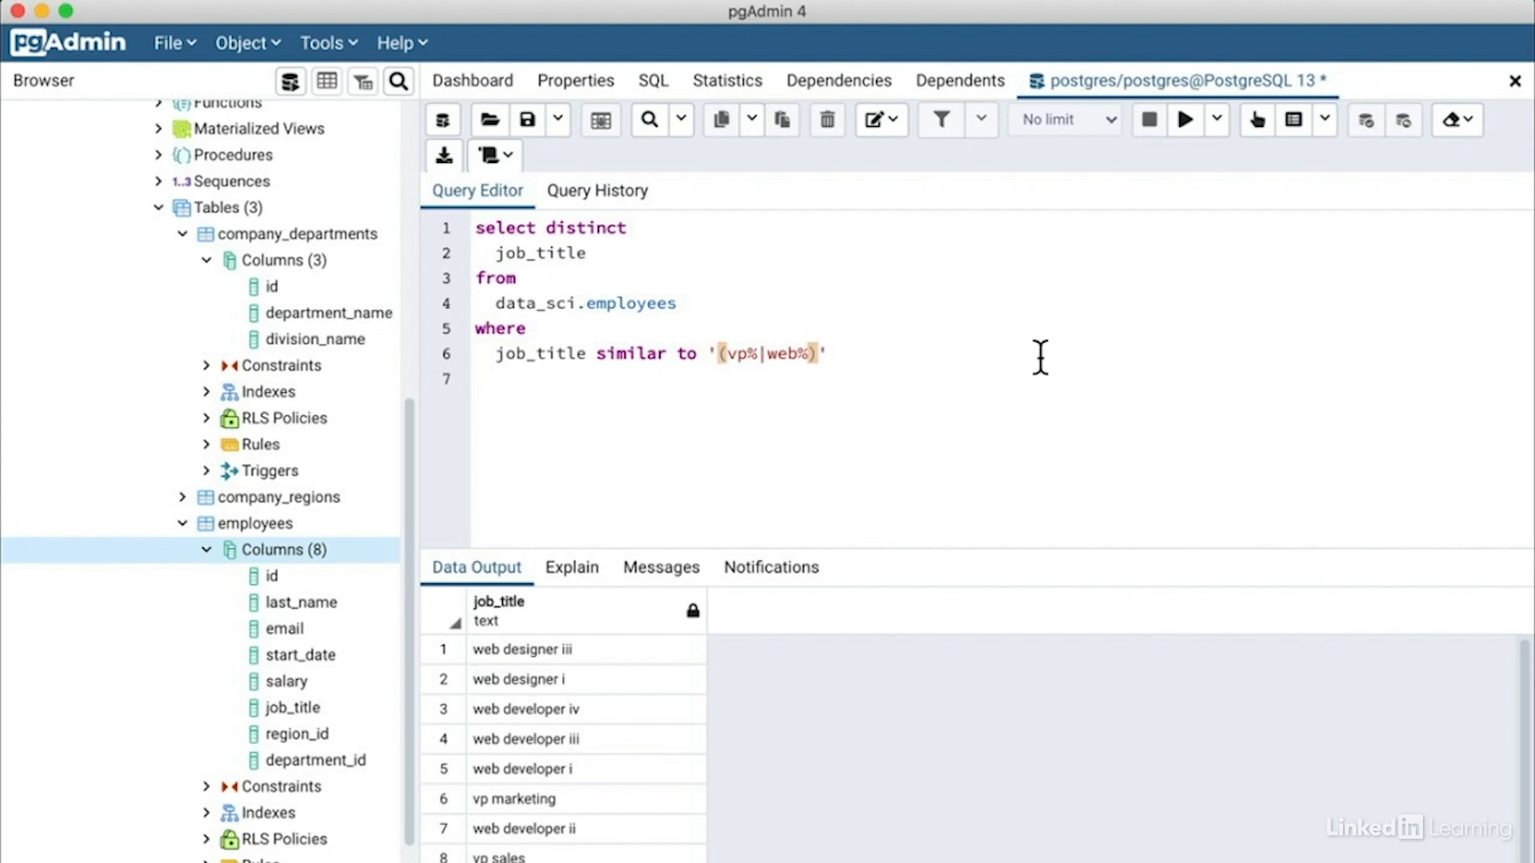
Rerun the '(vp%|web%)' query and widen the job_title results column.
click(820, 353)
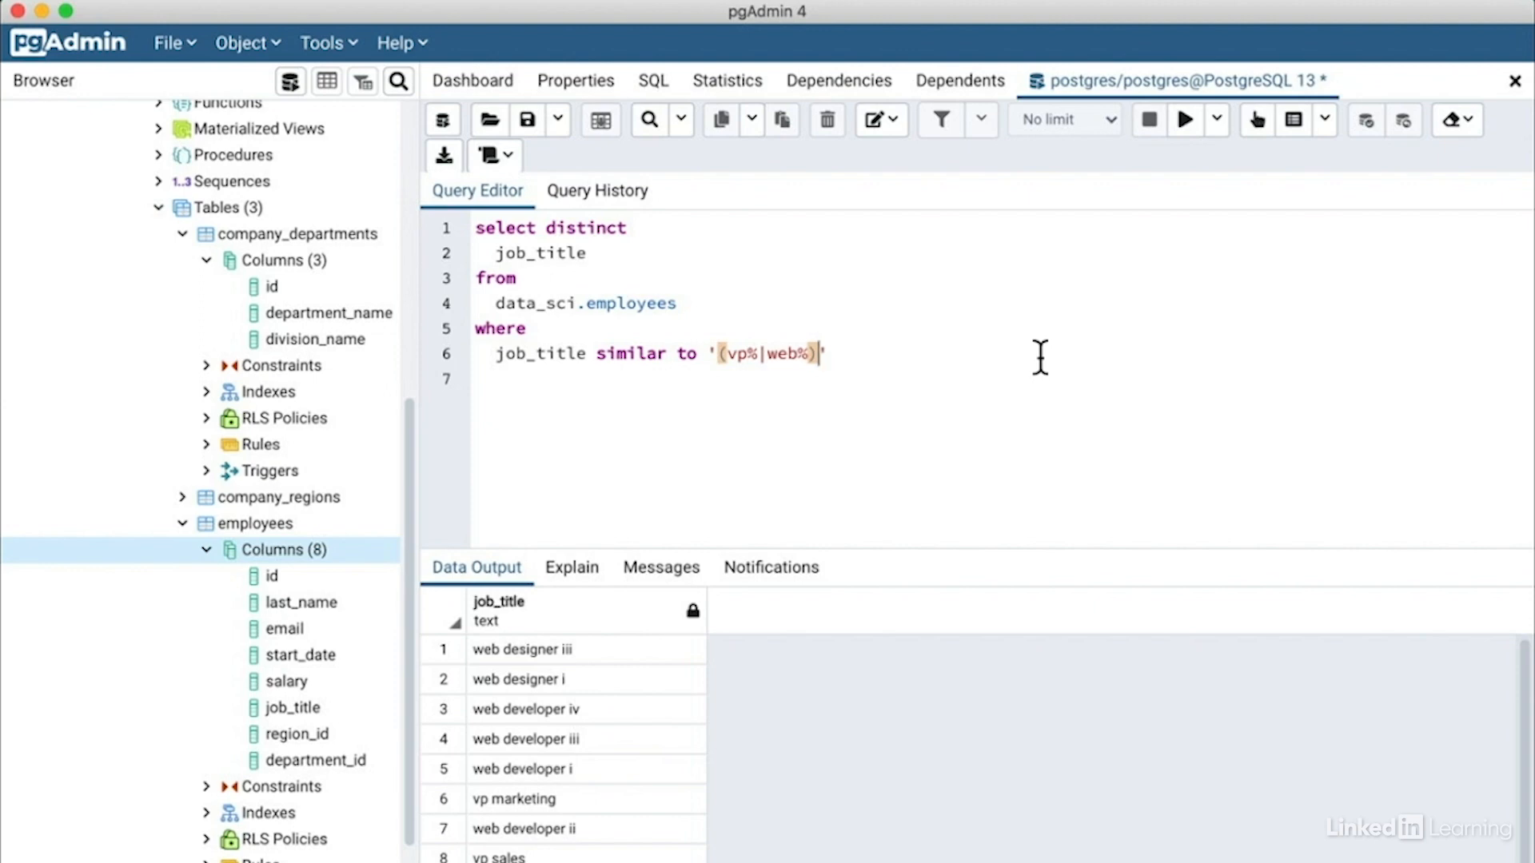
mouse_move(1117, 261)
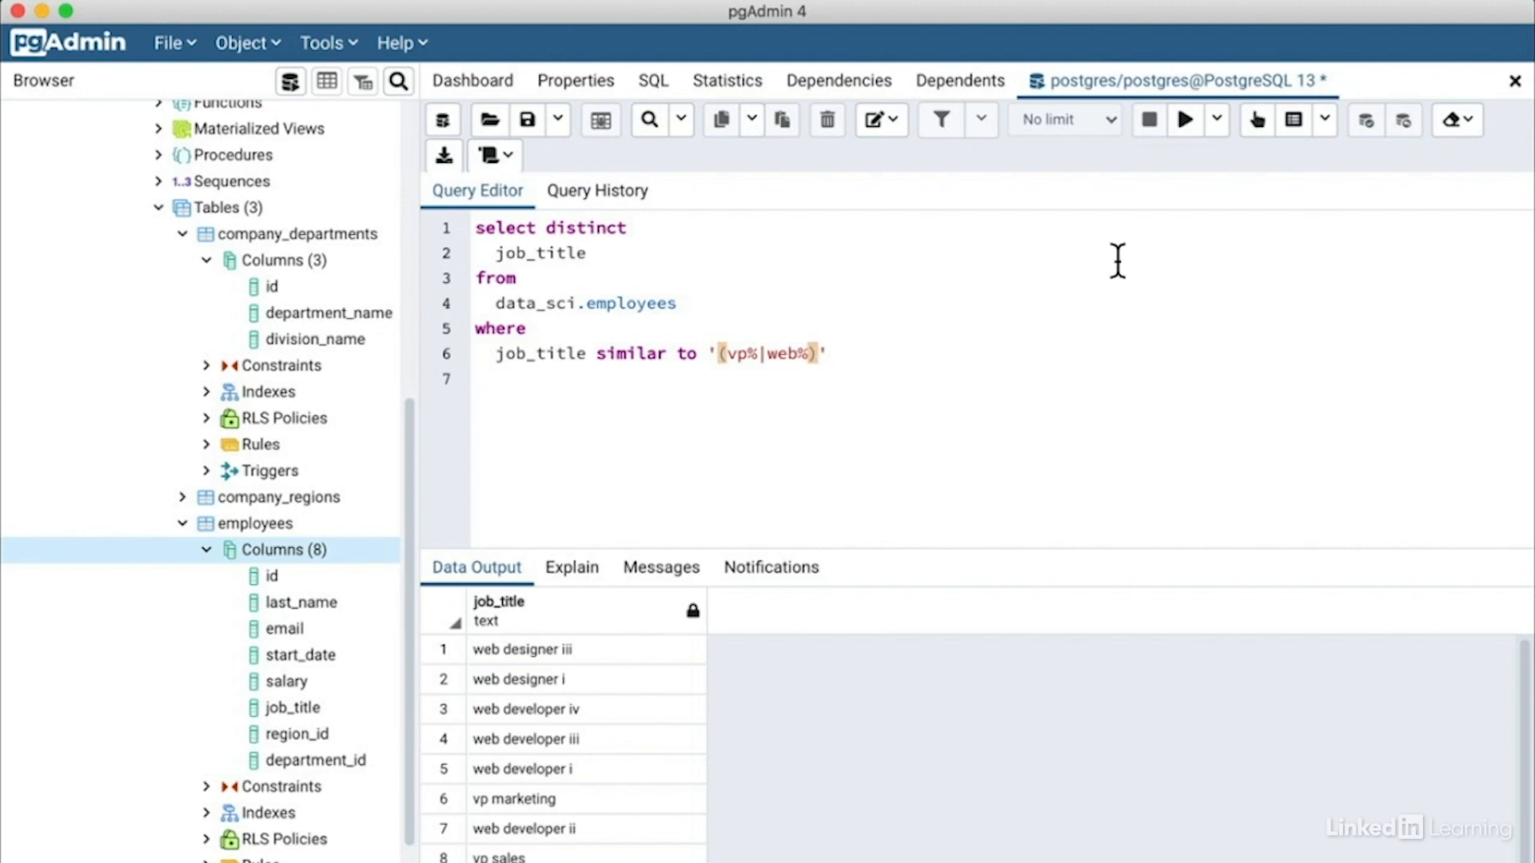
click(1186, 119)
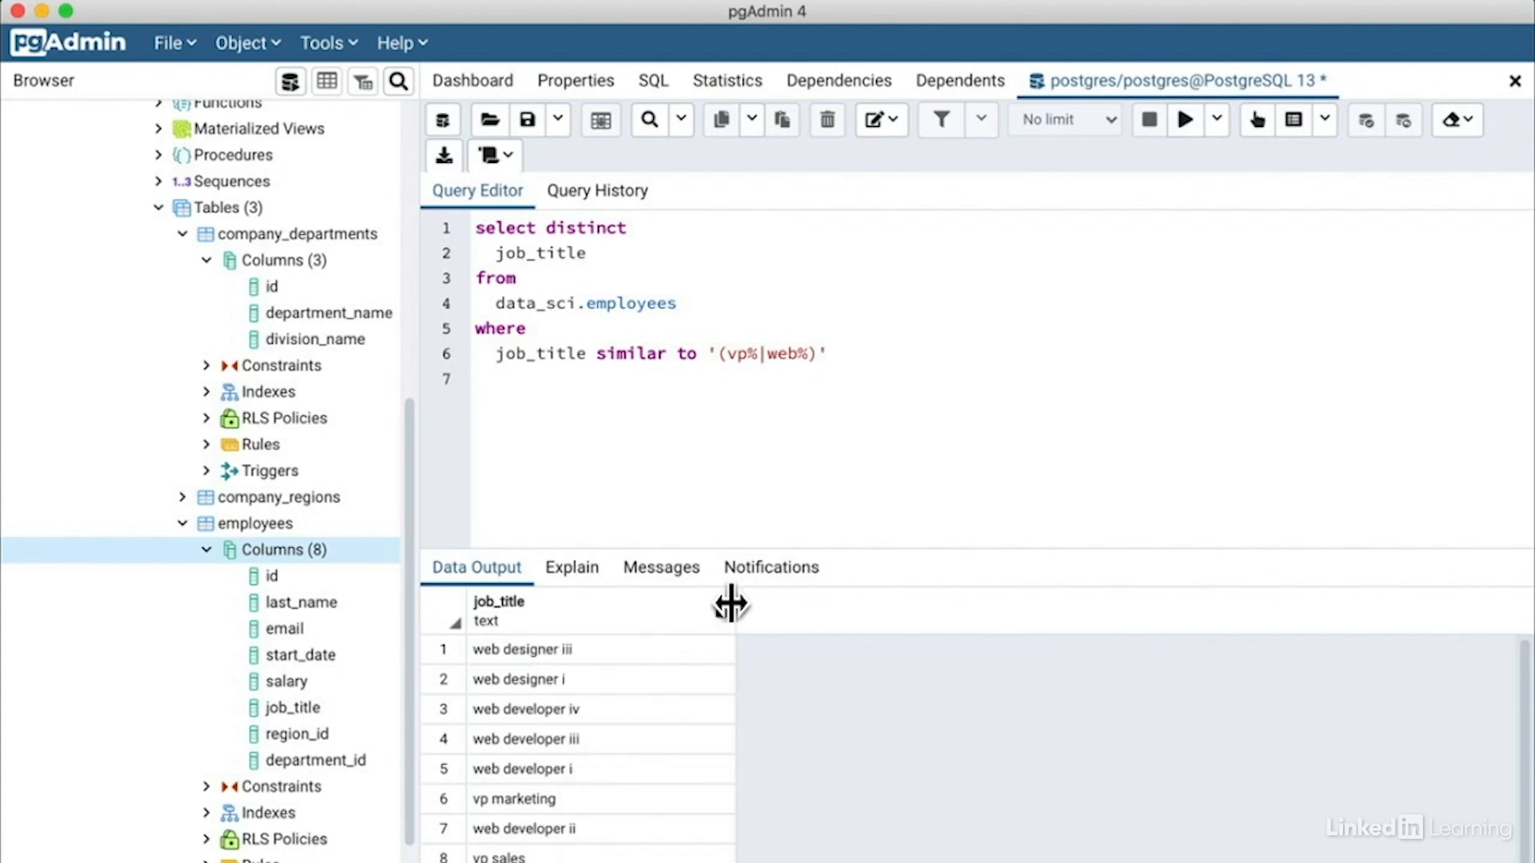
mouse_move(730, 605)
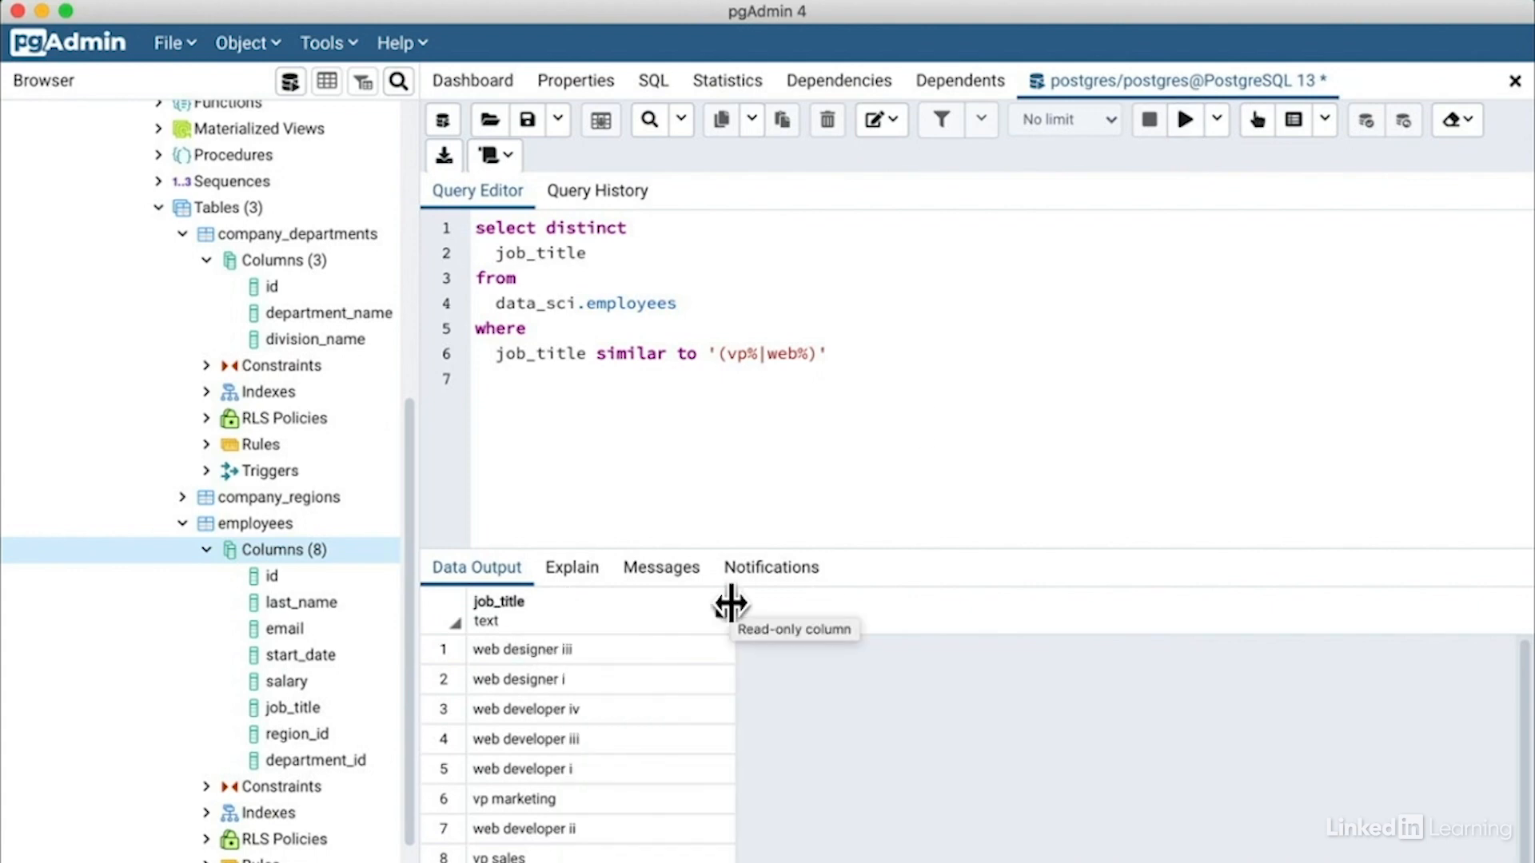
mouse_move(759, 358)
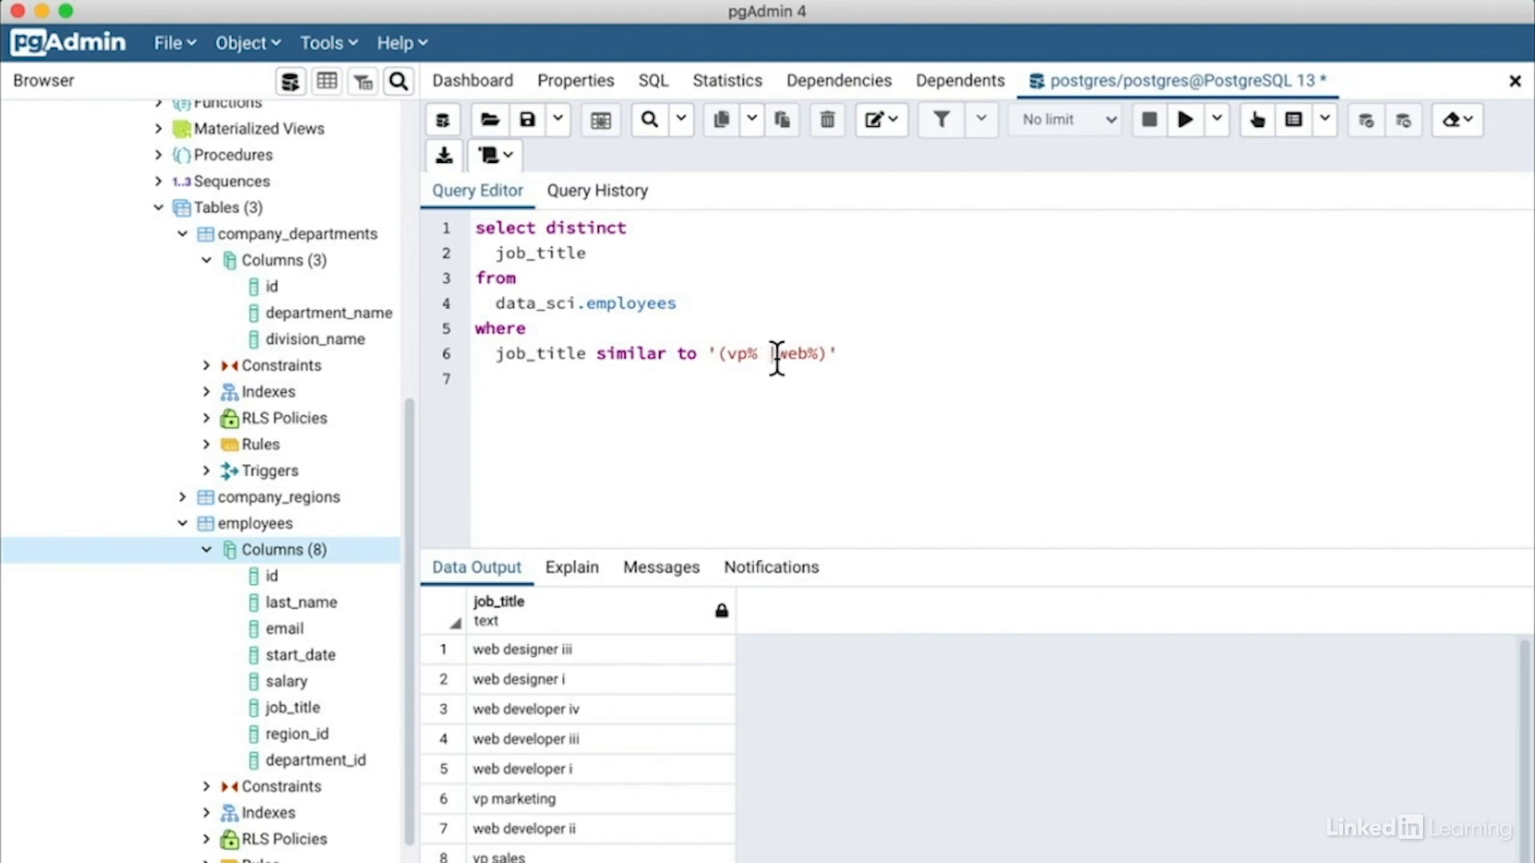
Change the pattern to '(vp% | web%)' with spaces around the pipe and run it.
text(|)
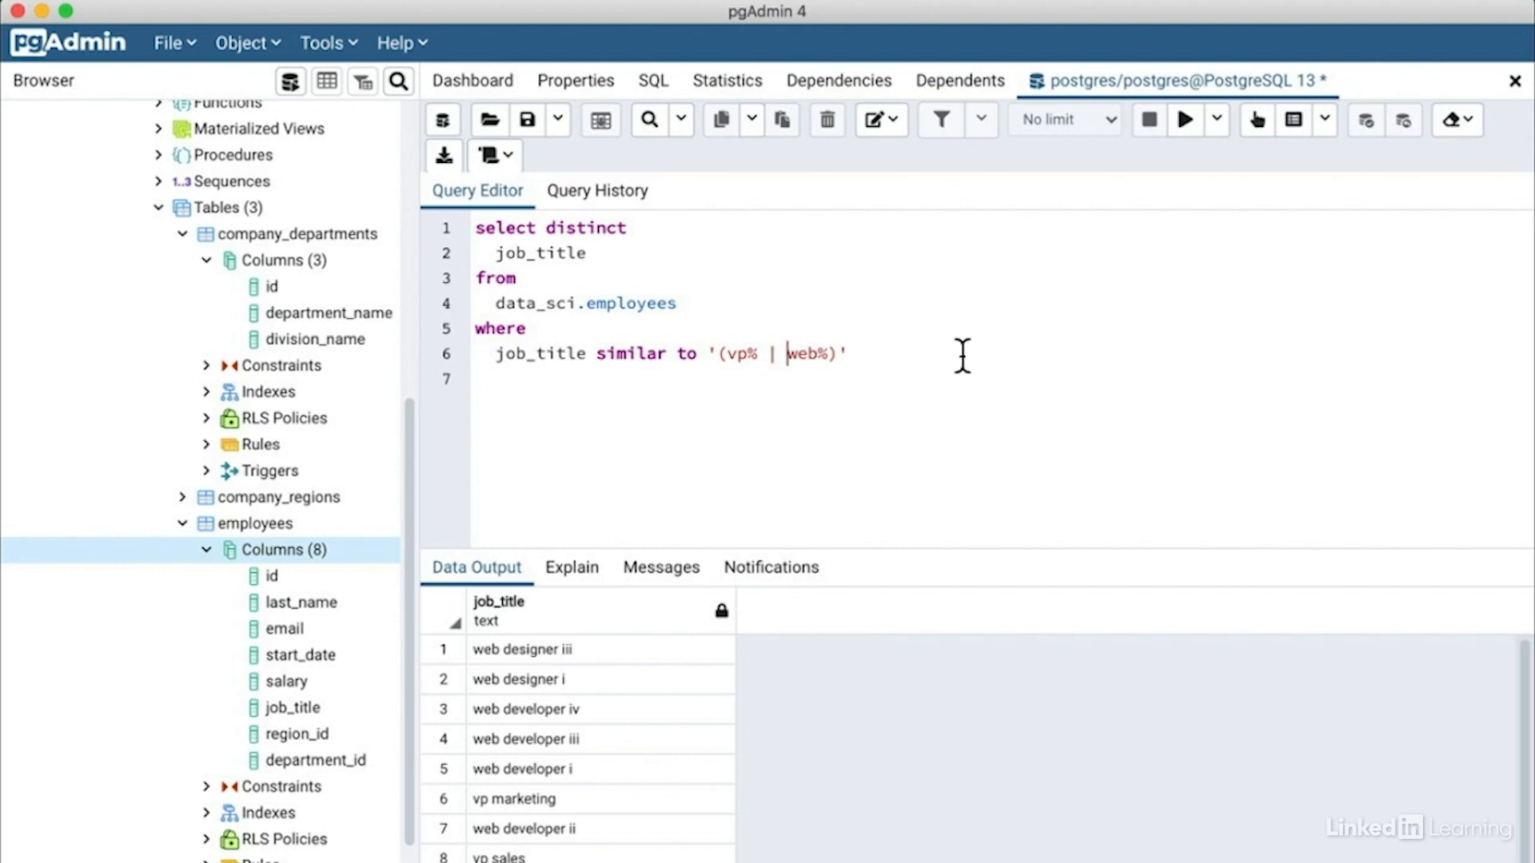
mouse_move(940, 365)
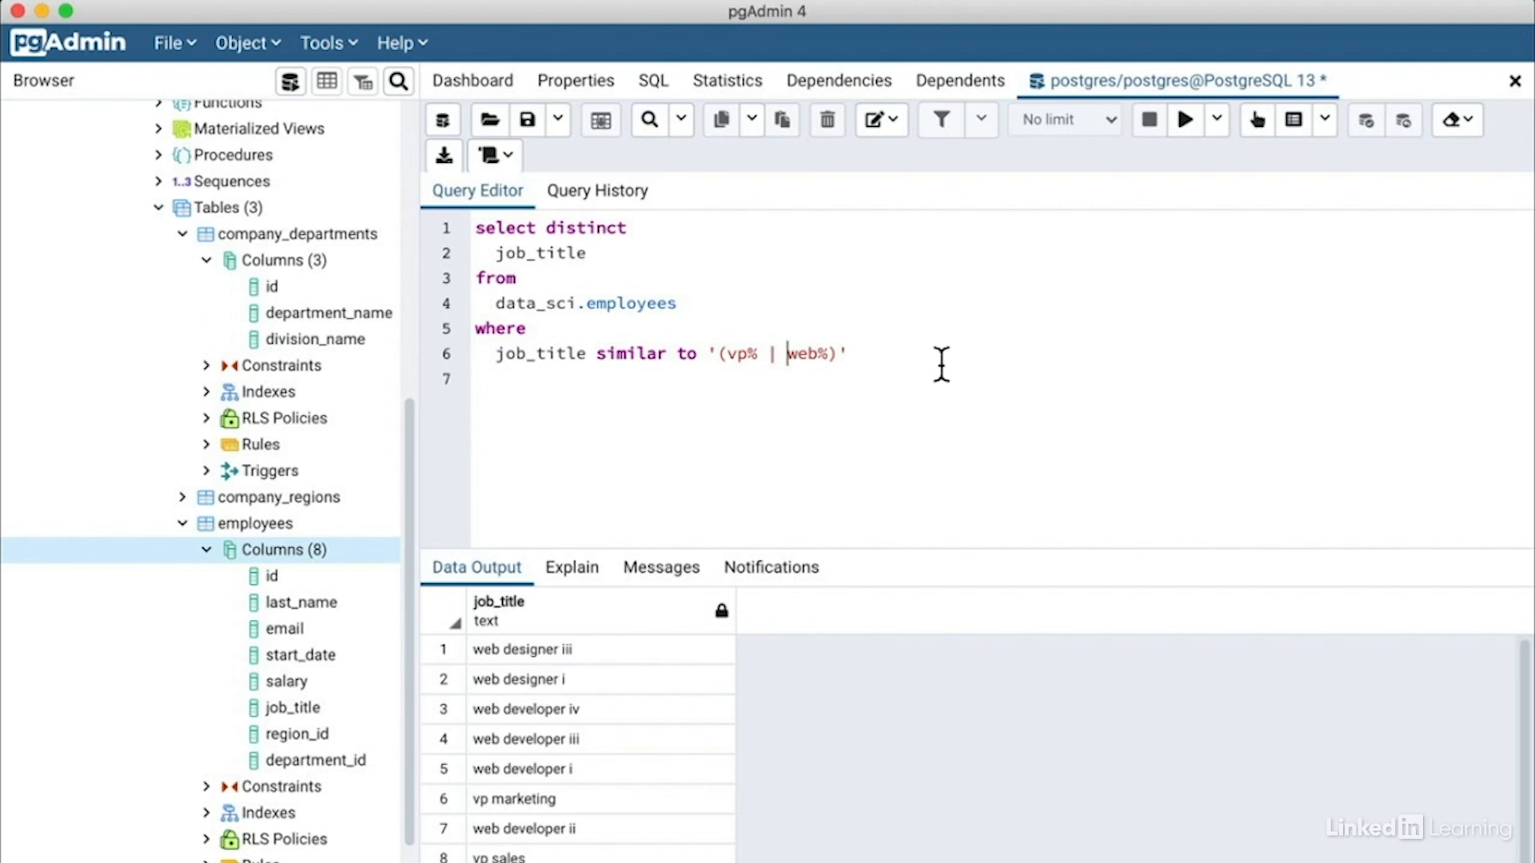
mouse_move(871, 353)
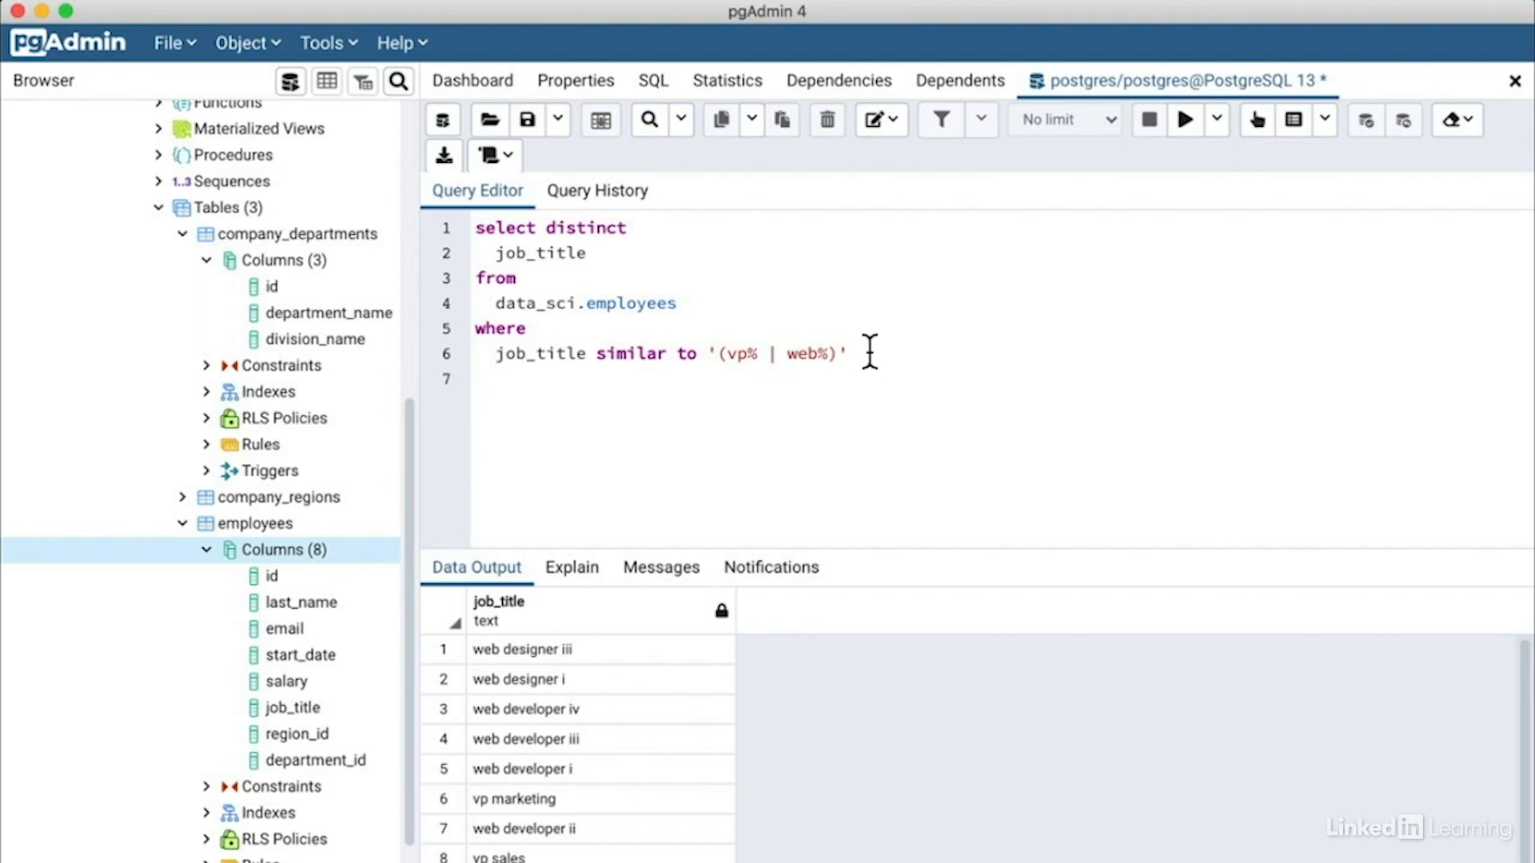
mouse_move(749, 452)
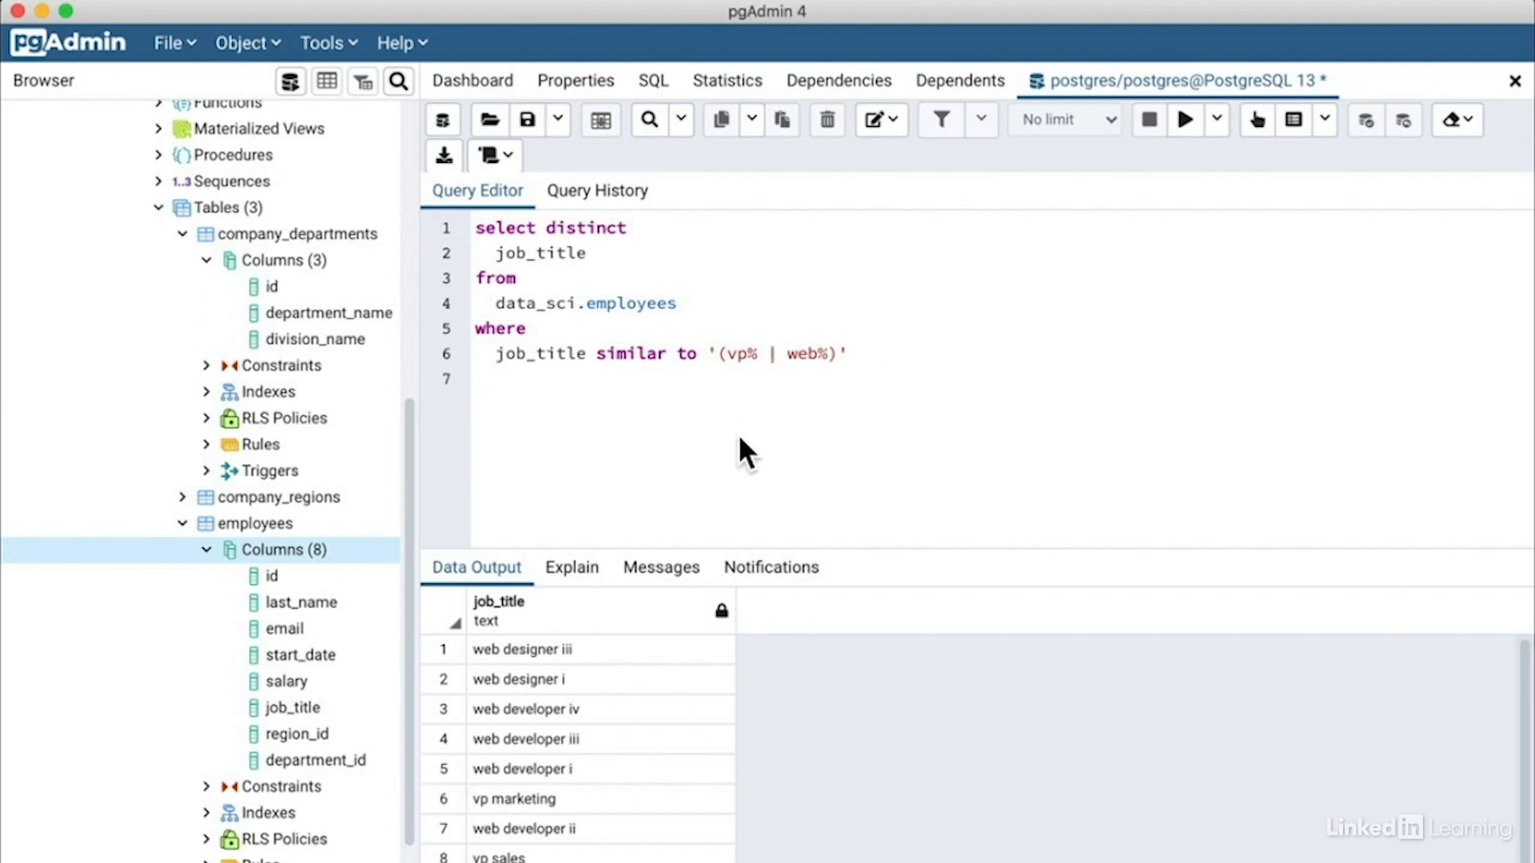
click(788, 353)
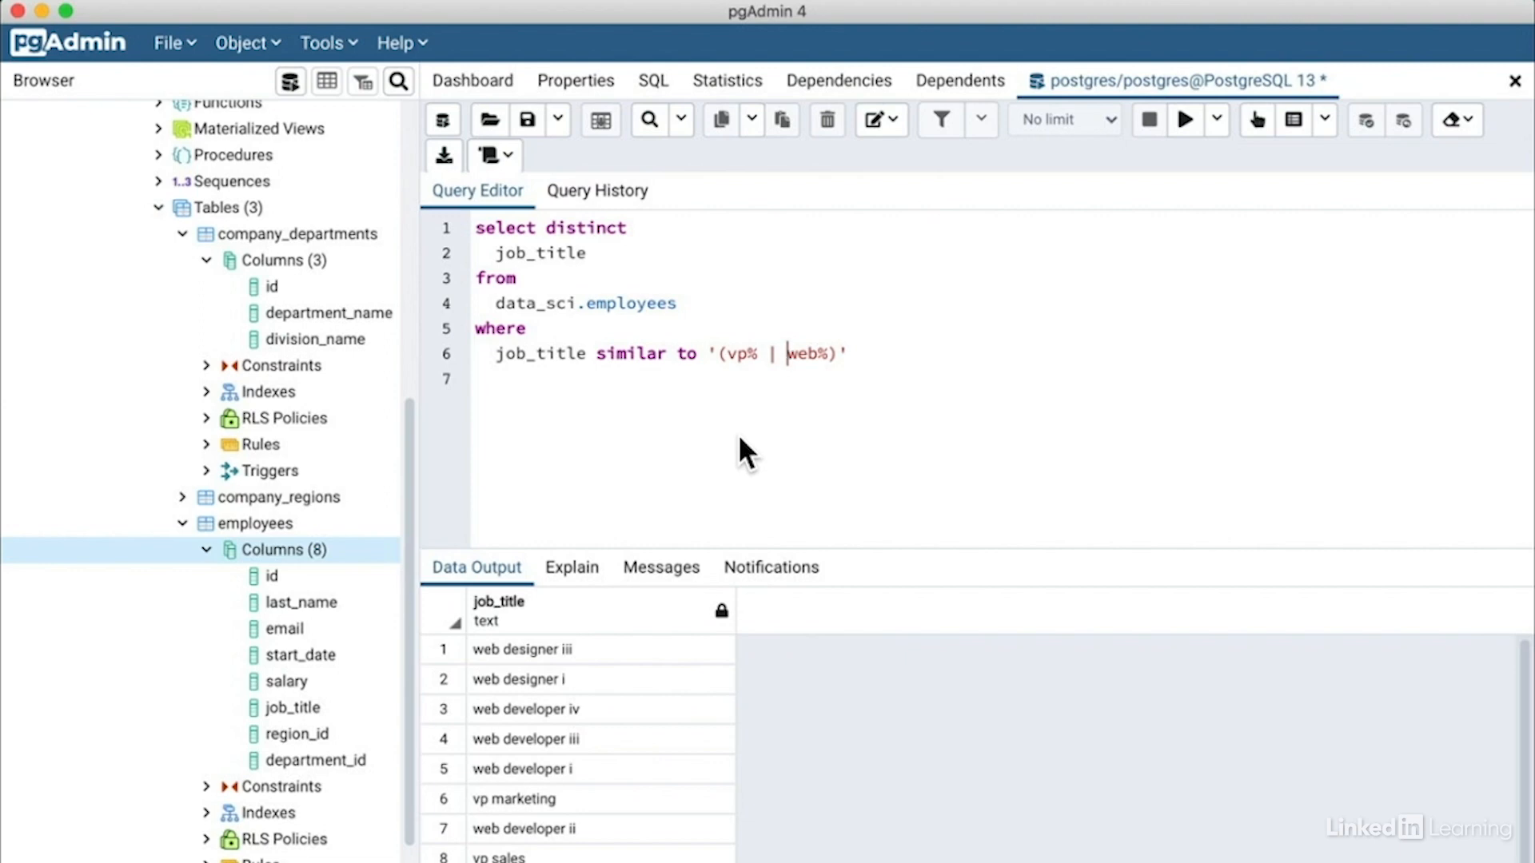
mouse_move(763, 436)
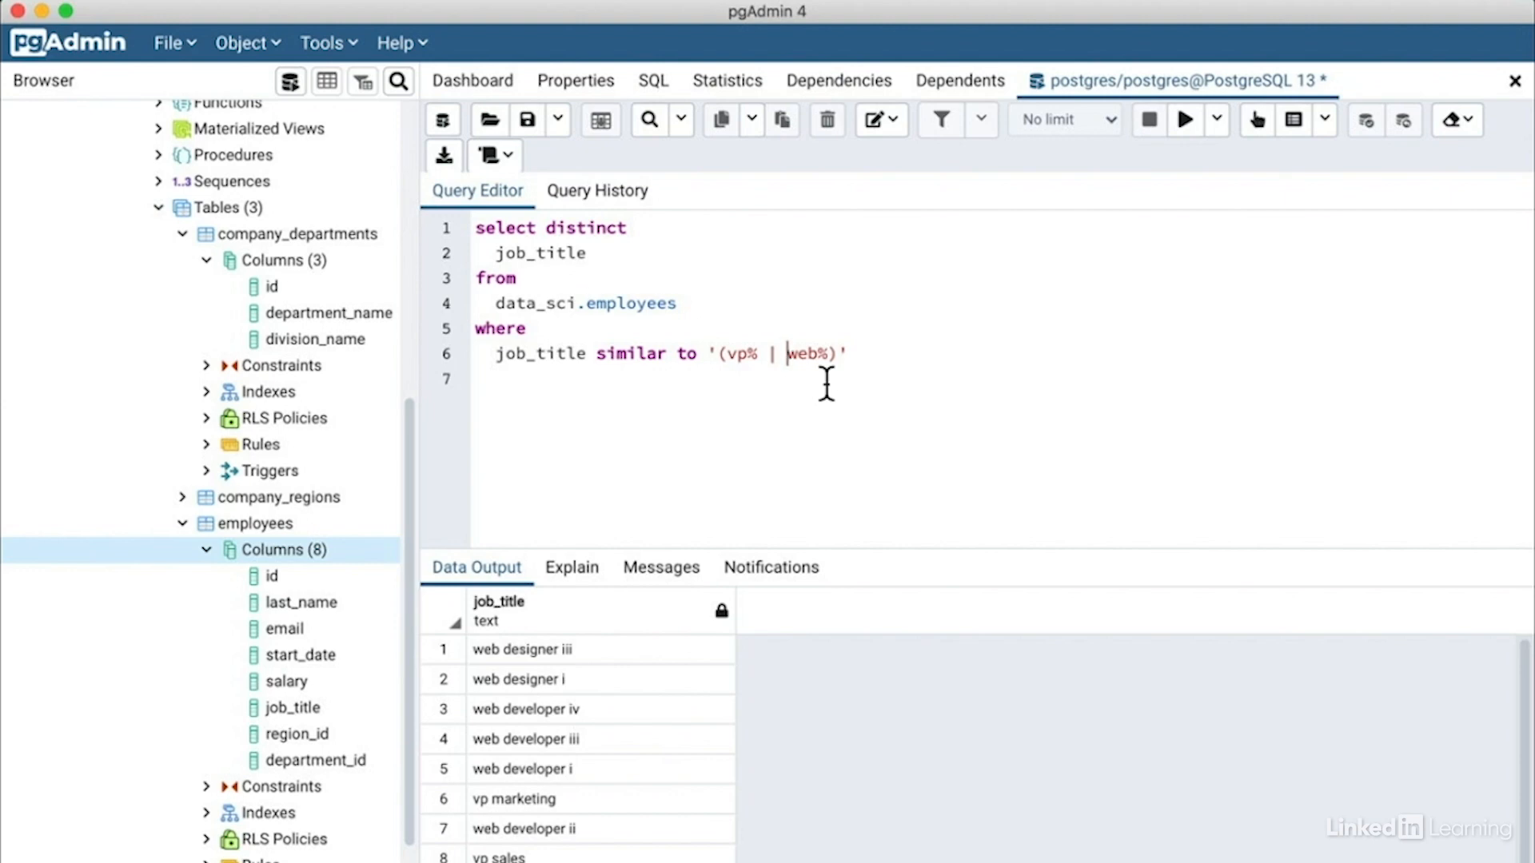
click(1185, 119)
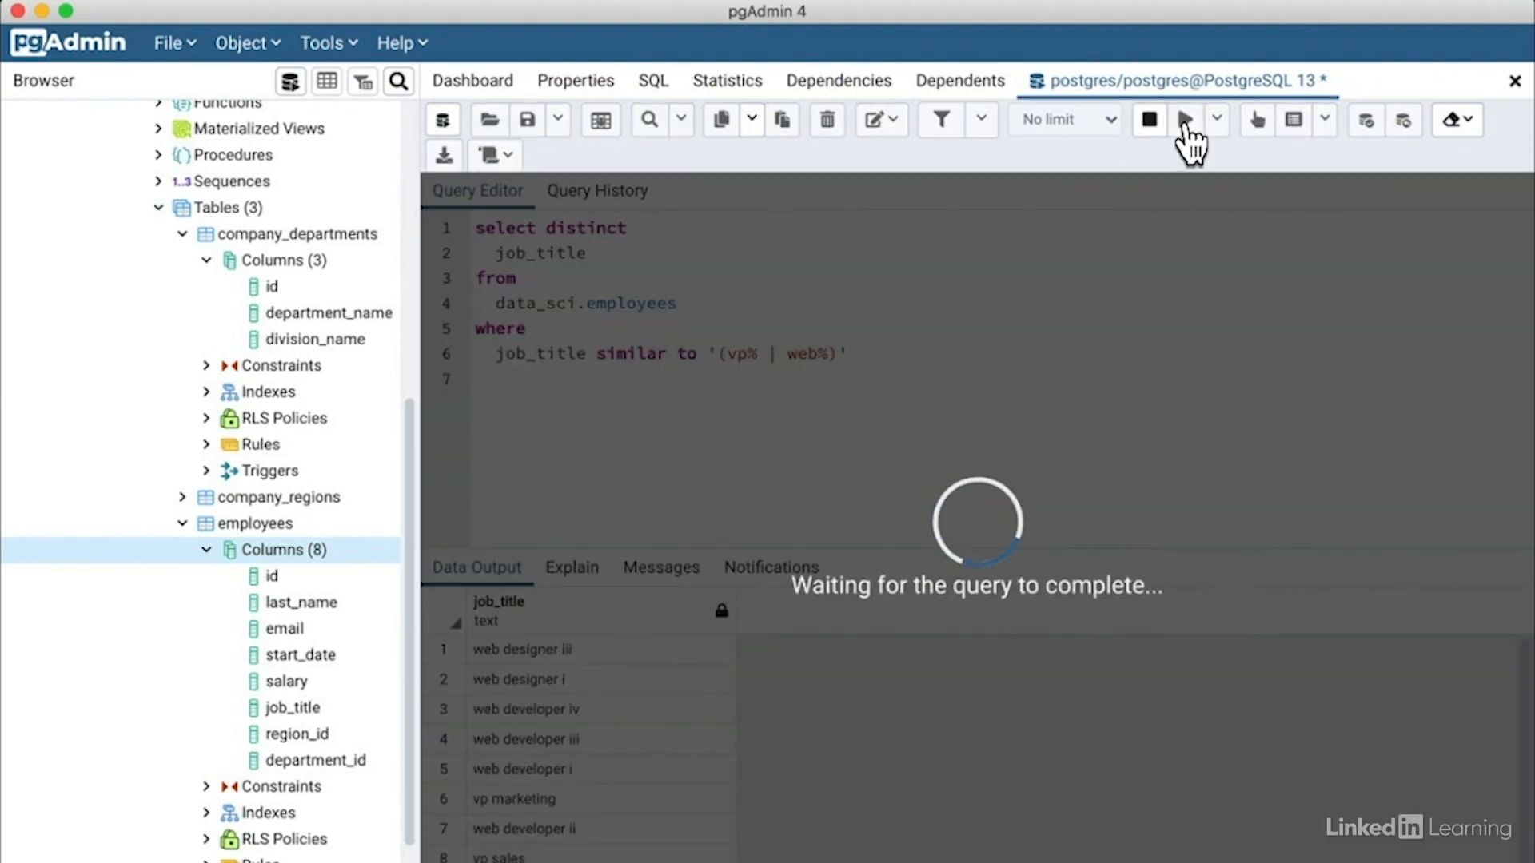
Remove the pipe spaces and rerun, then trim the pattern down to 'vp%'.
click(1186, 121)
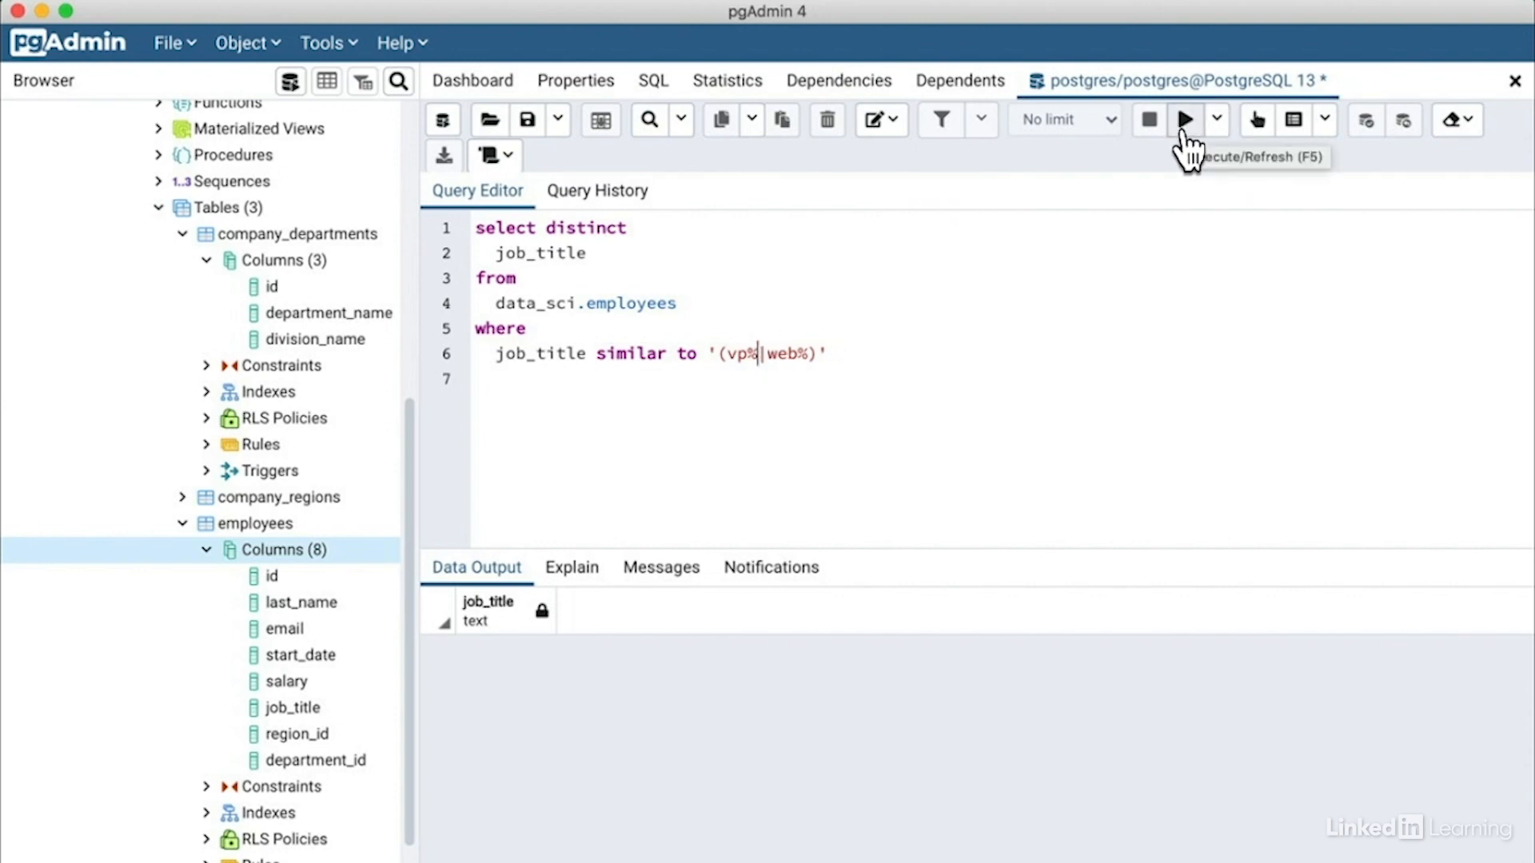
click(1183, 119)
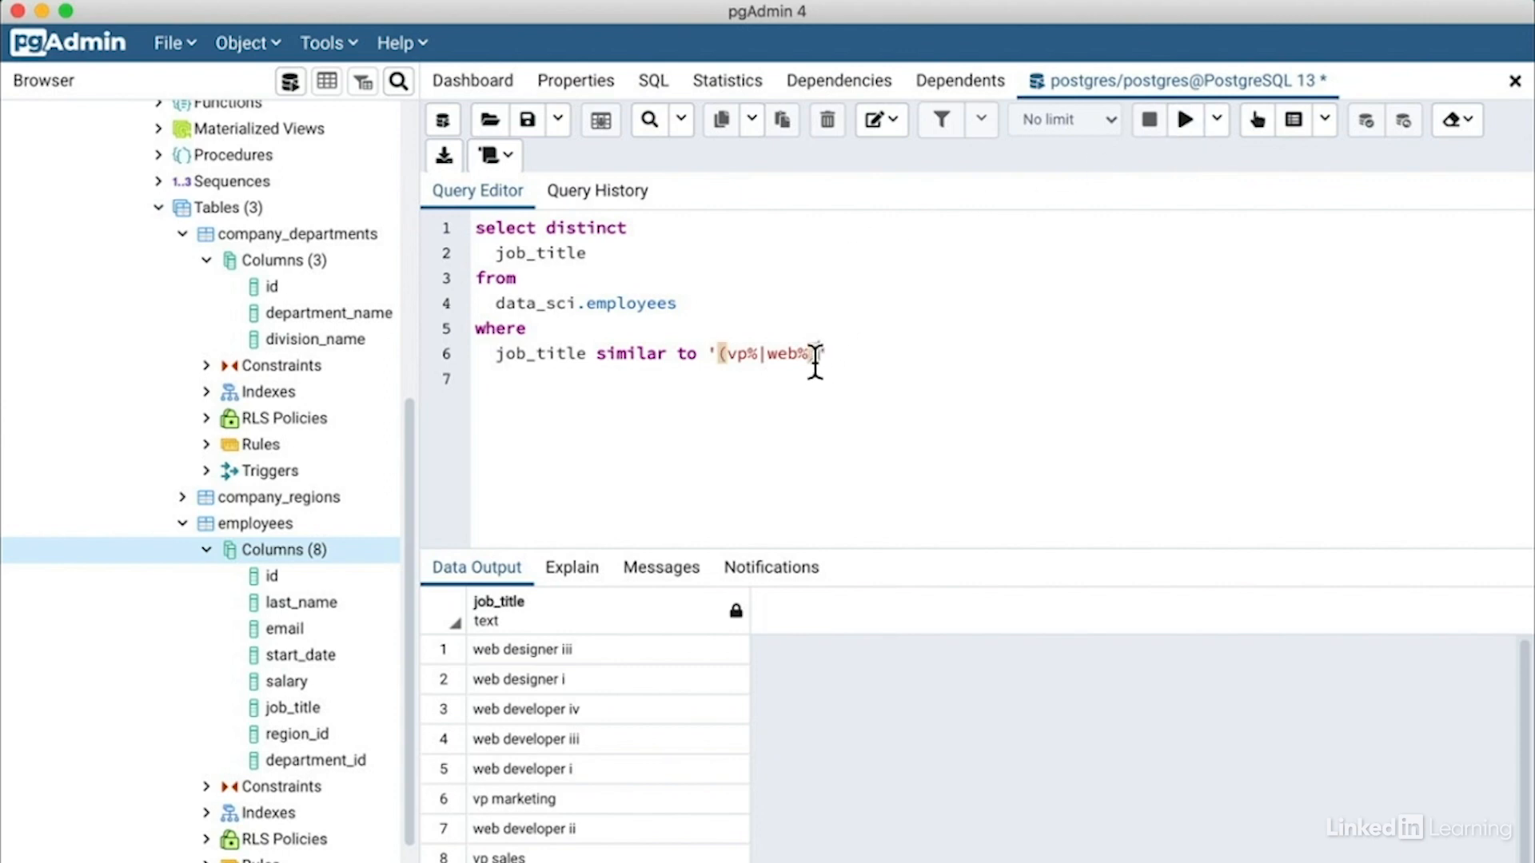
key(Backspace)
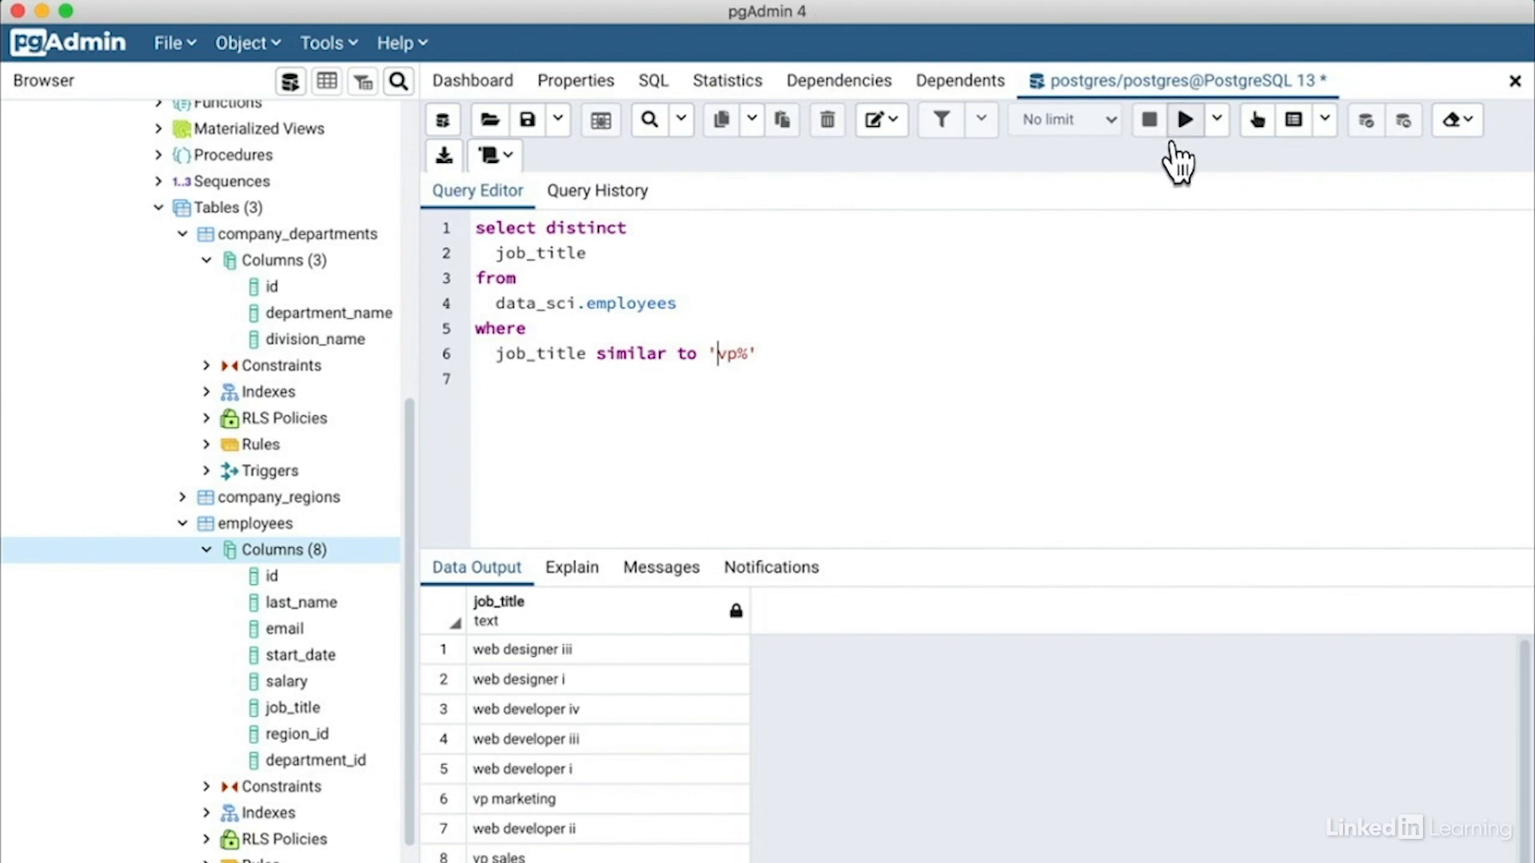
mouse_move(1183, 119)
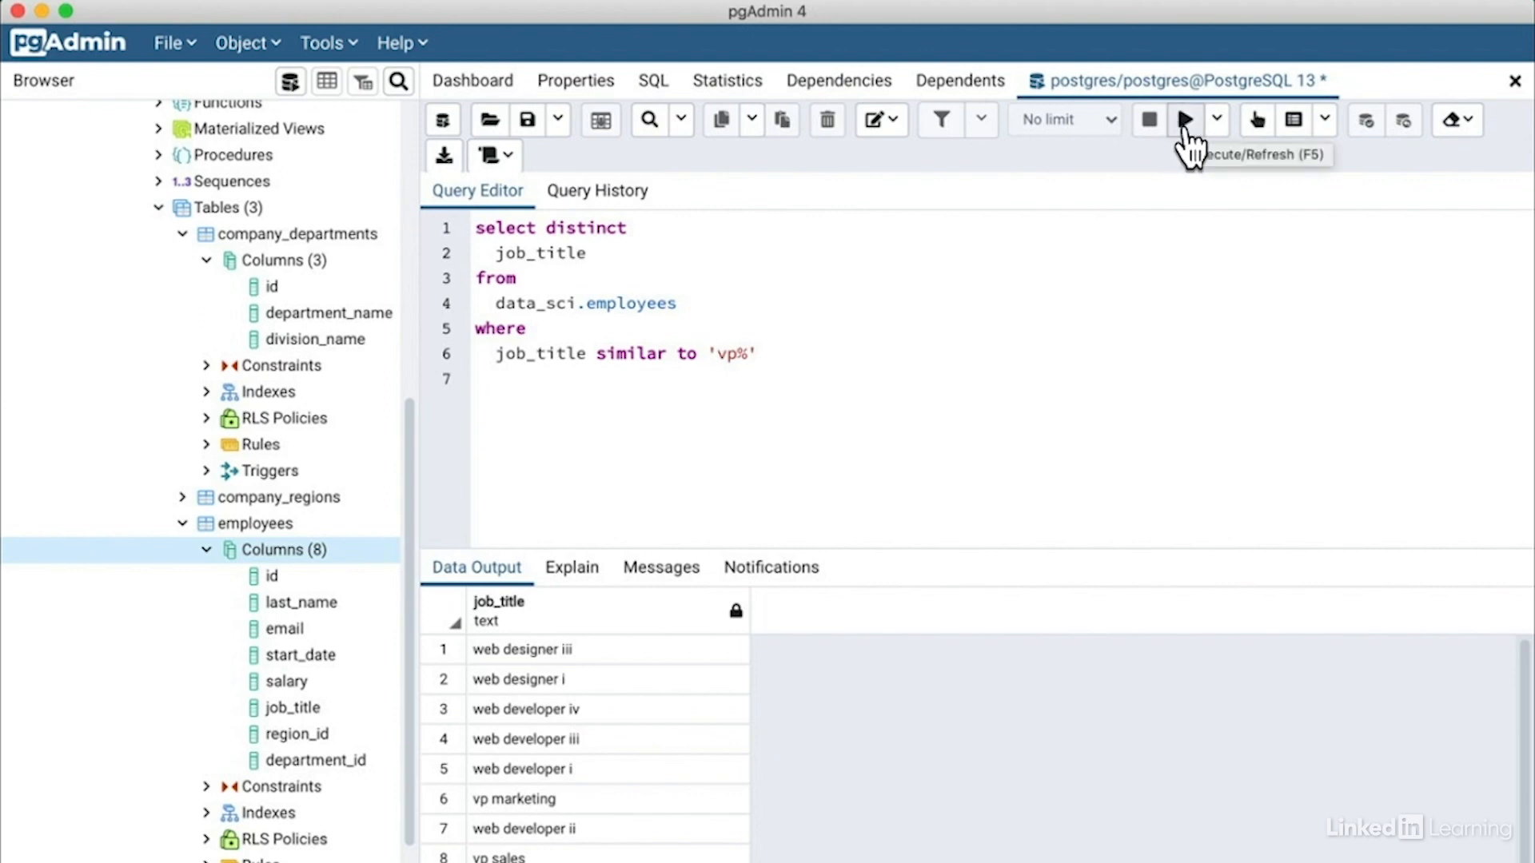
Run the similar to 'vp%' query and widen job_title to show the five VP titles.
click(1183, 119)
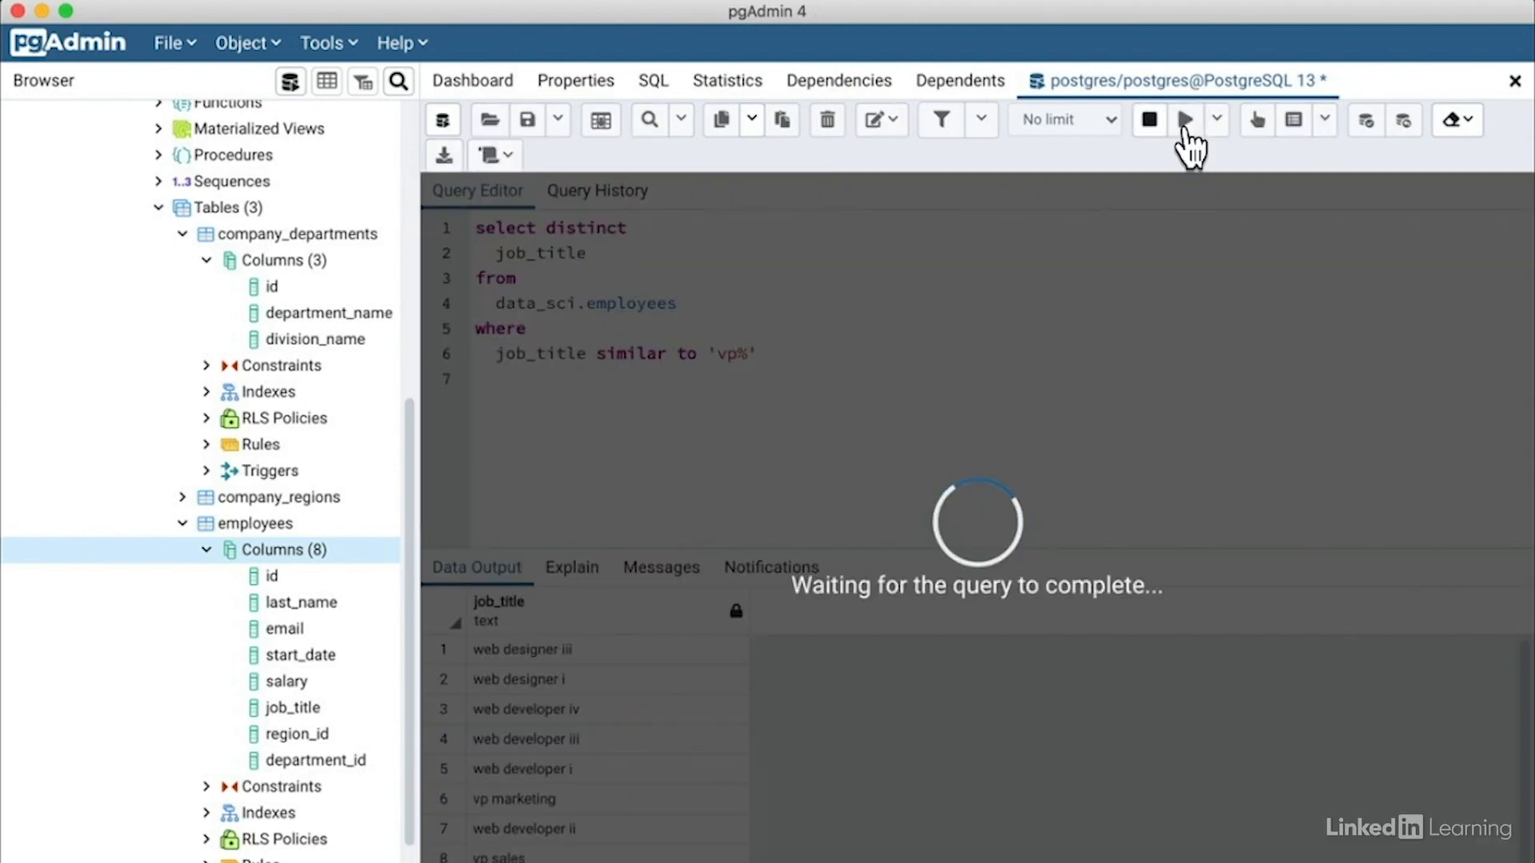
click(1185, 119)
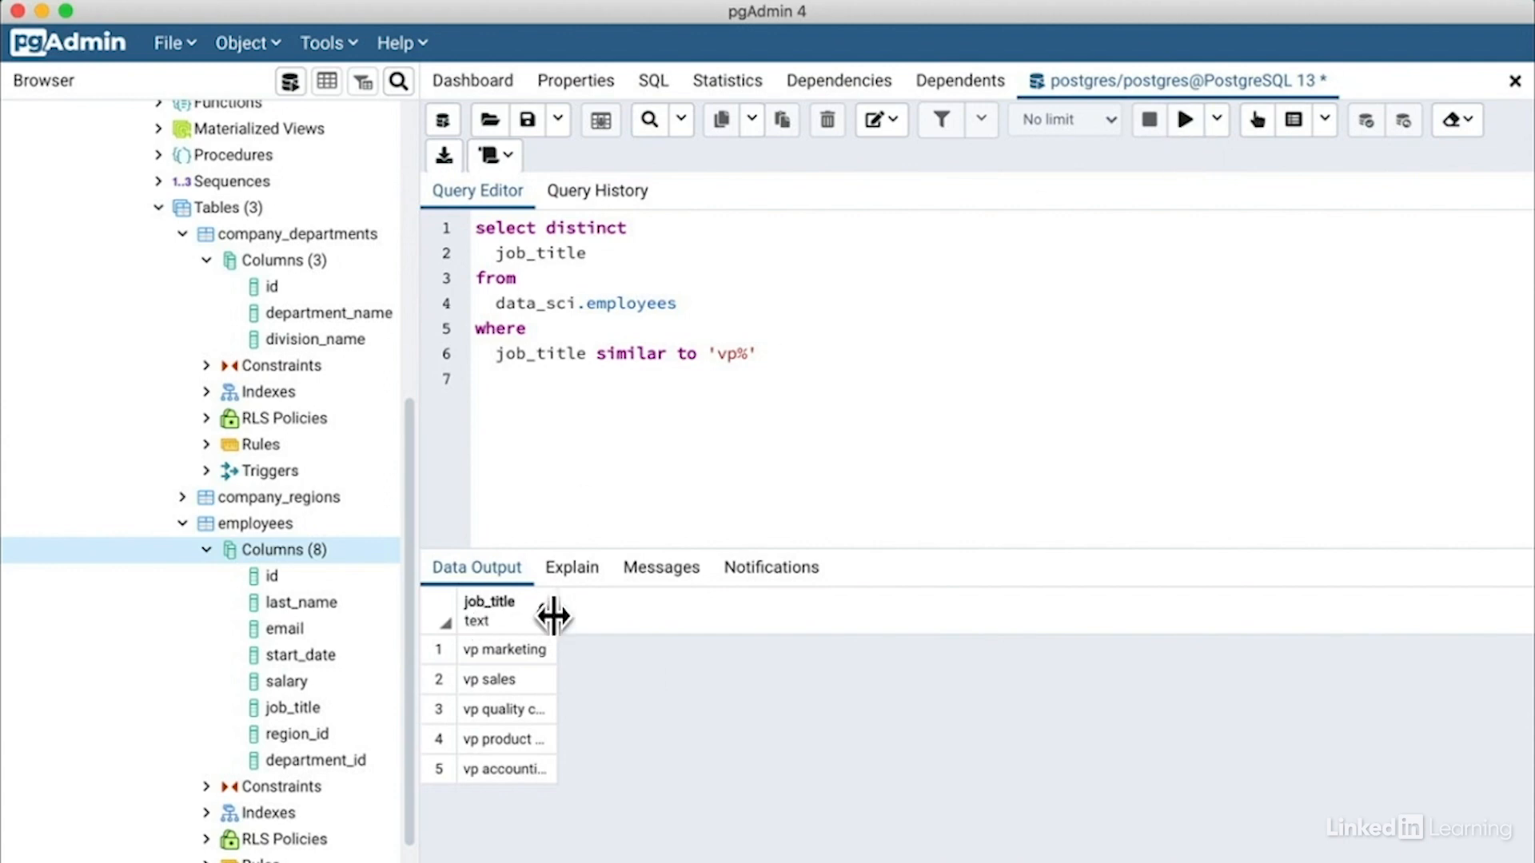
drag(554, 614, 712, 609)
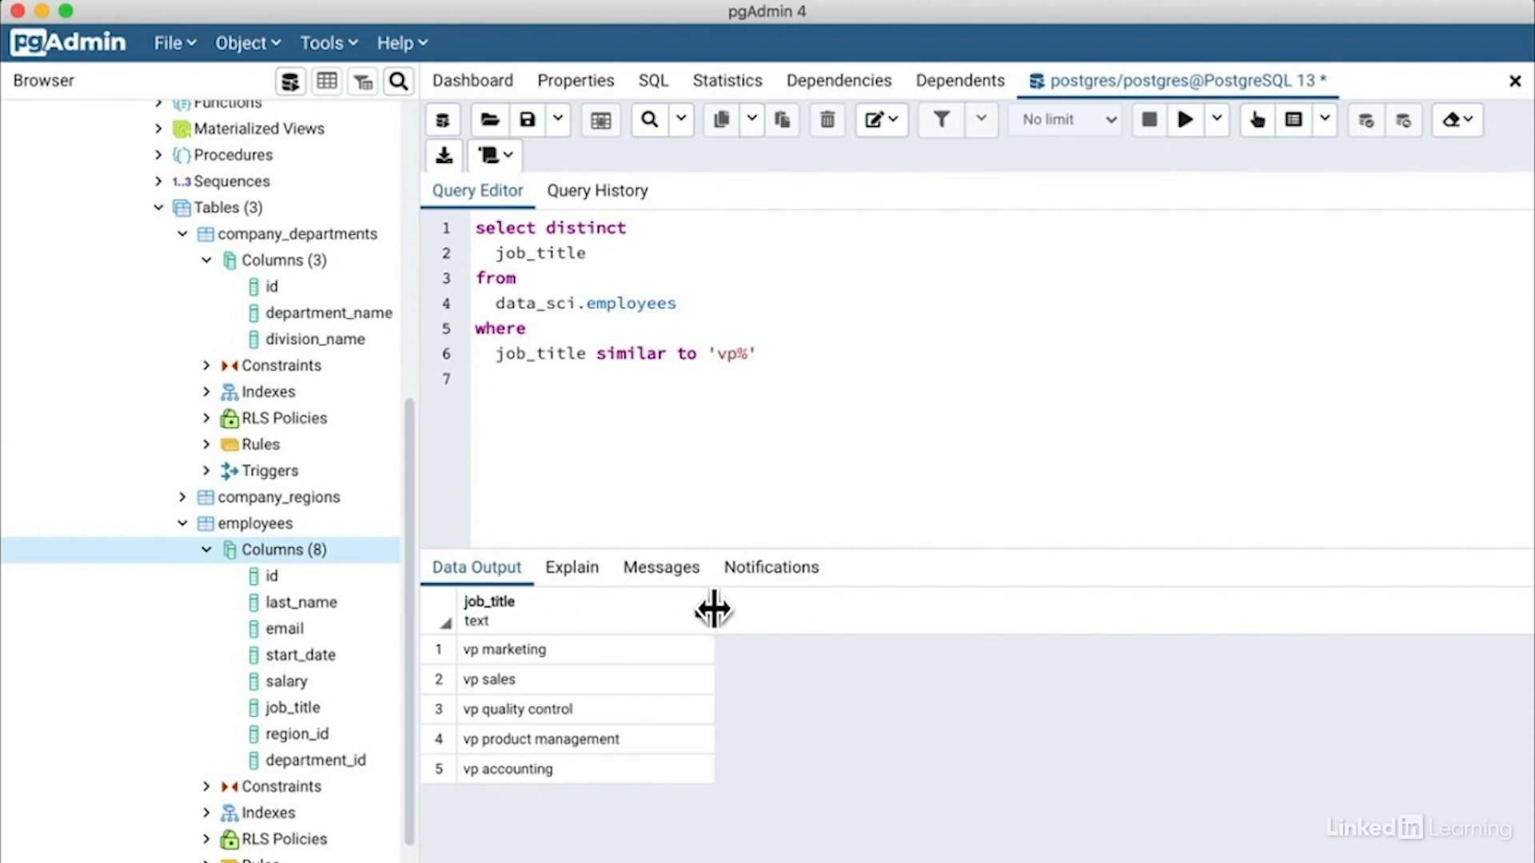
mouse_move(712, 610)
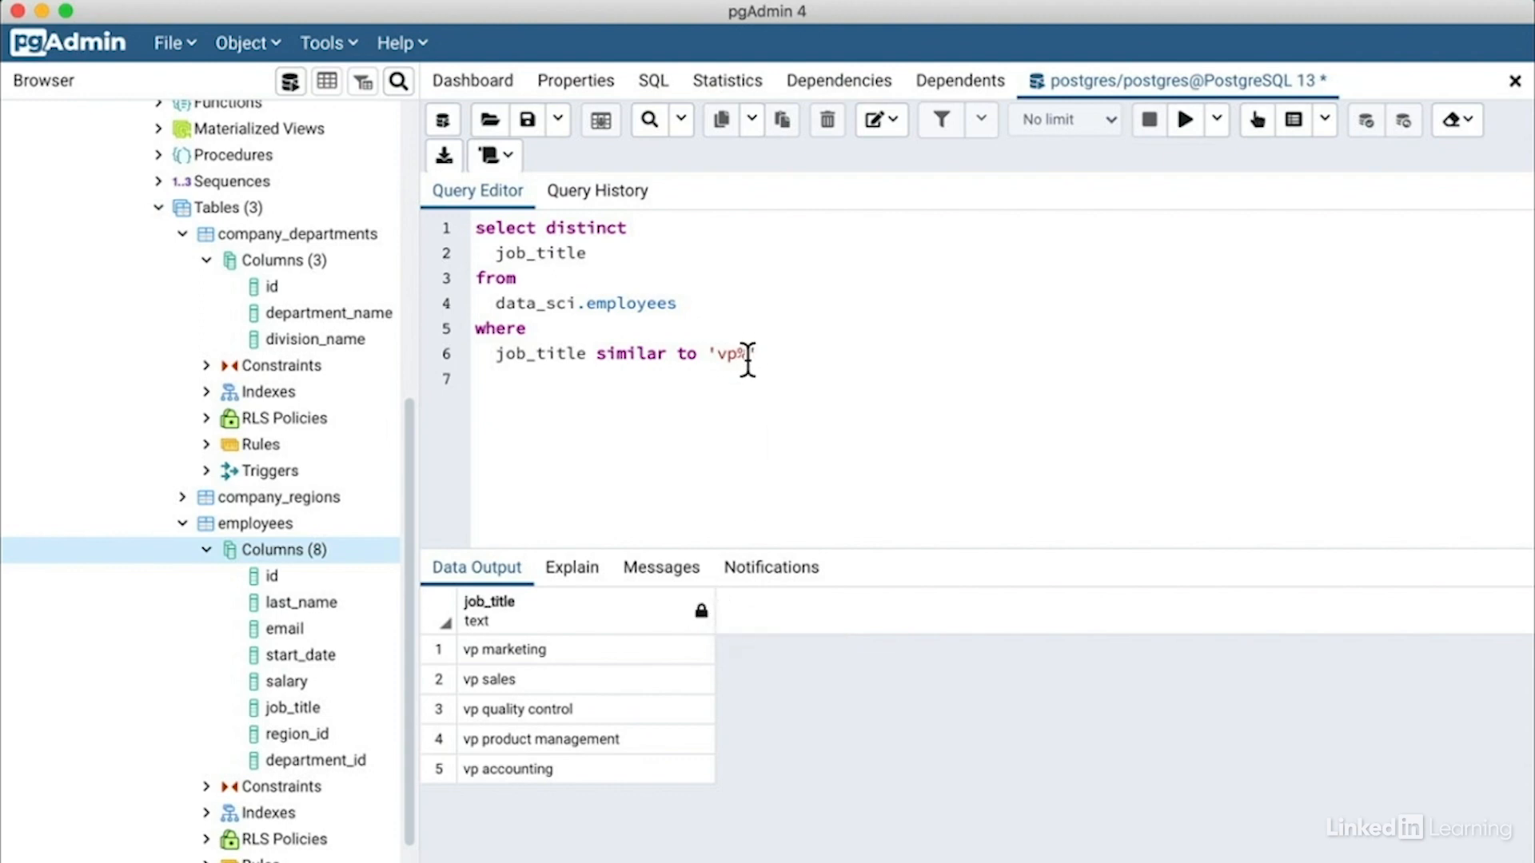
Change the pattern to 'vp%a' and rerun, getting no rows.
text(a)
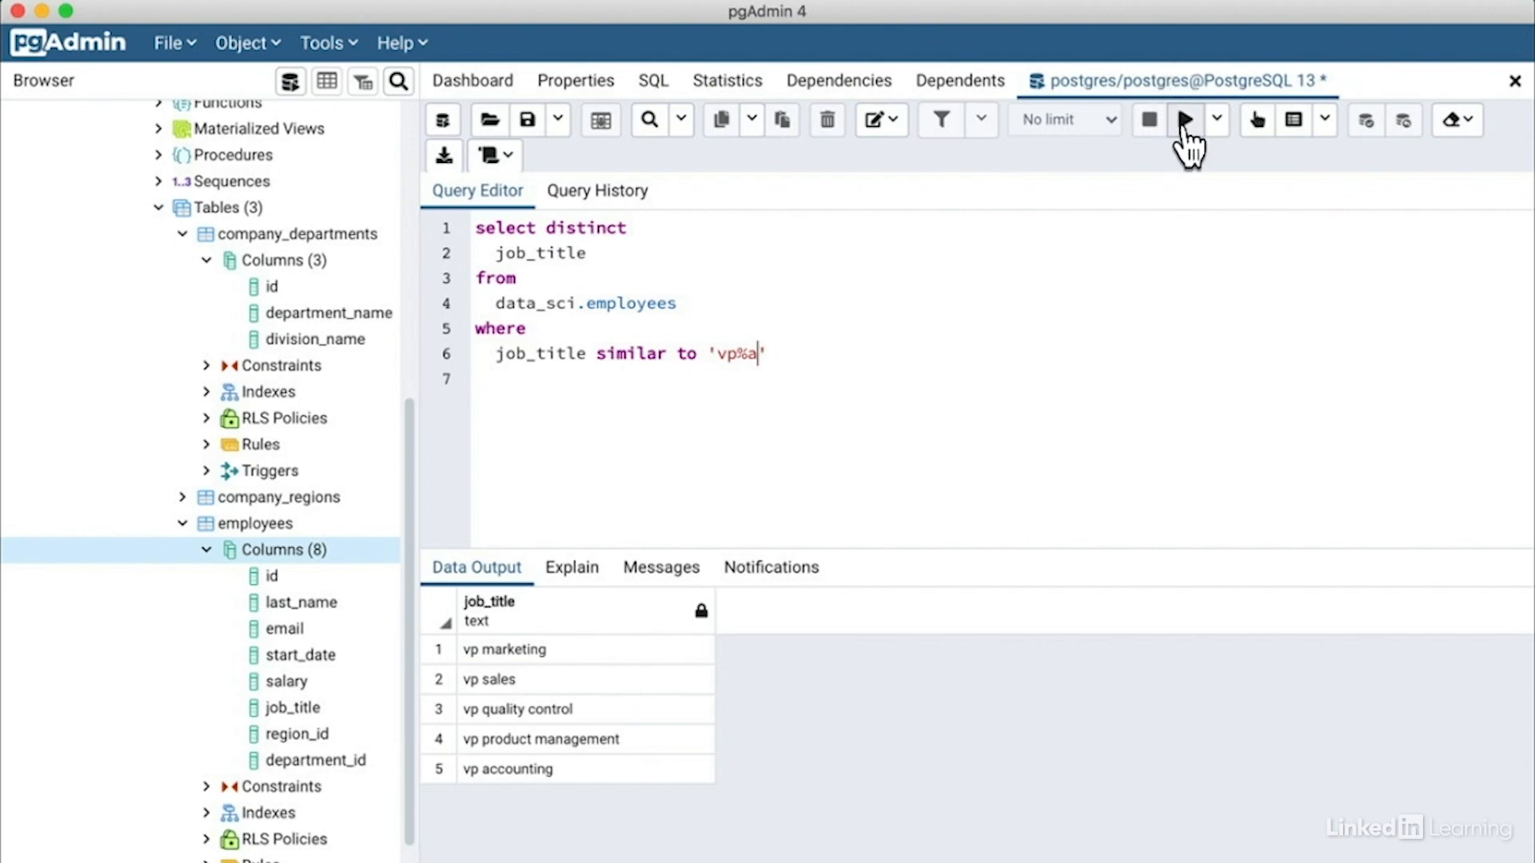
click(1183, 120)
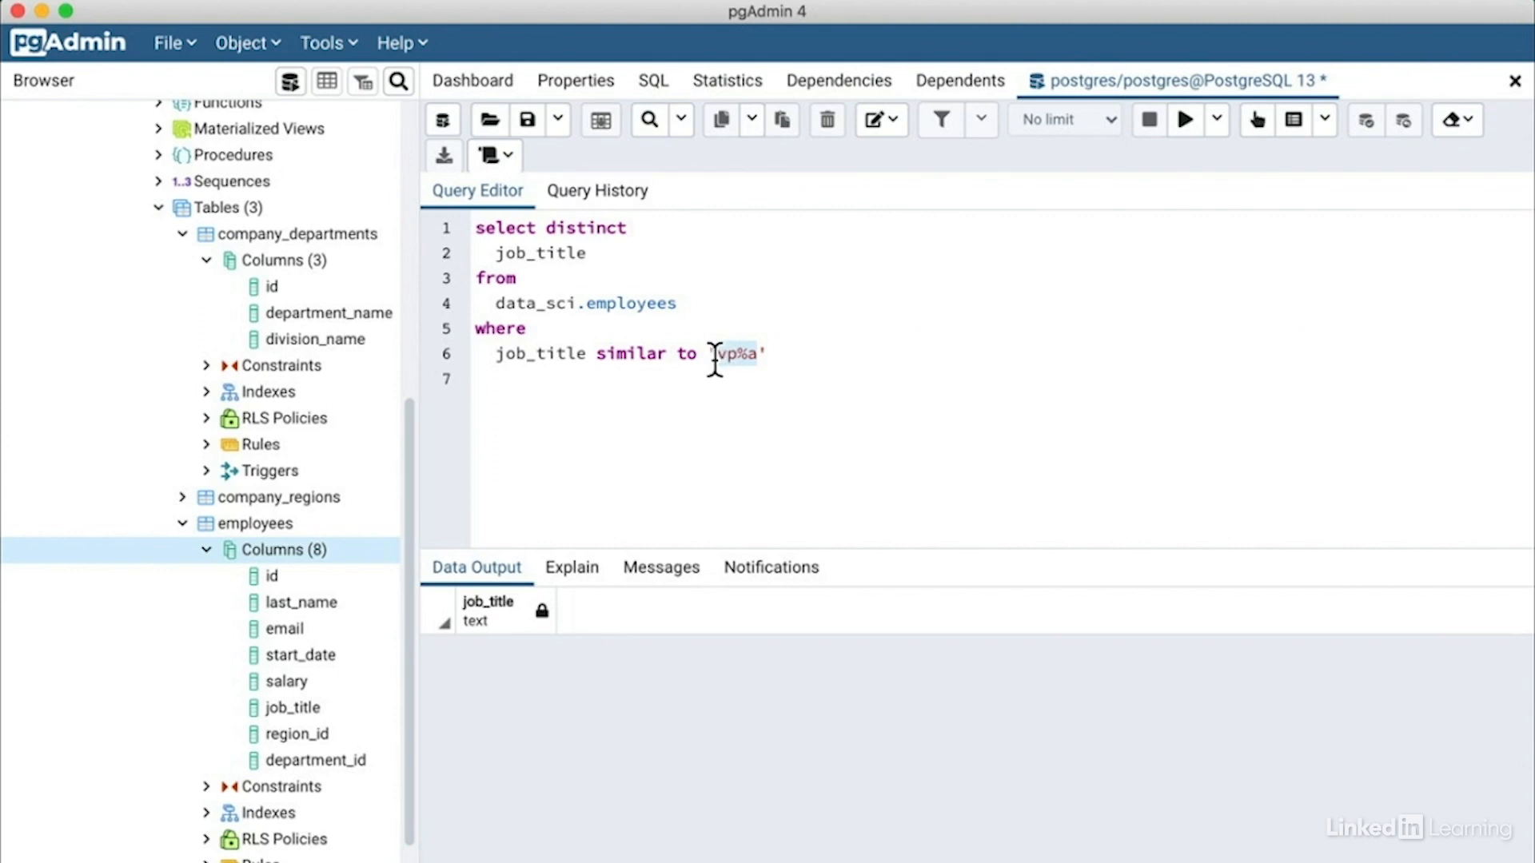
mouse_move(969, 446)
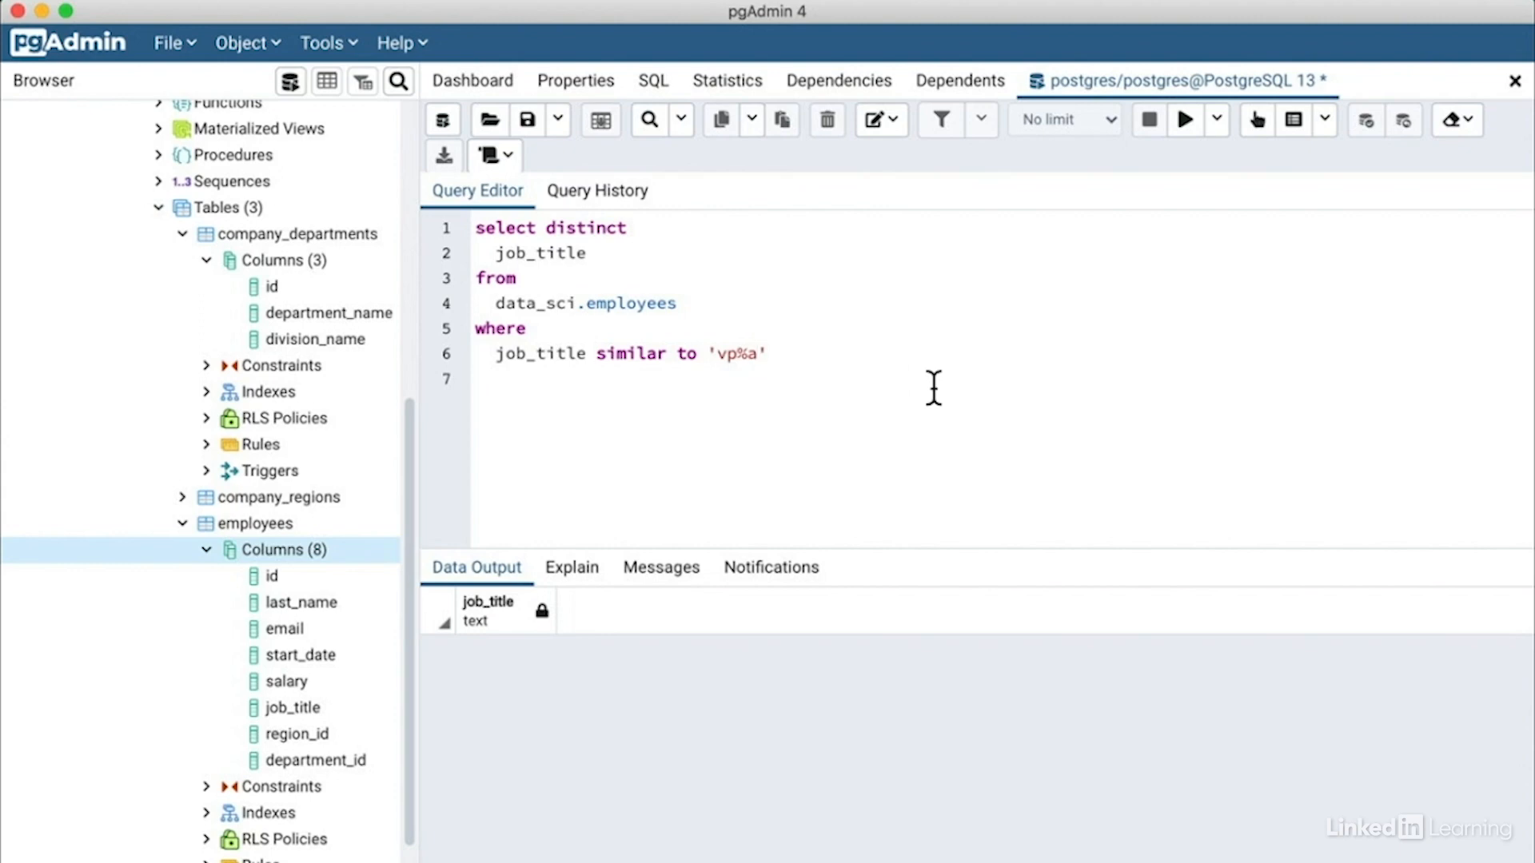
Change the pattern to 'vp%a%' and rerun to list all five VP job titles.
text(%)
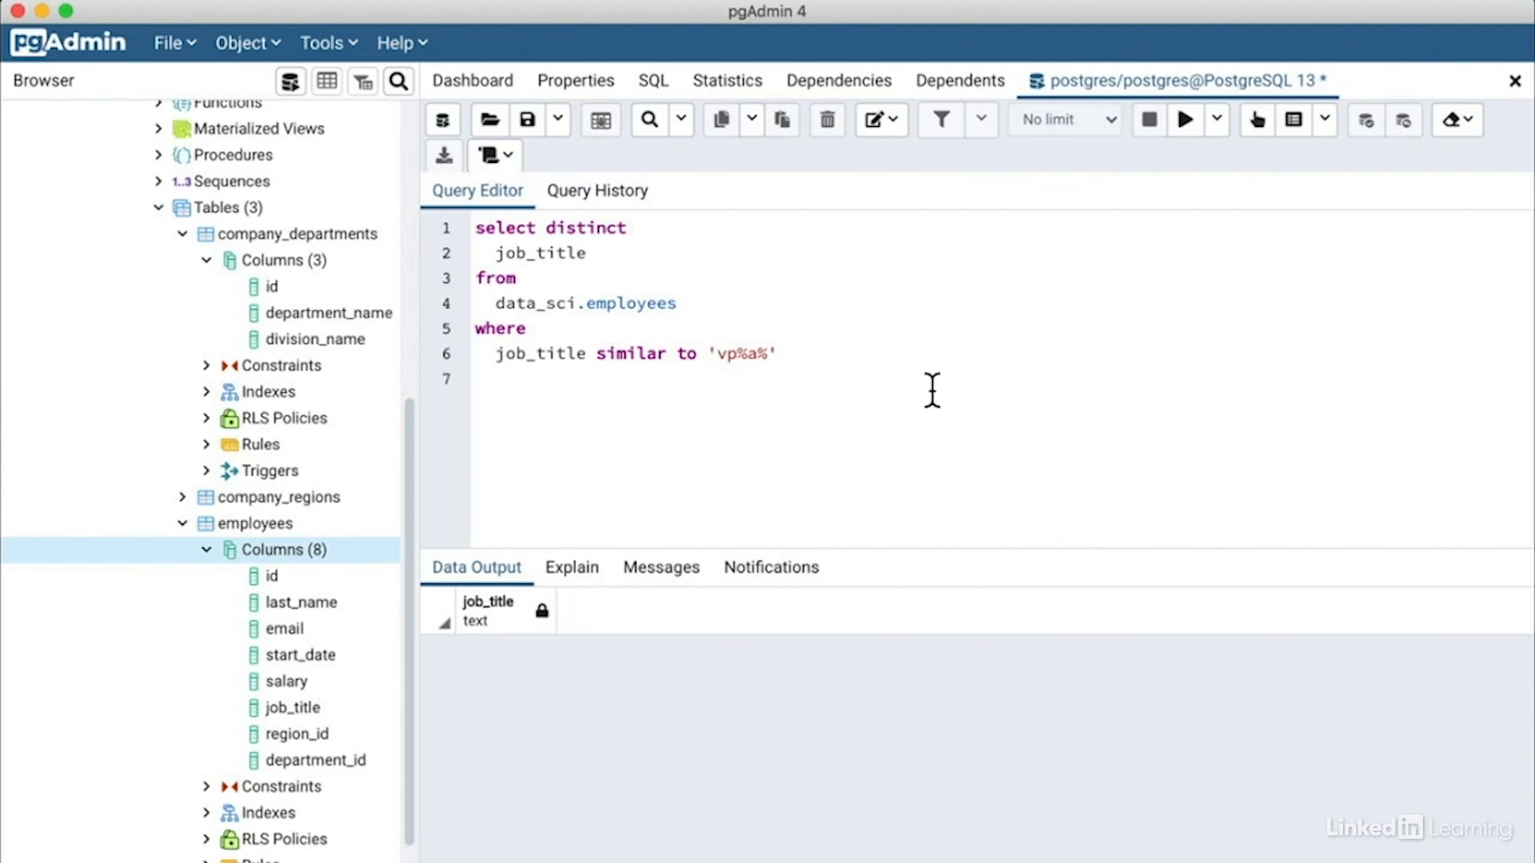
click(771, 353)
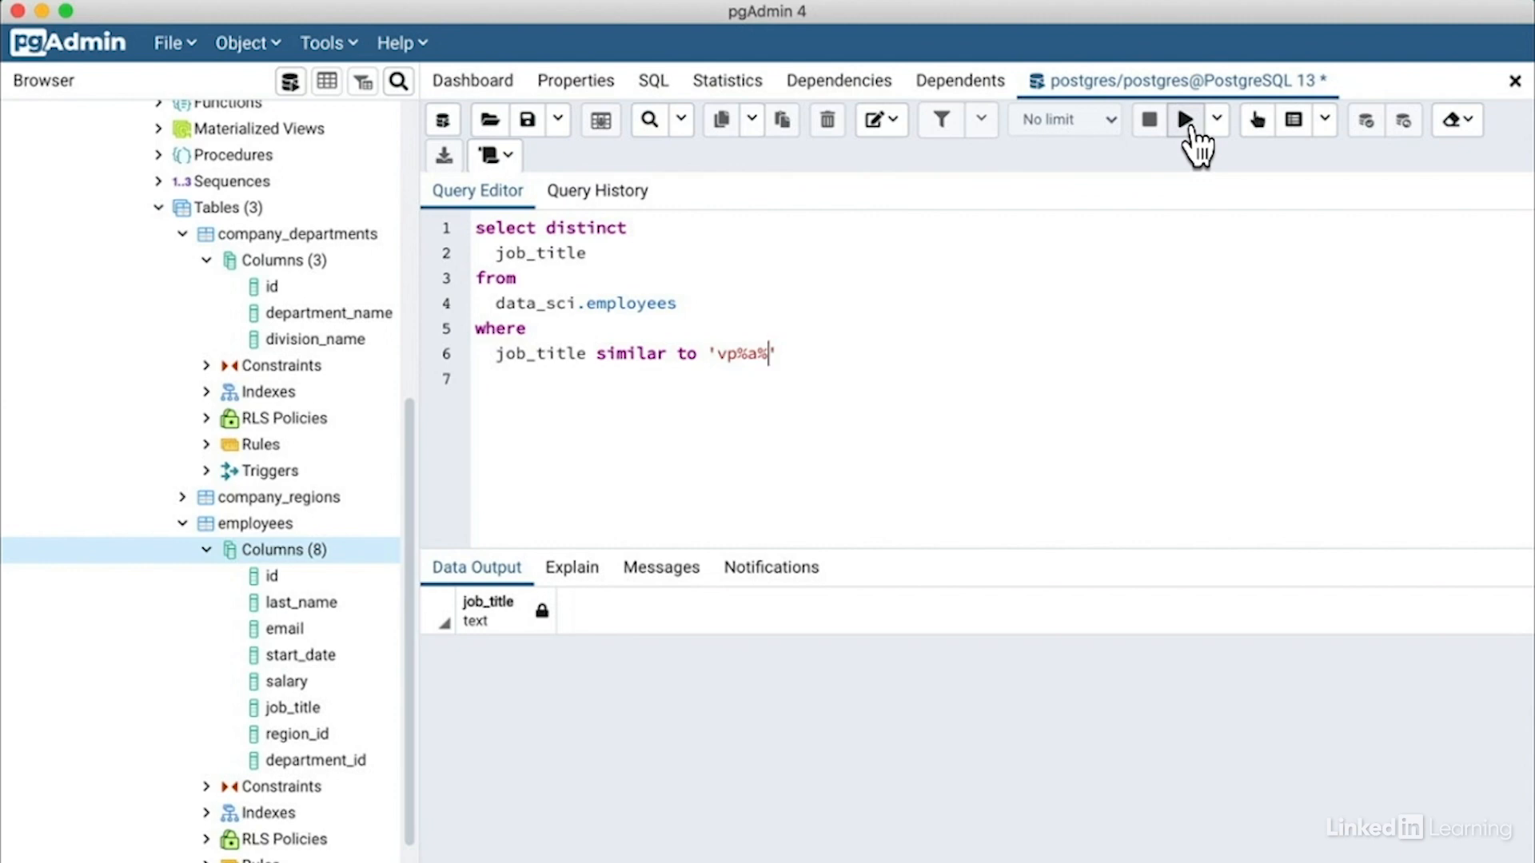
click(1183, 119)
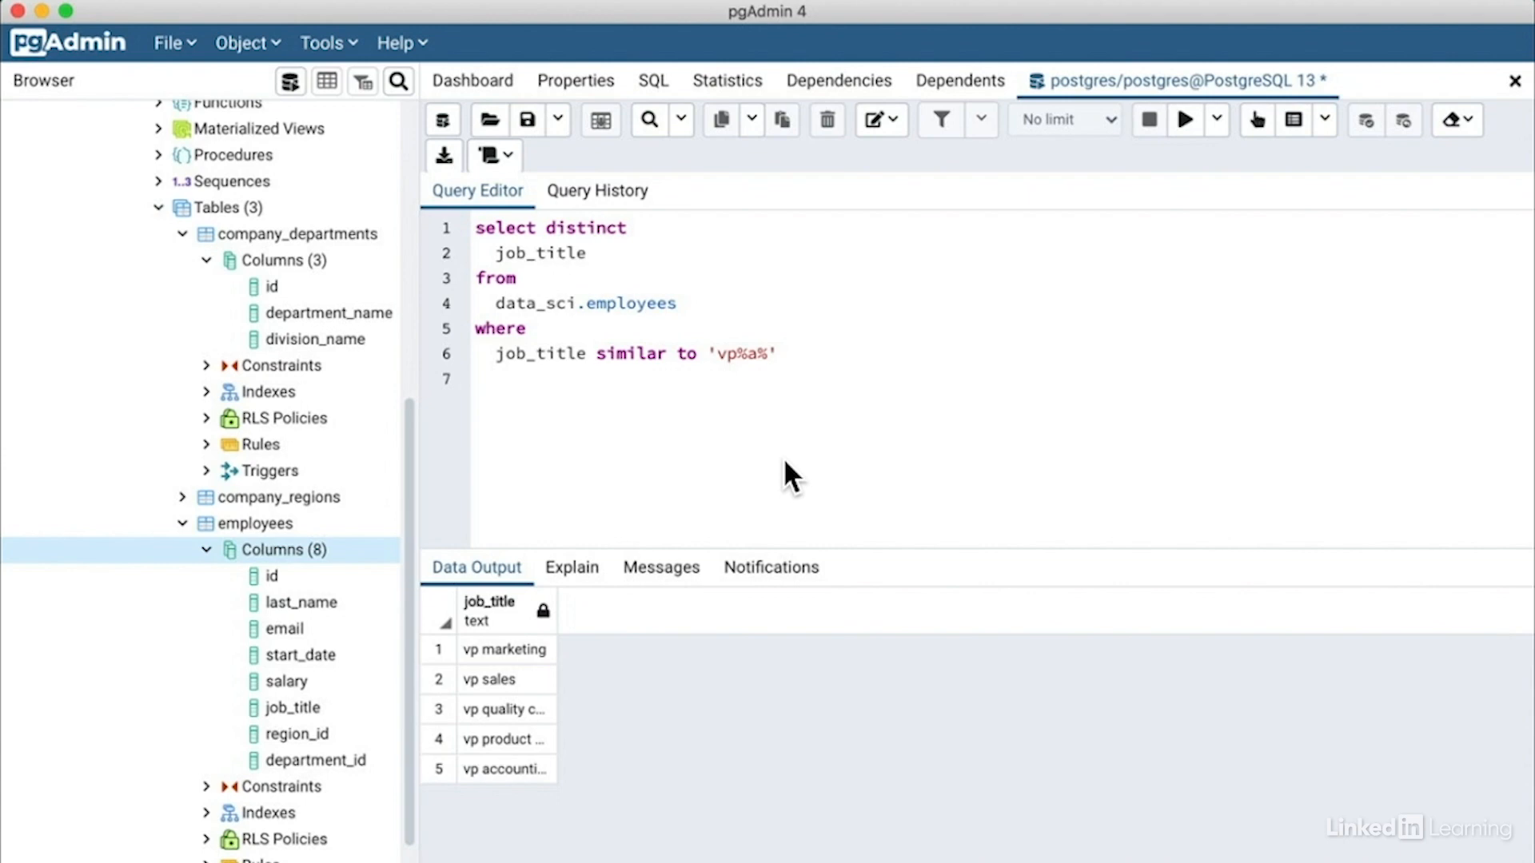
mouse_move(556, 793)
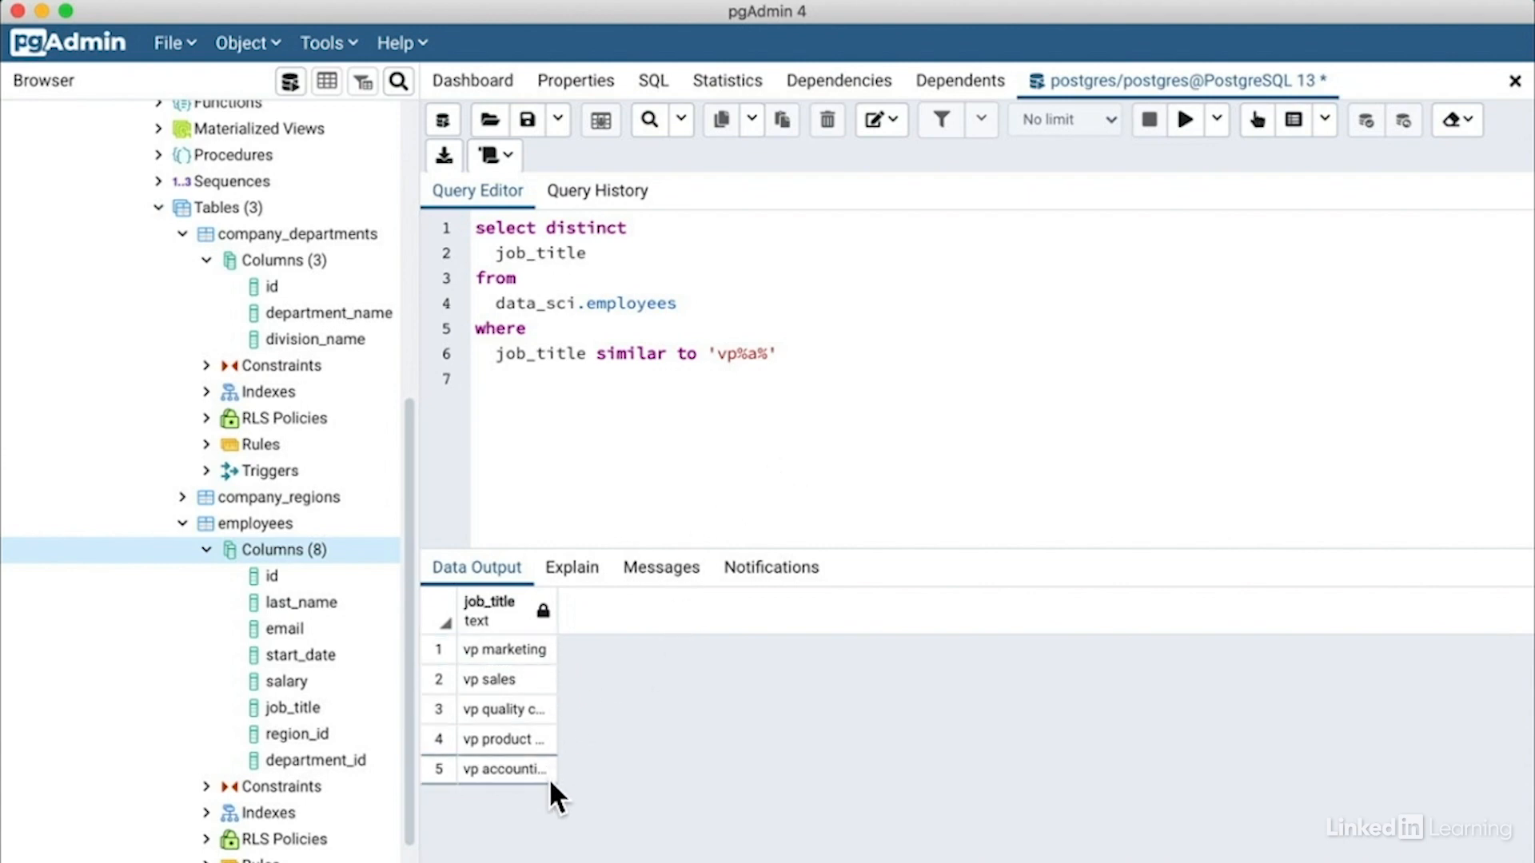
mouse_move(555, 618)
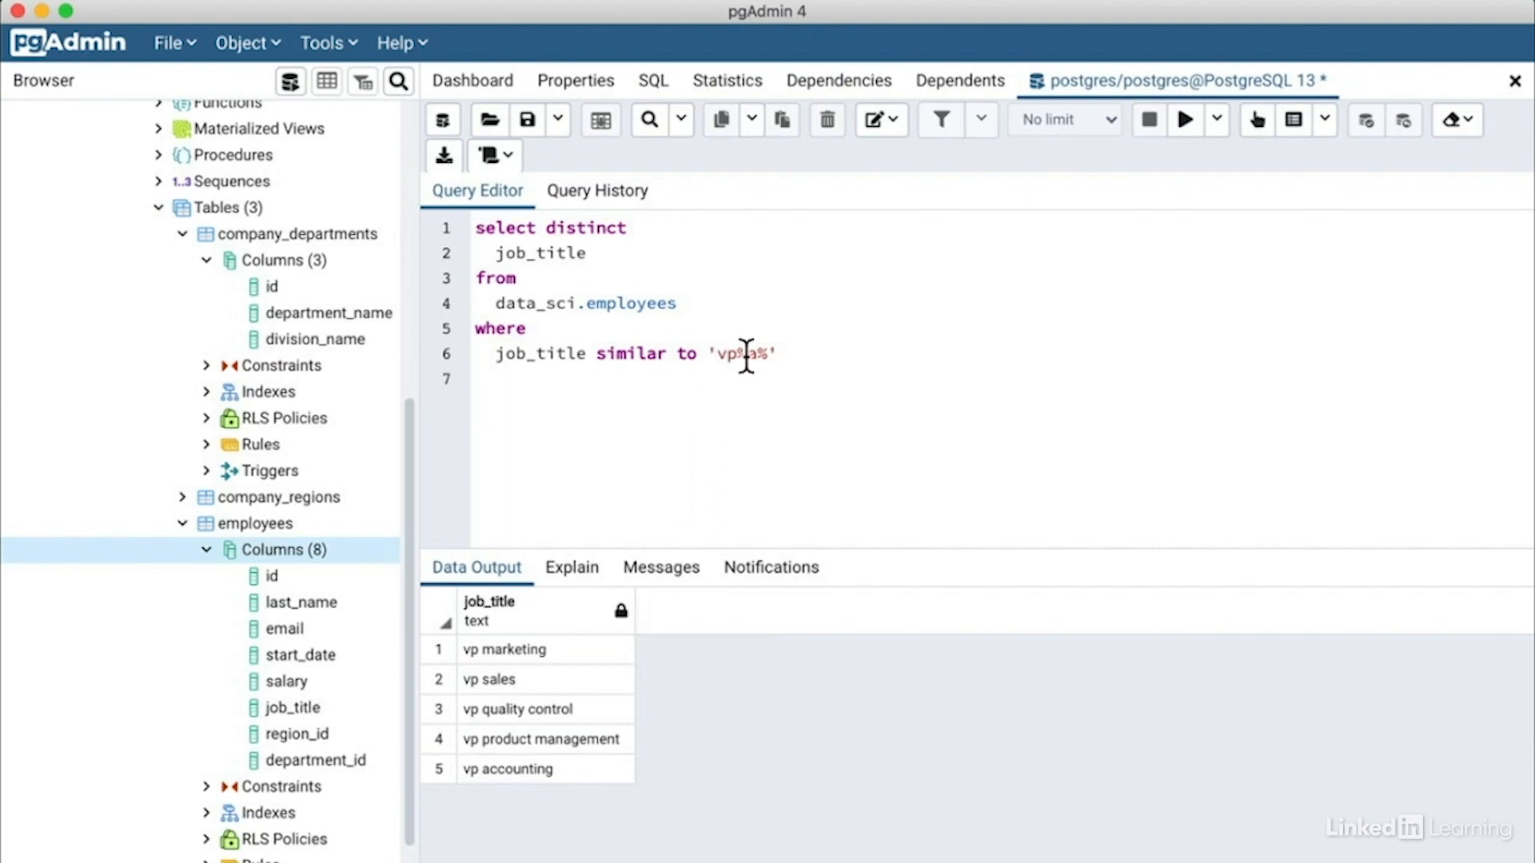
Run with 'vp a%' (only VP accounting), then revert to 'vp%' for five titles.
key(Backspace)
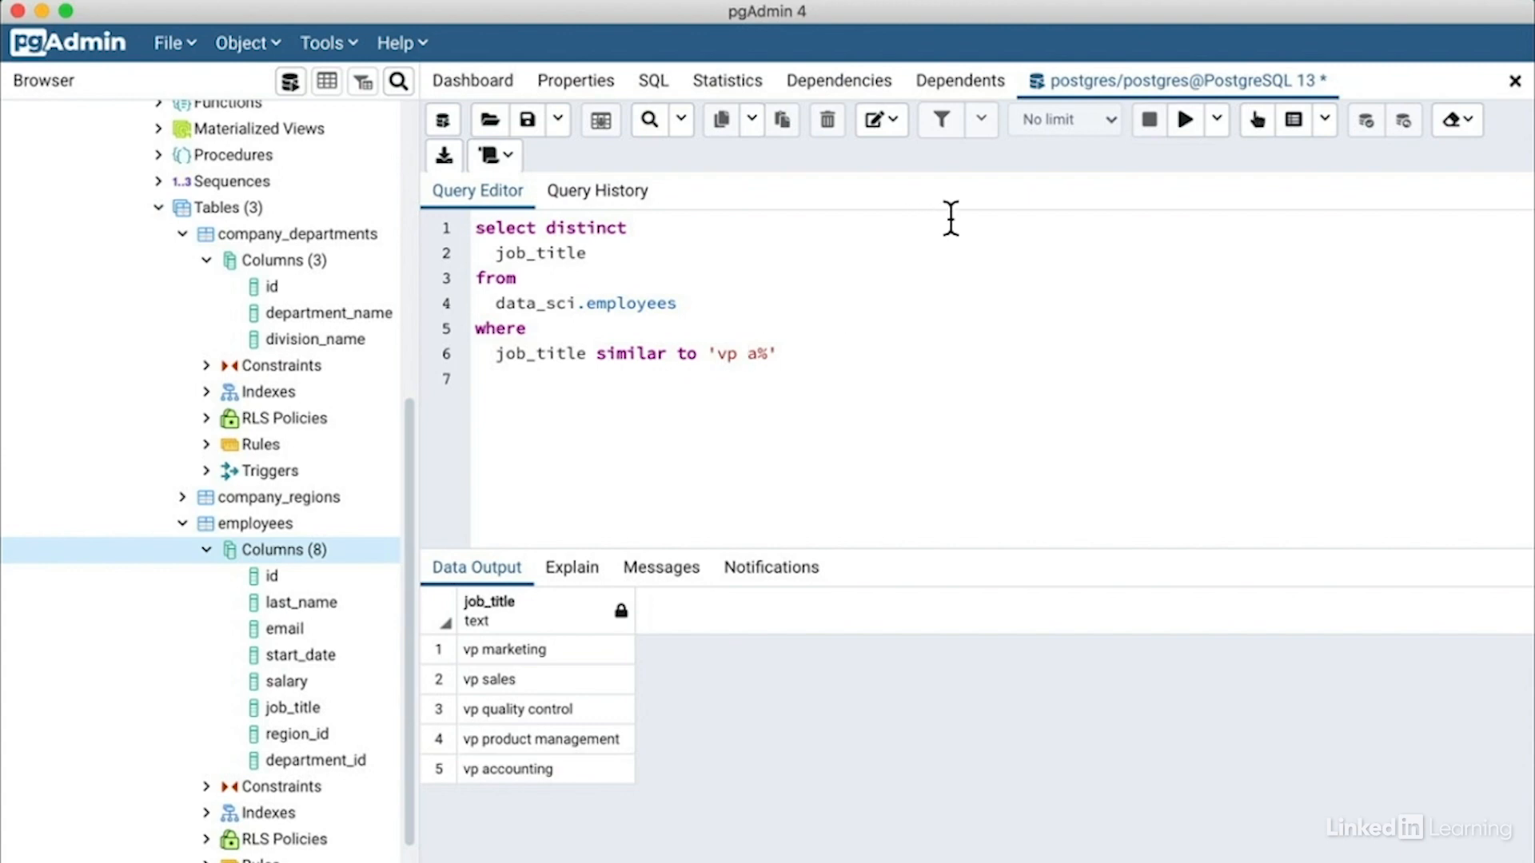
click(1183, 119)
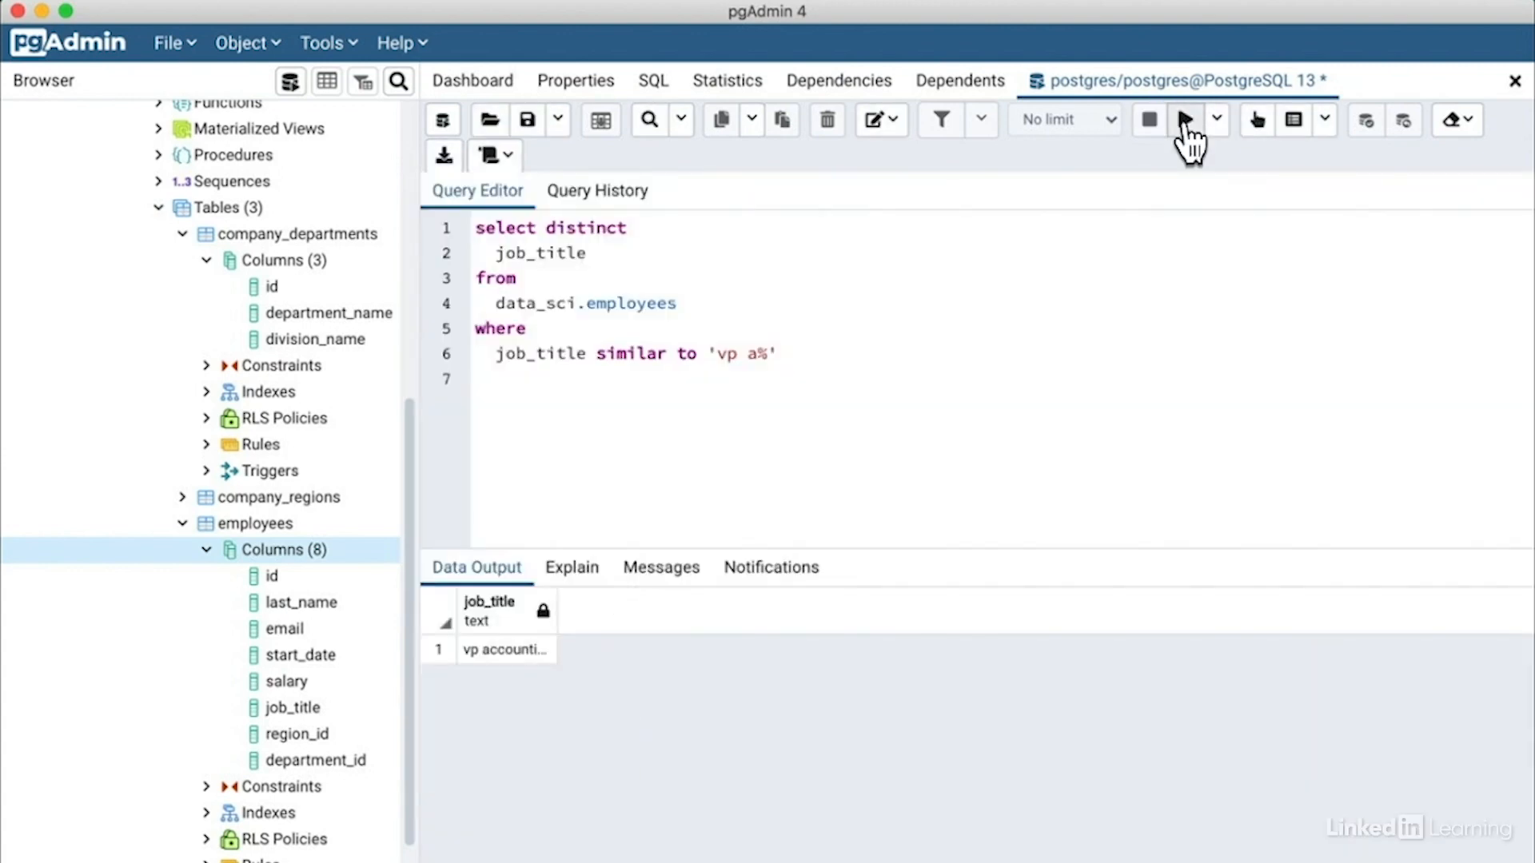
mouse_move(1141, 142)
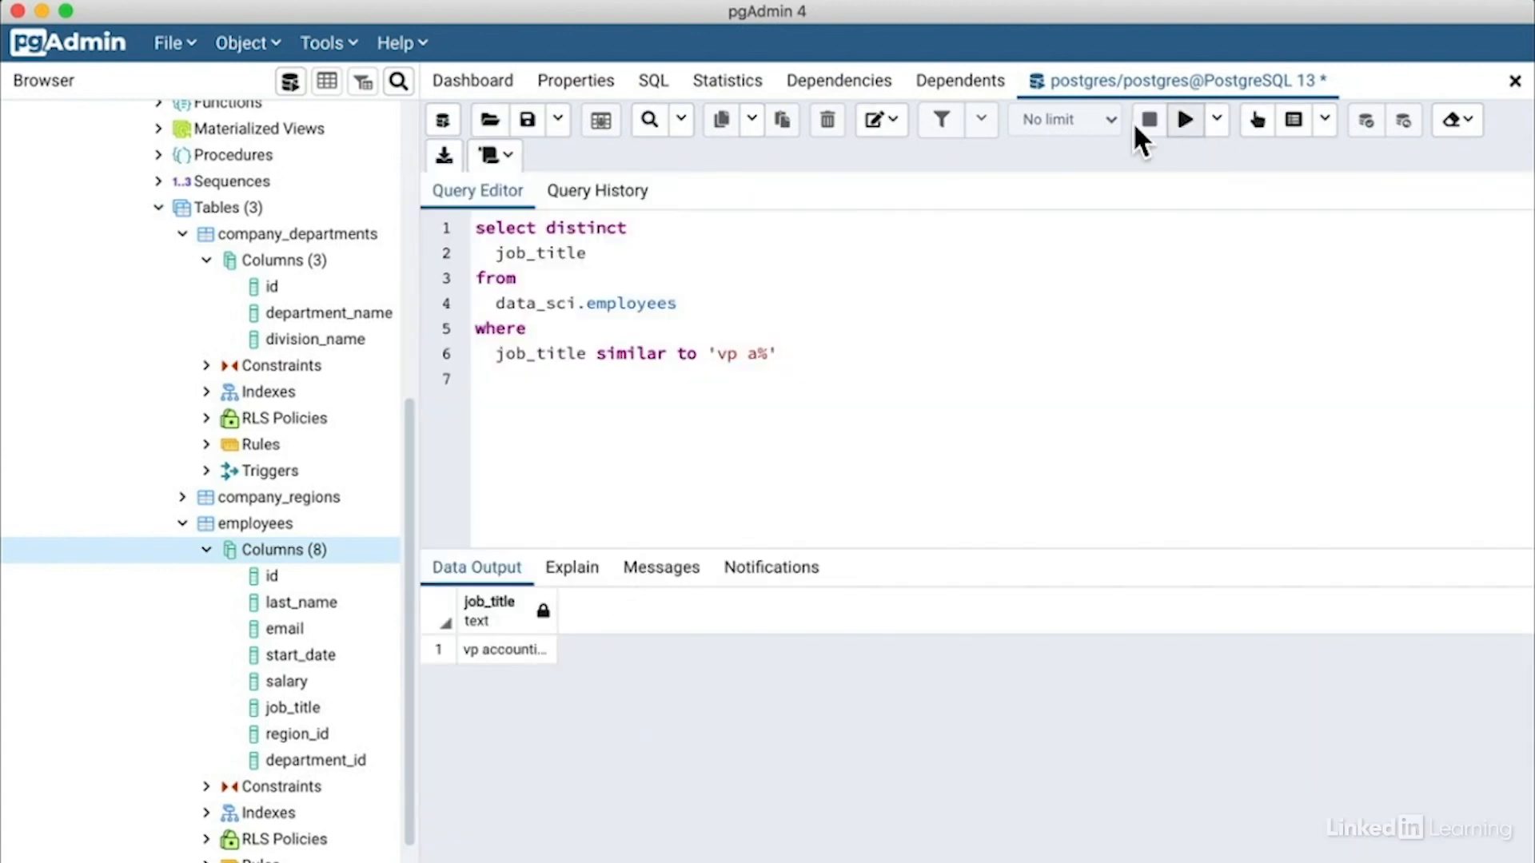
key(Backspace)
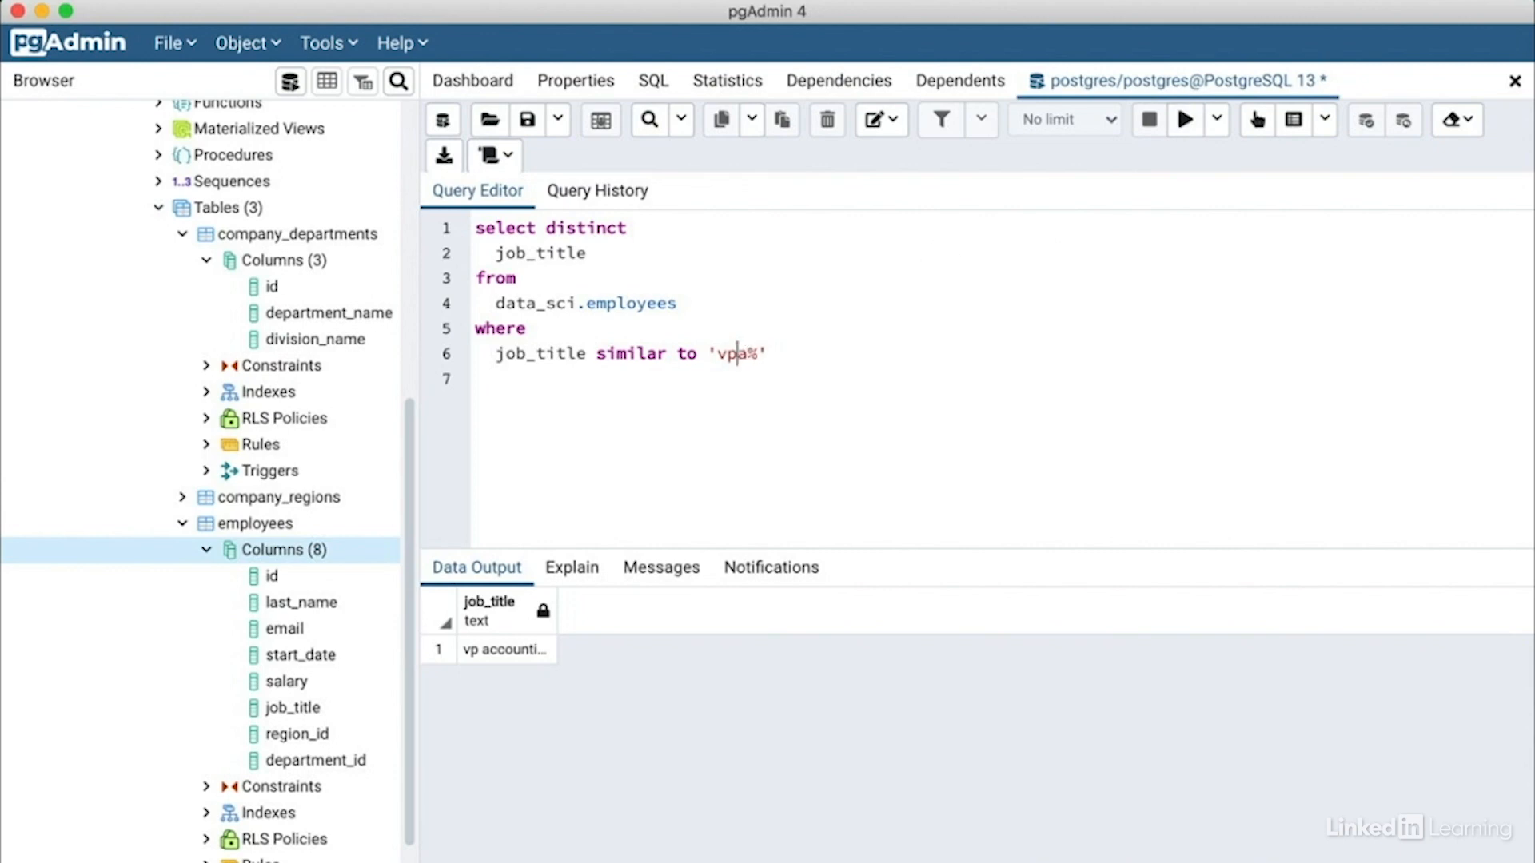
text(_)
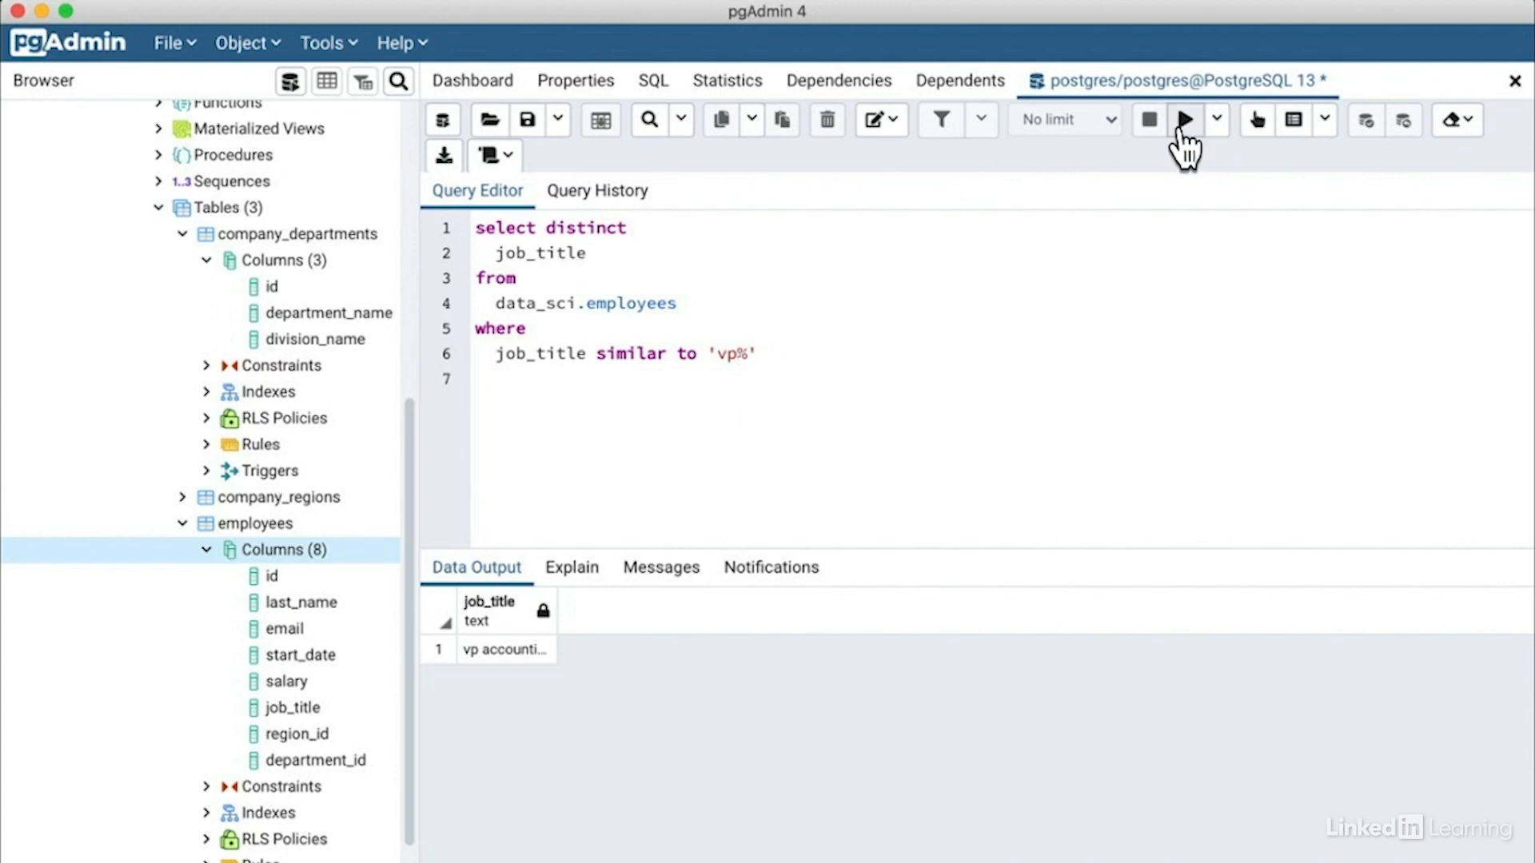
click(1182, 119)
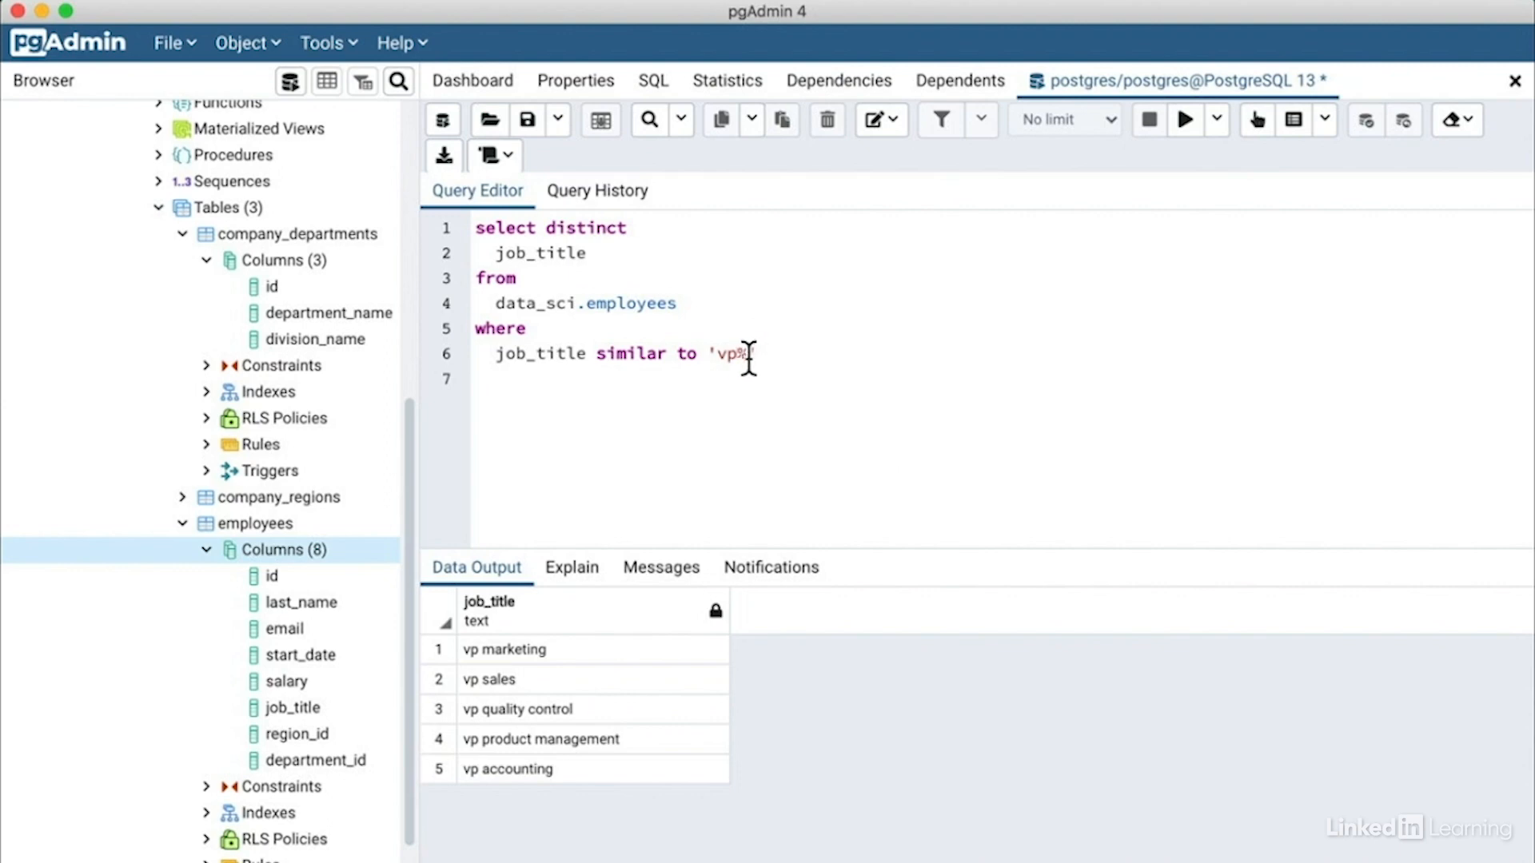
Run the query with the pattern 'vp (a|m)', which returns no rows.
key(Backspace)
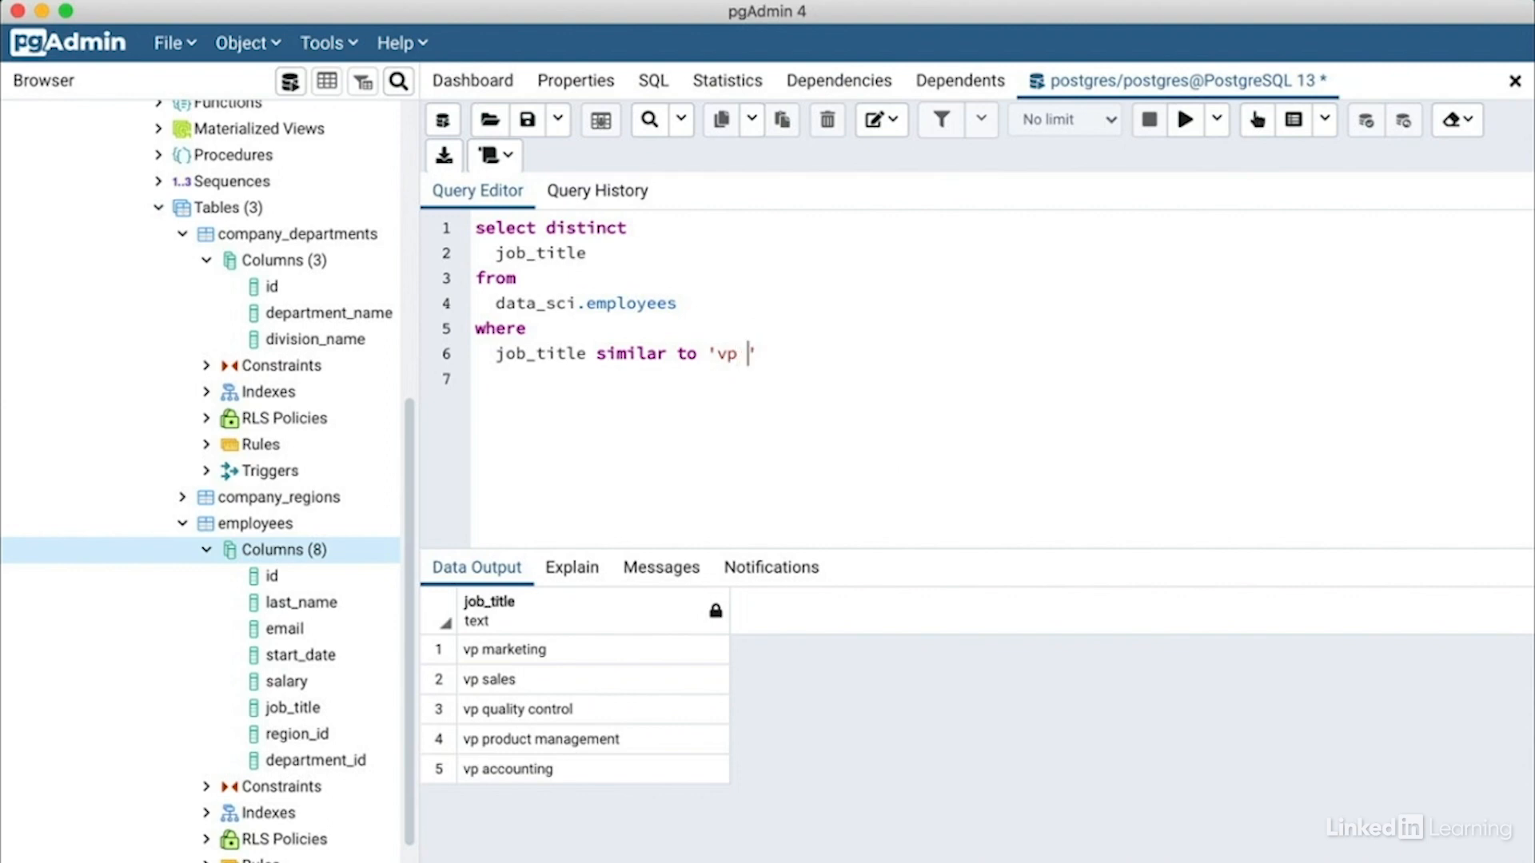
text((a))
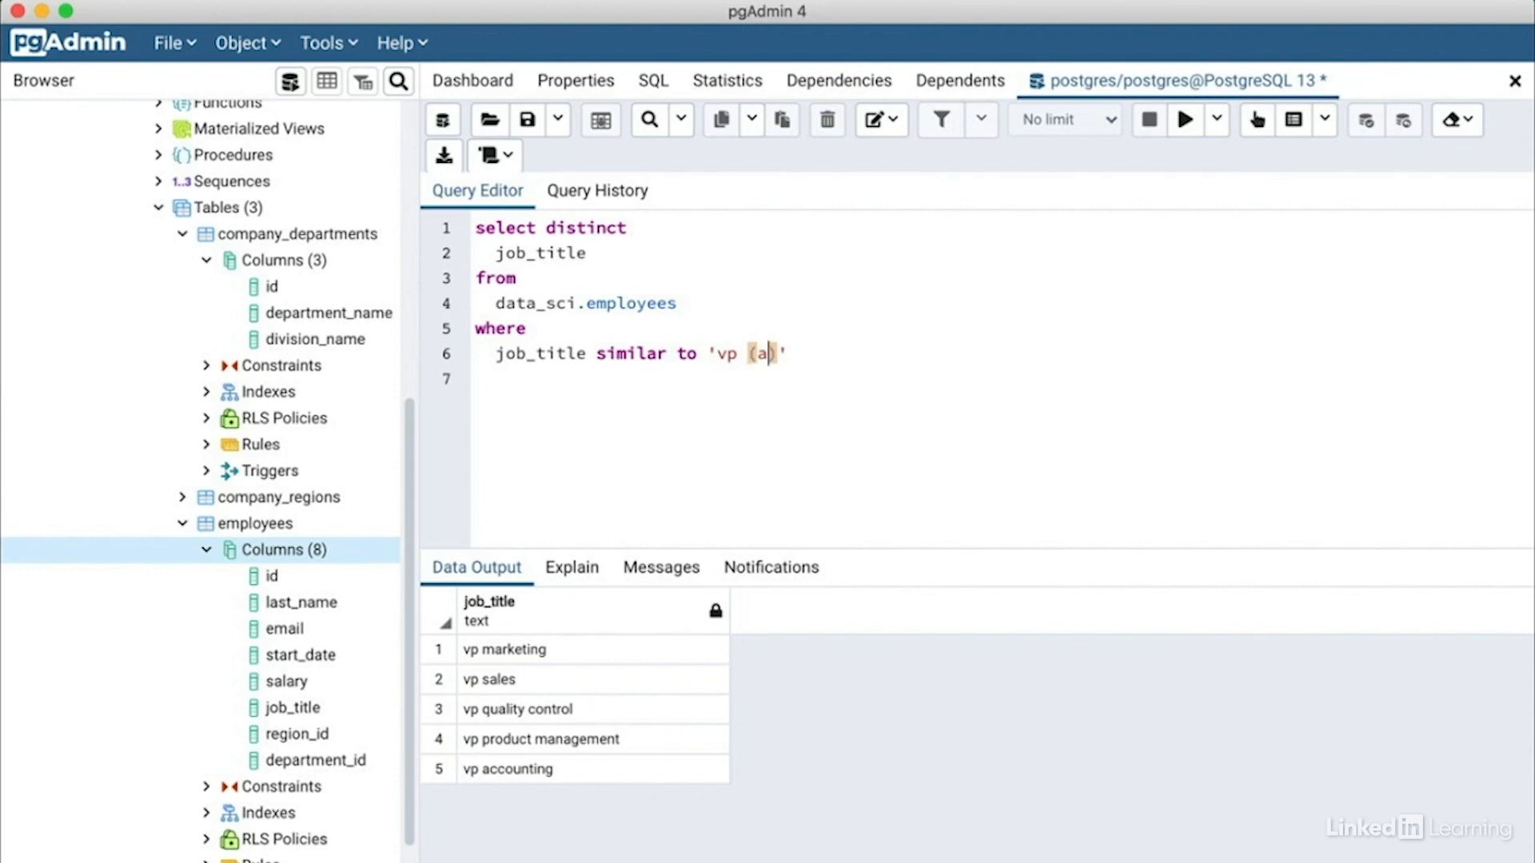
text(|m)
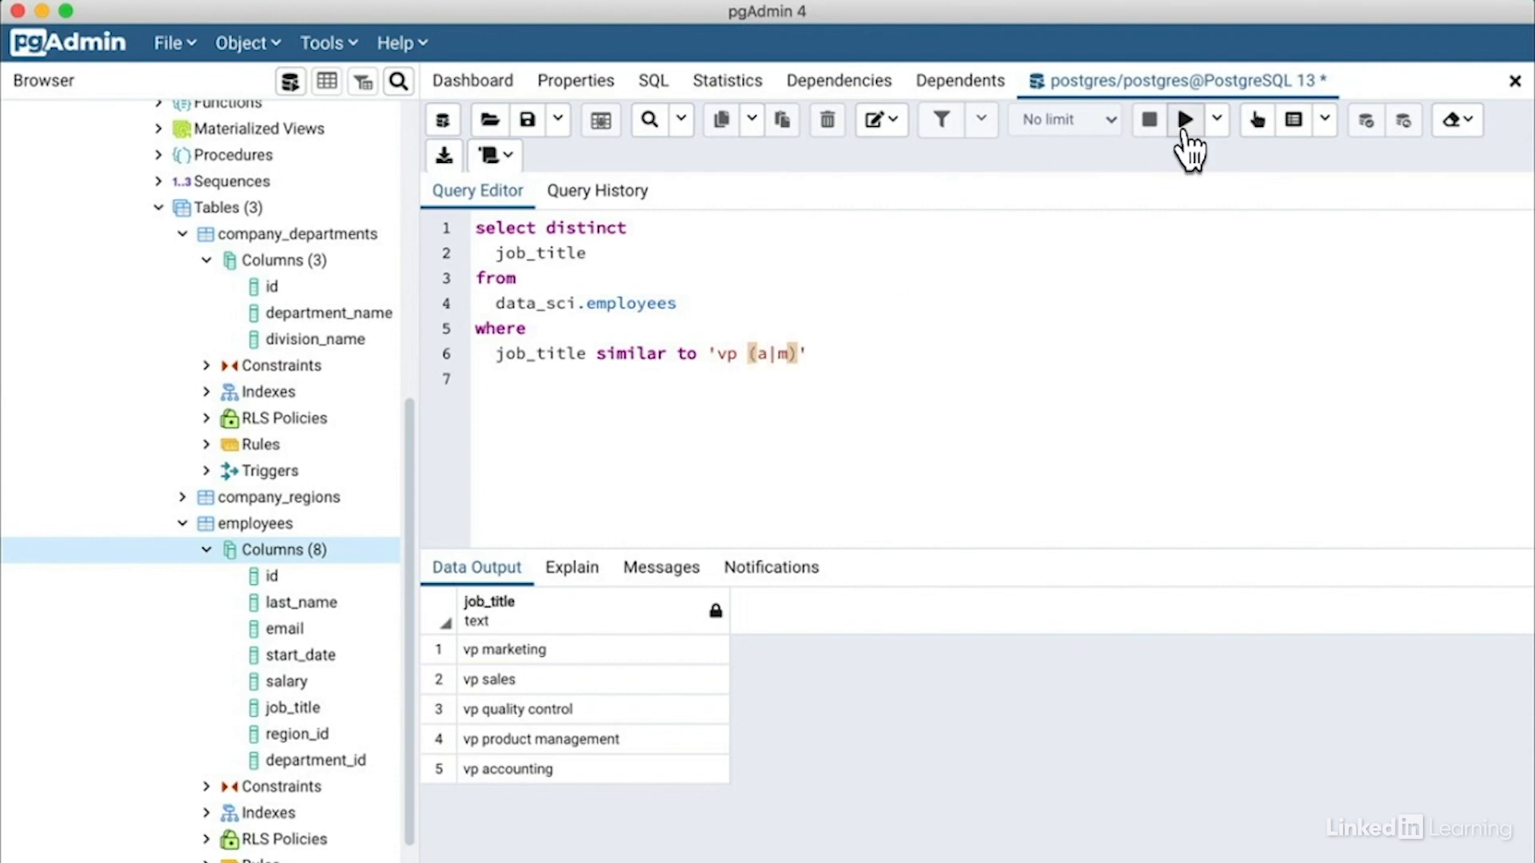
click(1184, 119)
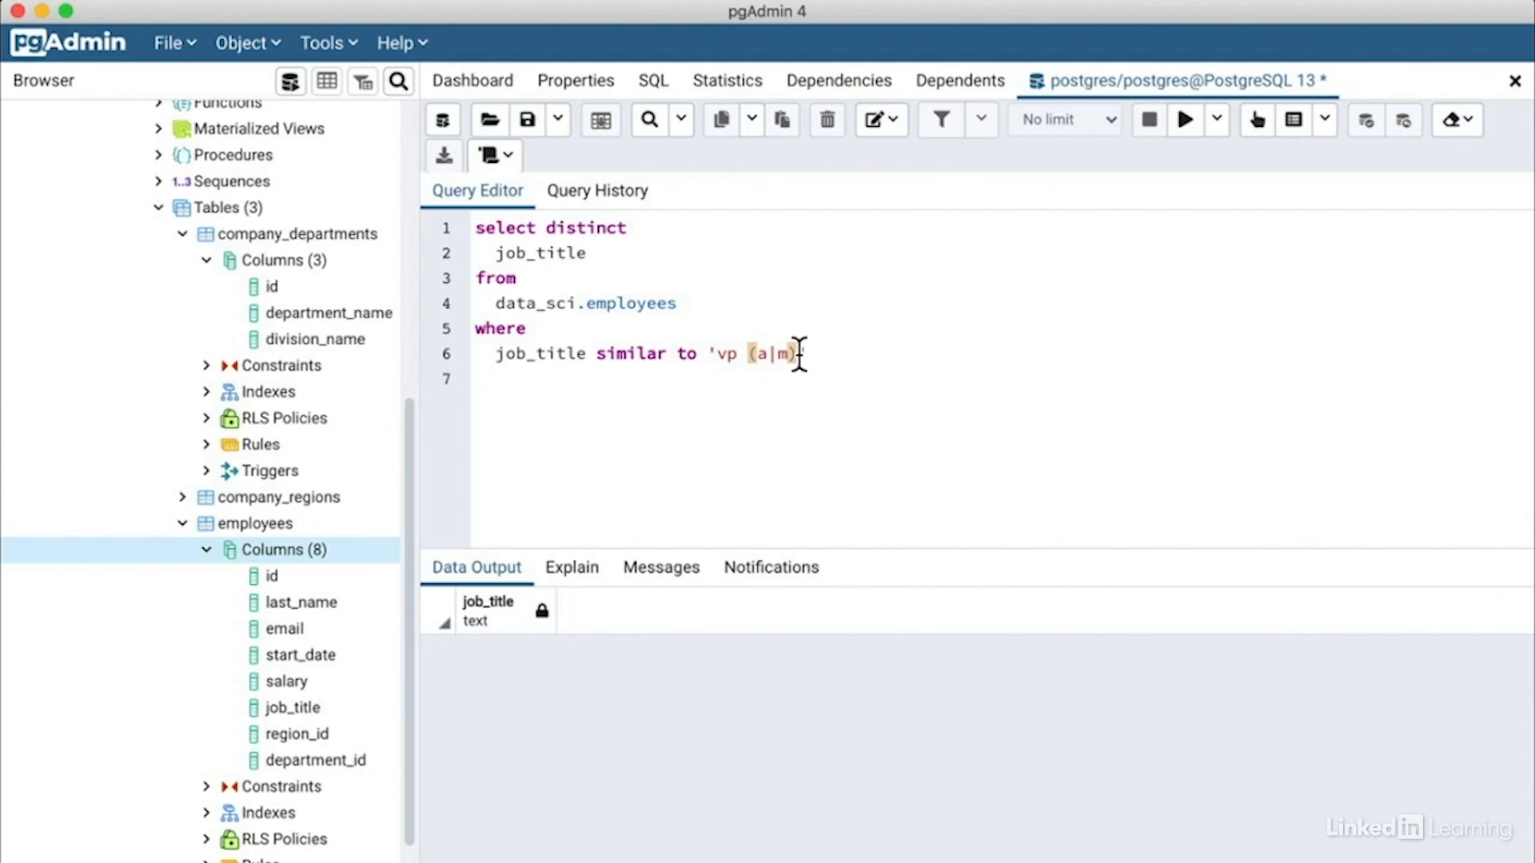
Add a trailing % to get VP marketing and VP accounting, widening job_title.
text(%')
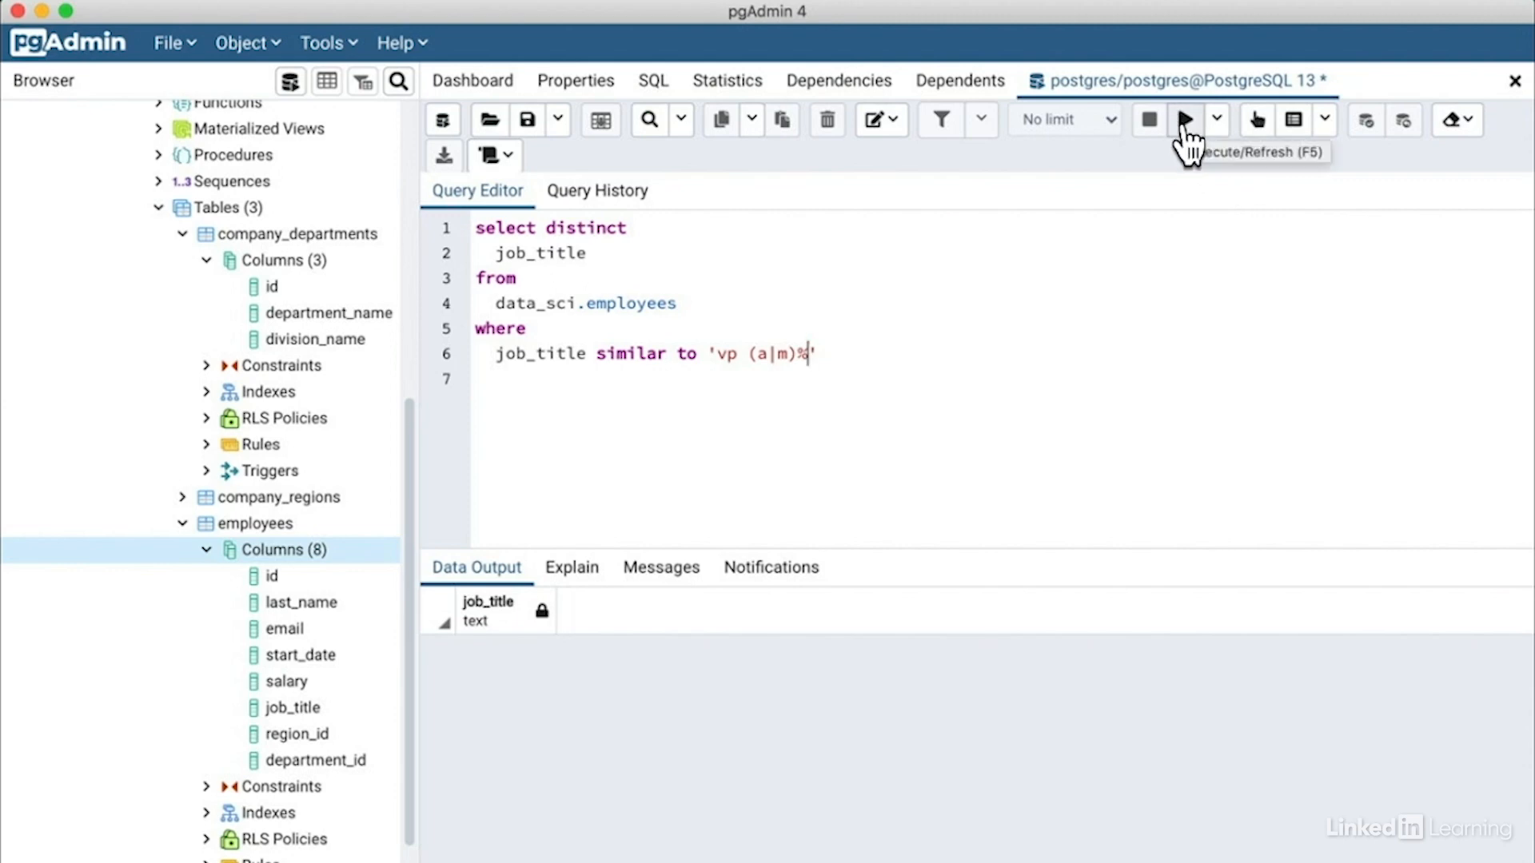
click(1182, 119)
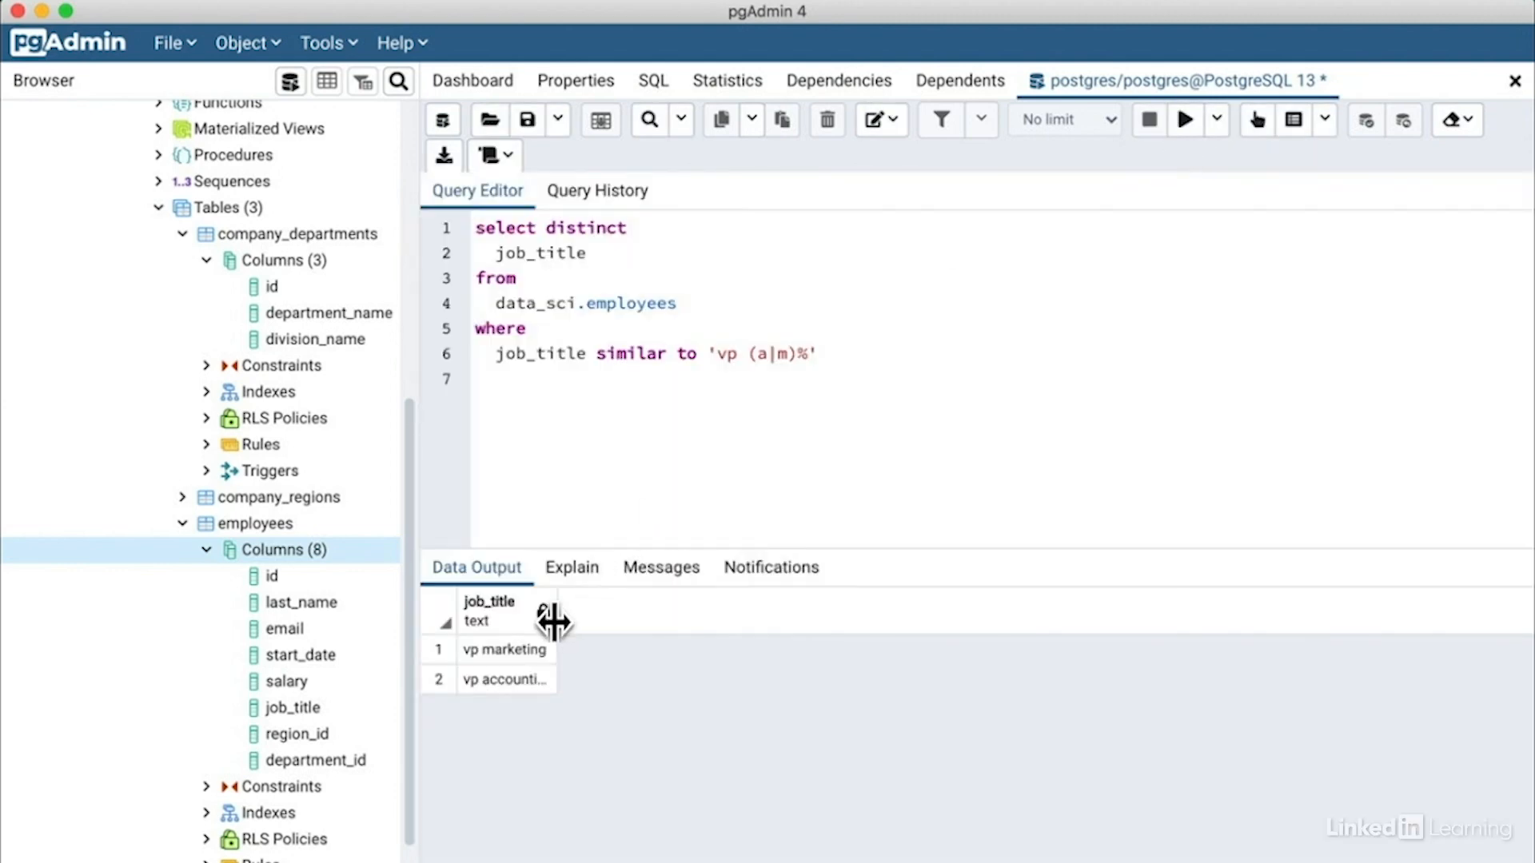
drag(553, 622, 712, 611)
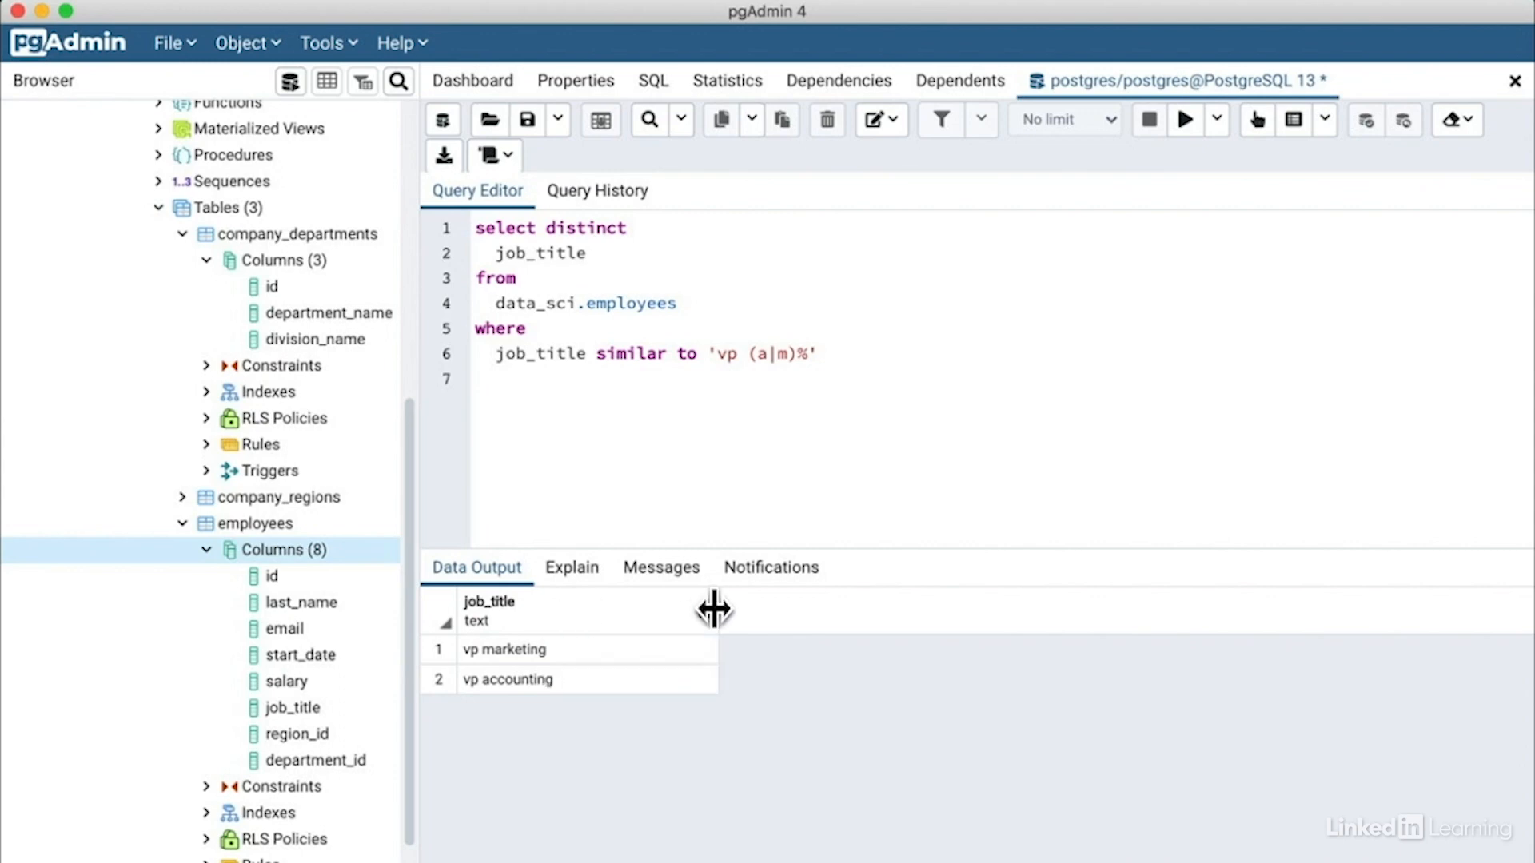